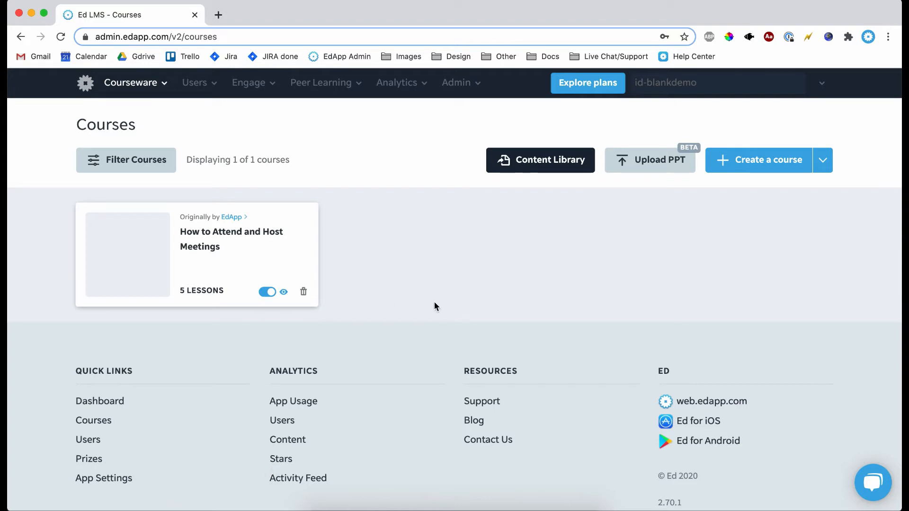
pyautogui.moveTo(389, 233)
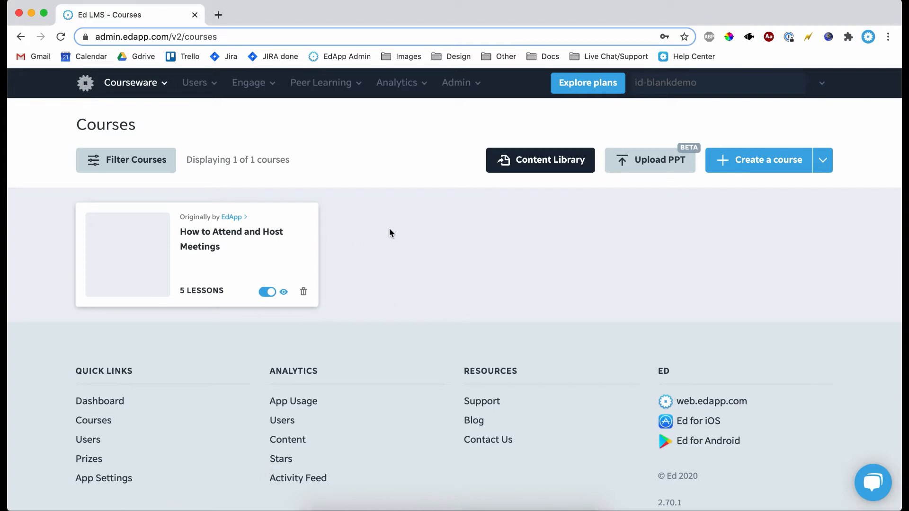
pyautogui.moveTo(340, 238)
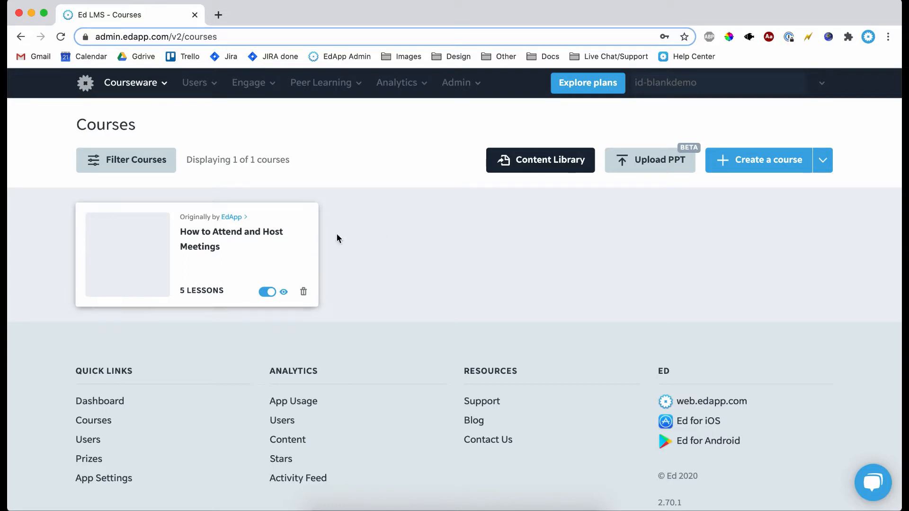
# Step: Open the 'How to Attend and Host Meetings' course card on the Courses page
pyautogui.click(230, 239)
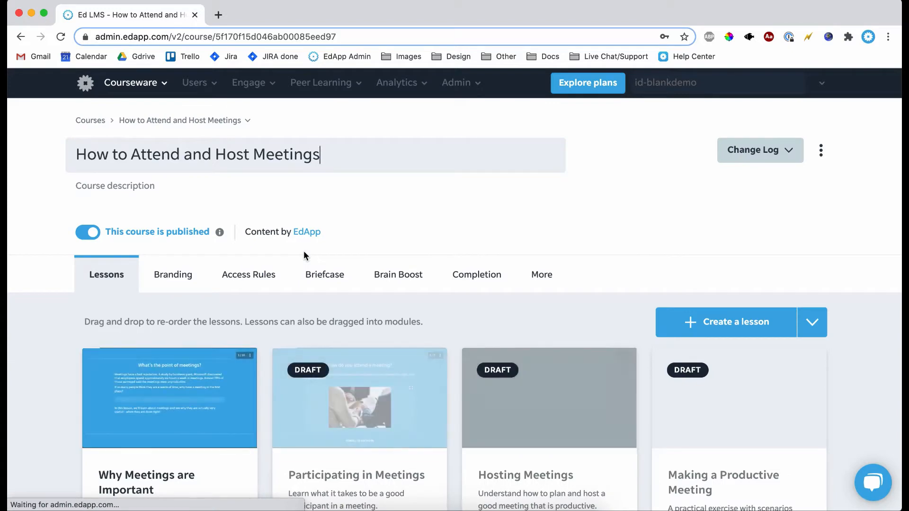
# Step: Show the course's Branding tab with thumbnail, cover image, background and logo options
pyautogui.click(172, 274)
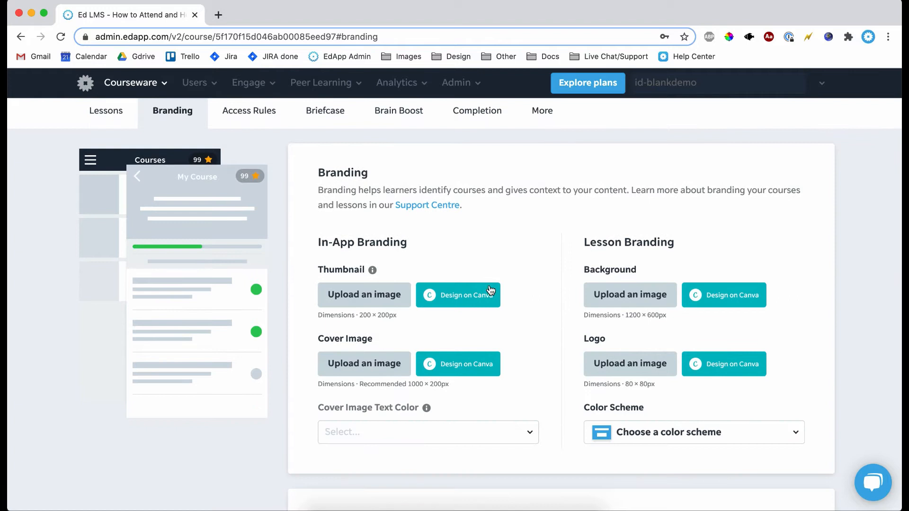
pyautogui.moveTo(537, 370)
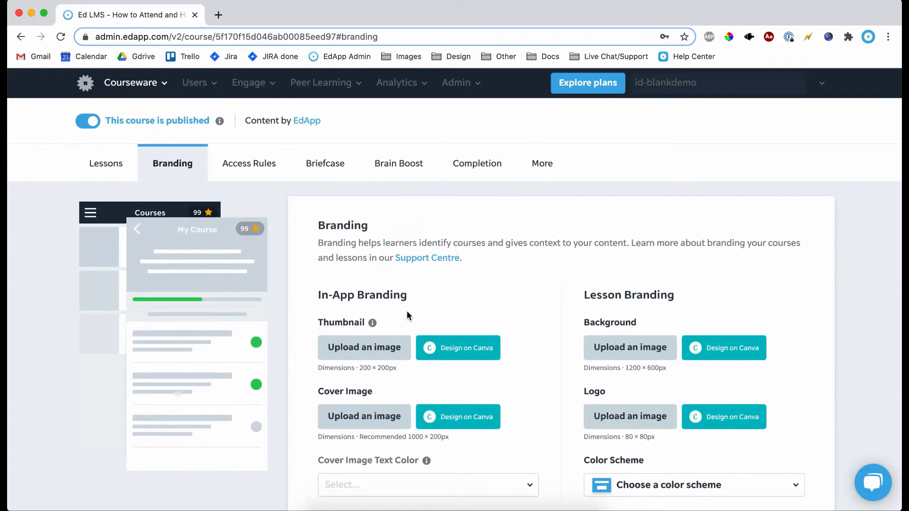
pyautogui.moveTo(478, 284)
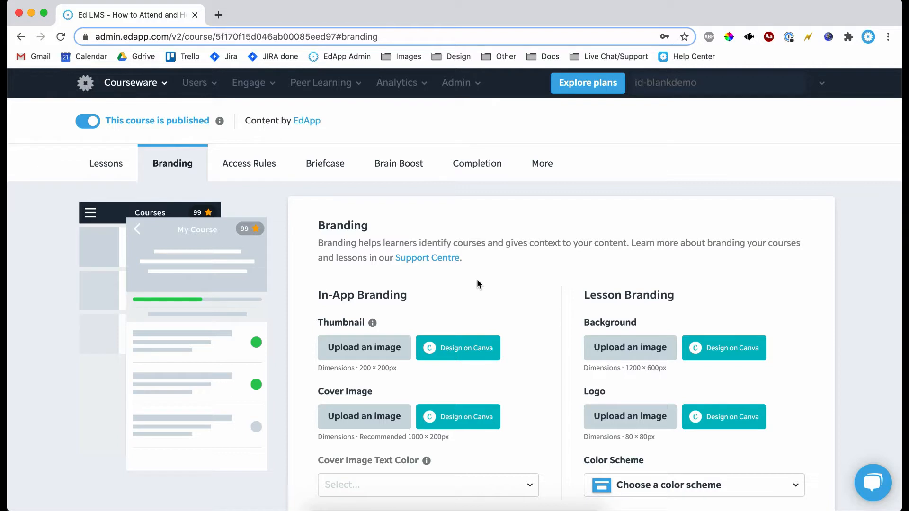
pyautogui.moveTo(382, 330)
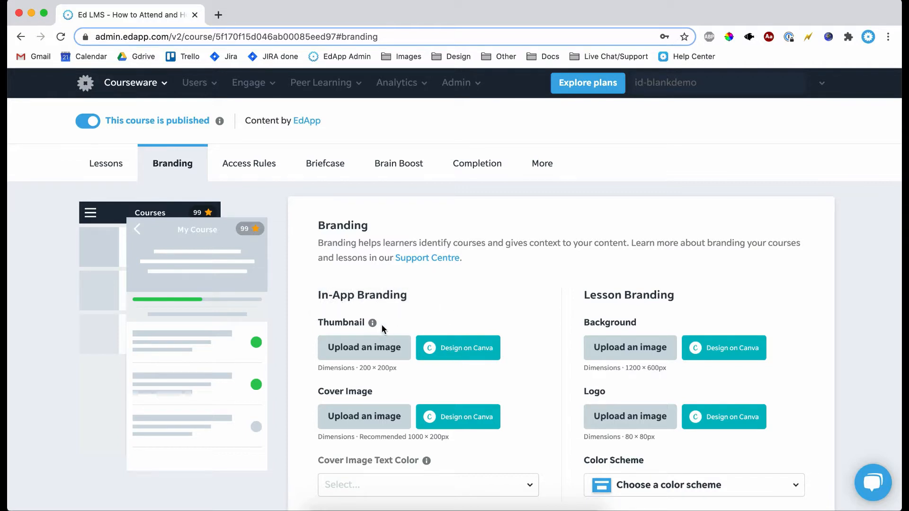
pyautogui.moveTo(463, 361)
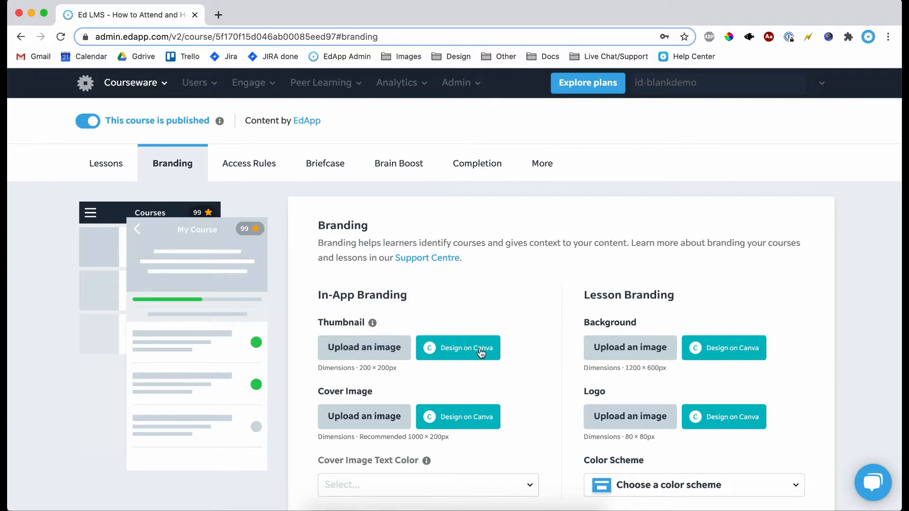
# Step: Start a blank 1080×1080 Canva thumbnail design and browse Photos, Elements and Templates
pyautogui.click(458, 348)
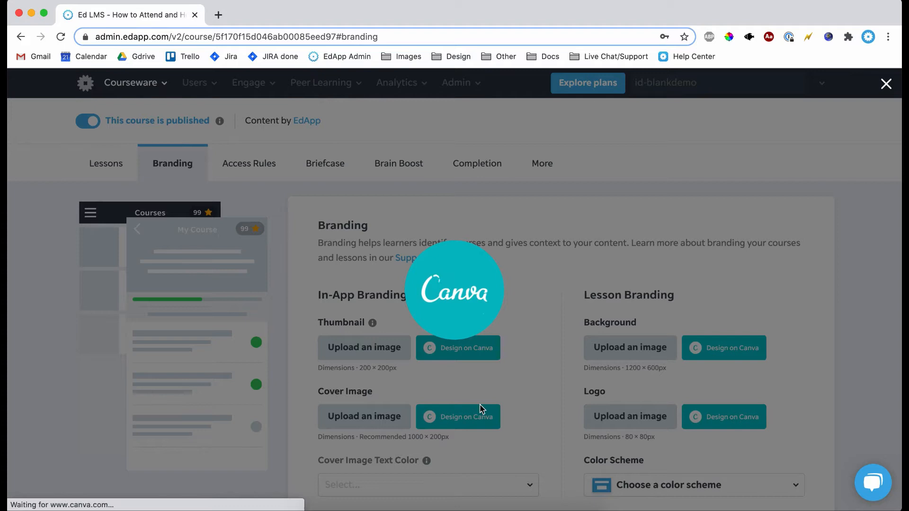
pyautogui.click(723, 417)
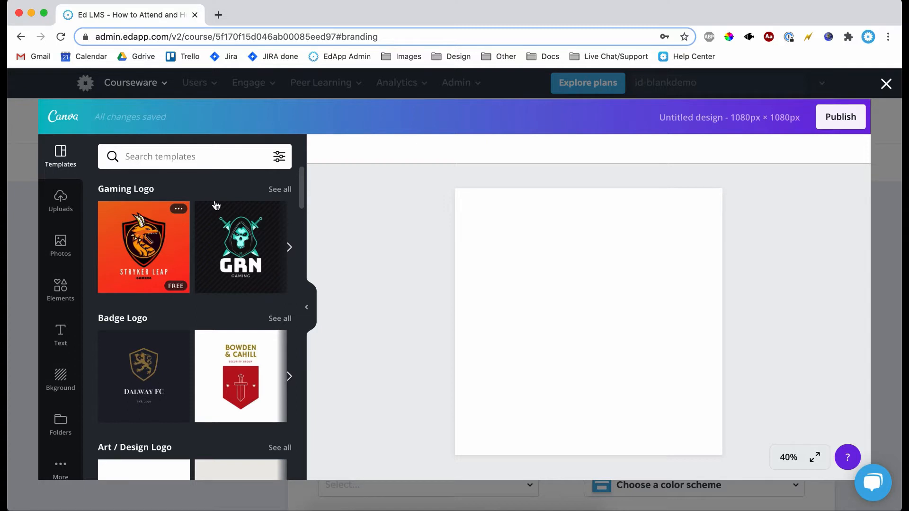
pyautogui.moveTo(75, 183)
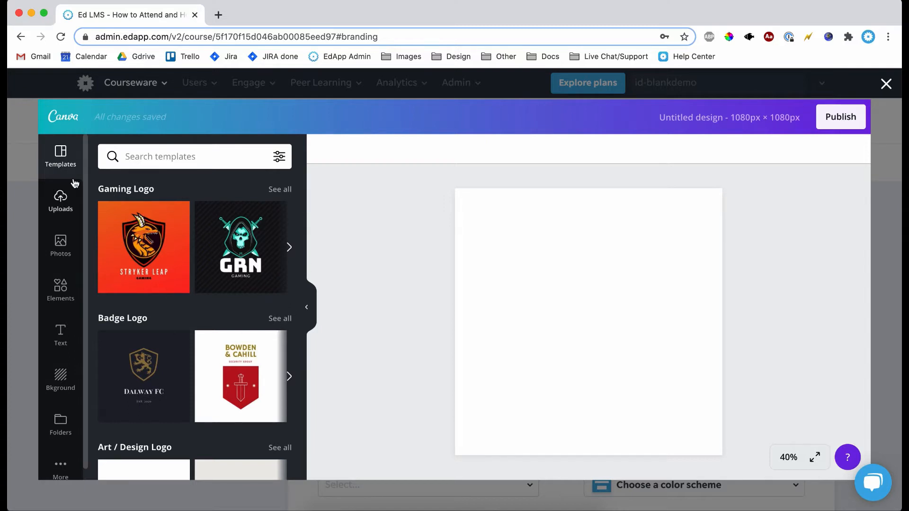
pyautogui.moveTo(65, 160)
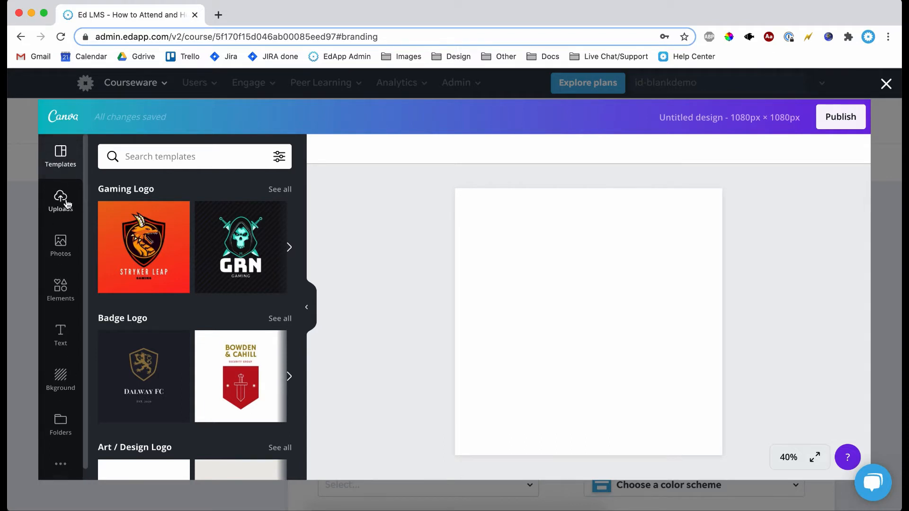
pyautogui.click(60, 246)
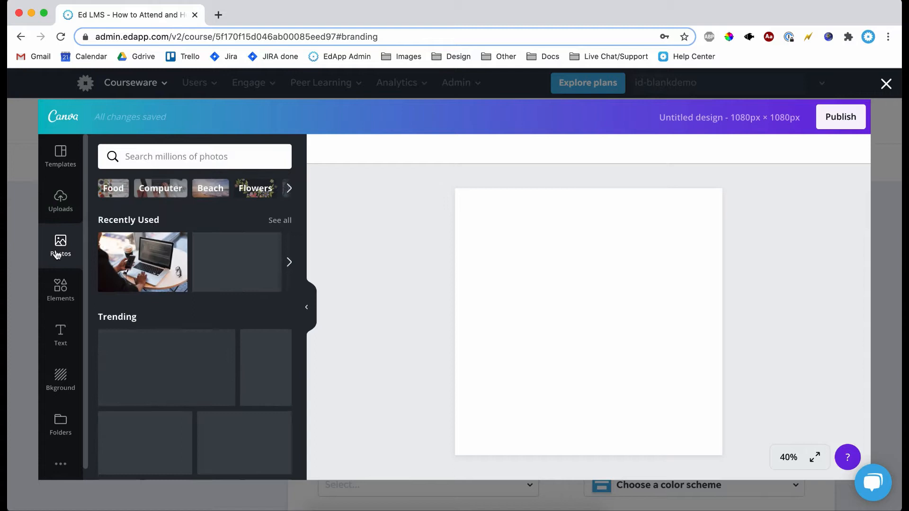
pyautogui.click(61, 289)
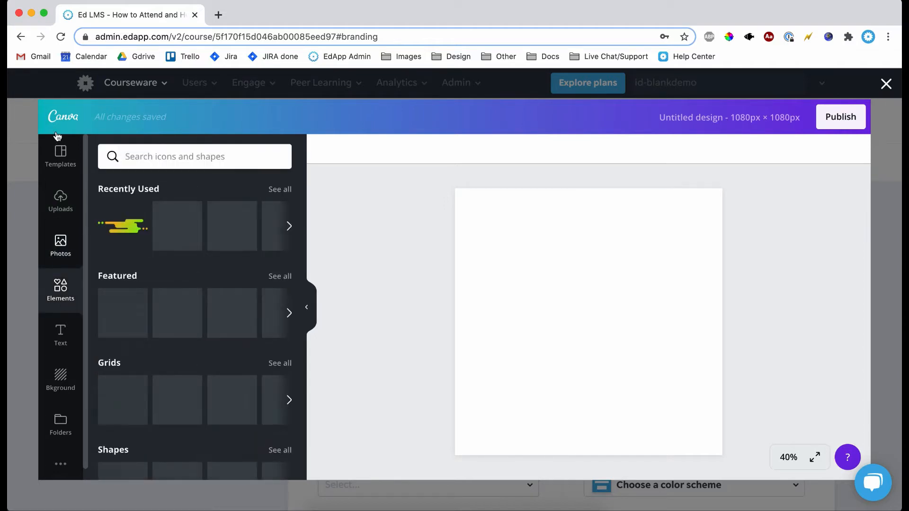
pyautogui.click(61, 156)
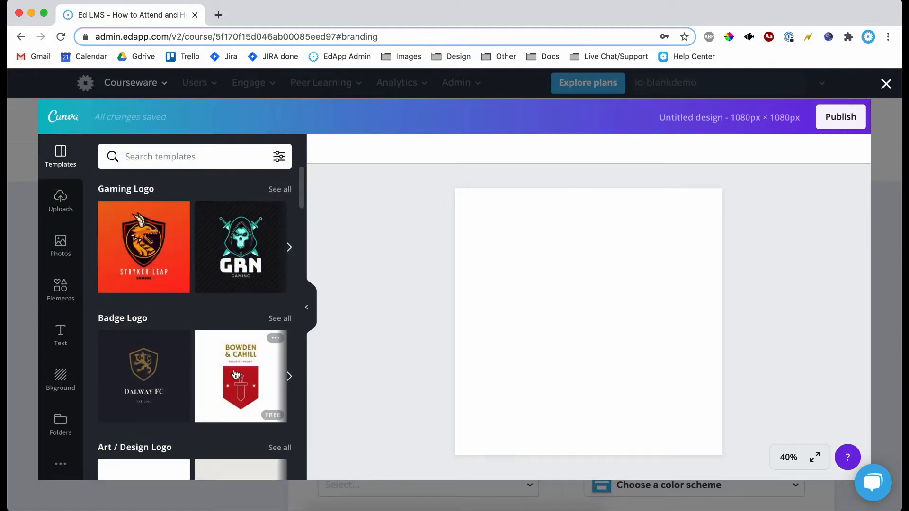
pyautogui.scroll(-3)
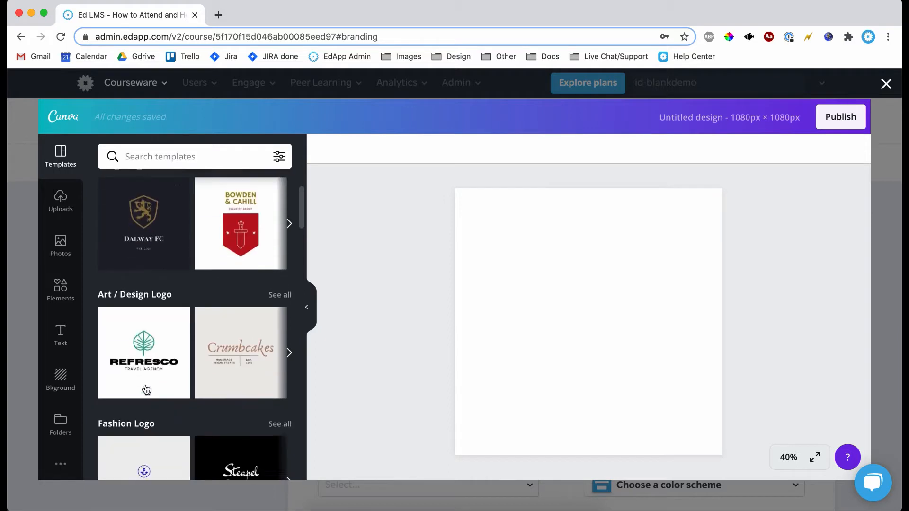
pyautogui.moveTo(223, 335)
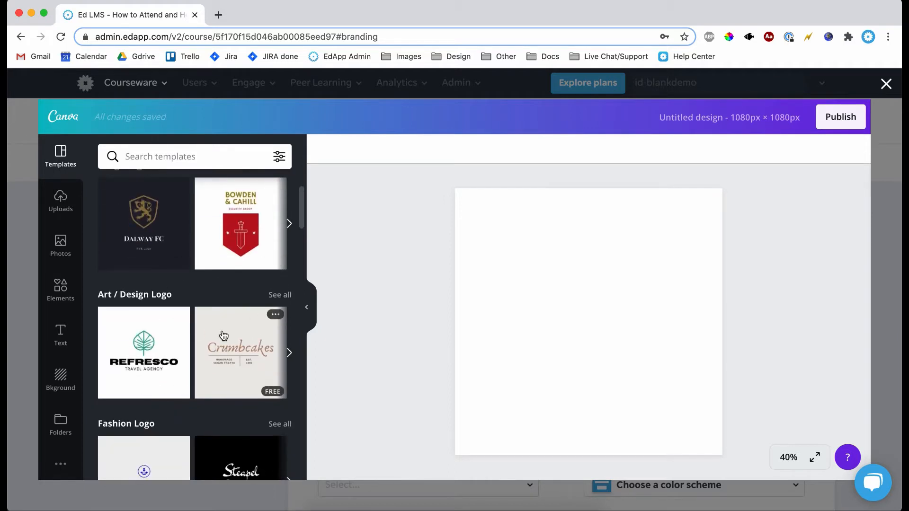
pyautogui.moveTo(258, 387)
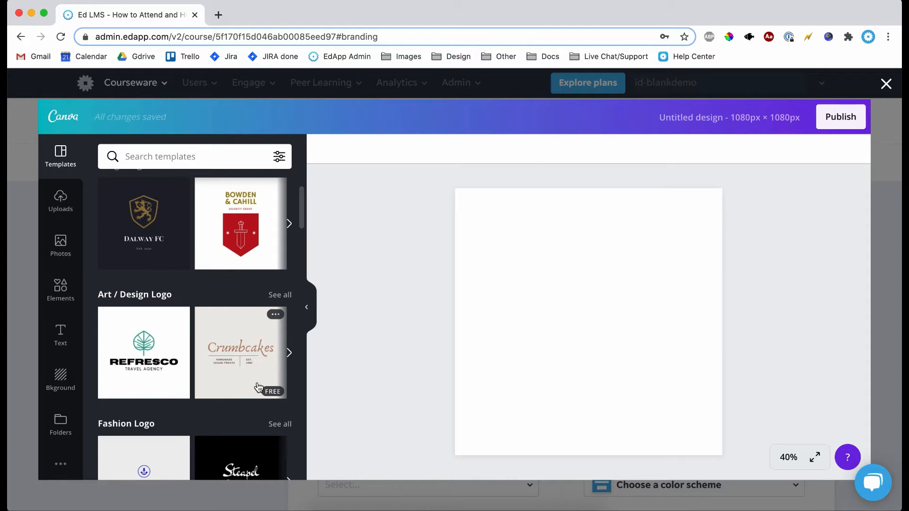
pyautogui.moveTo(283, 281)
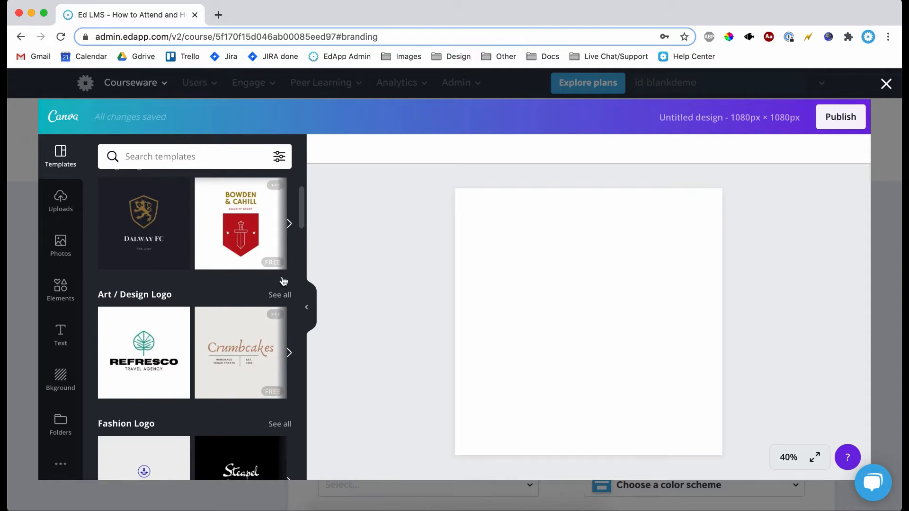
pyautogui.scroll(-3)
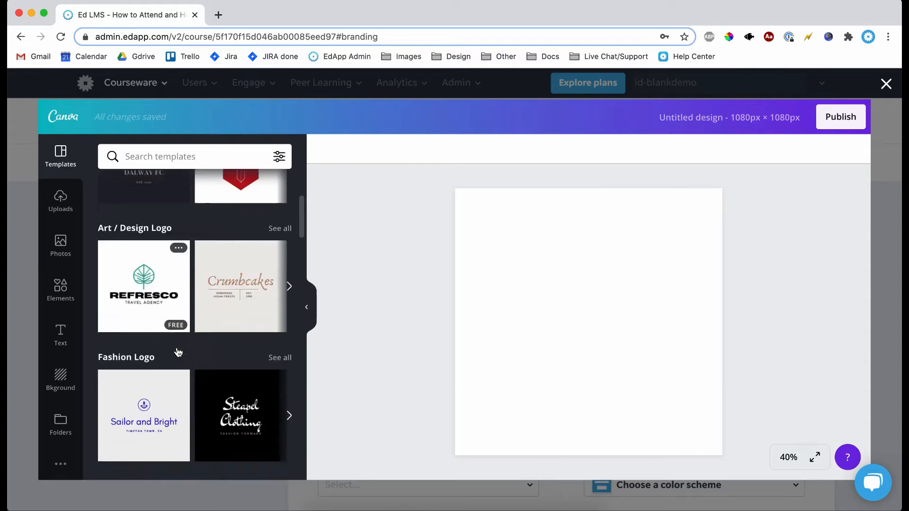
pyautogui.scroll(3)
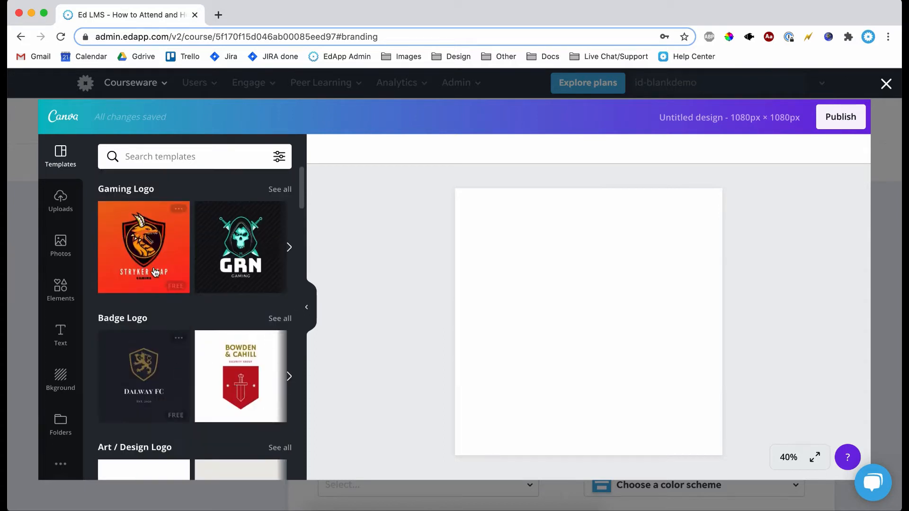
pyautogui.moveTo(277, 361)
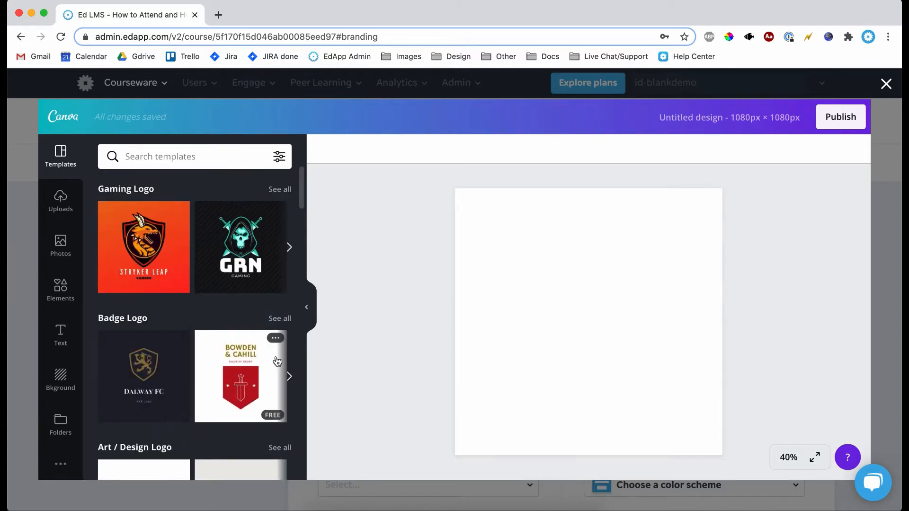
pyautogui.moveTo(99, 192)
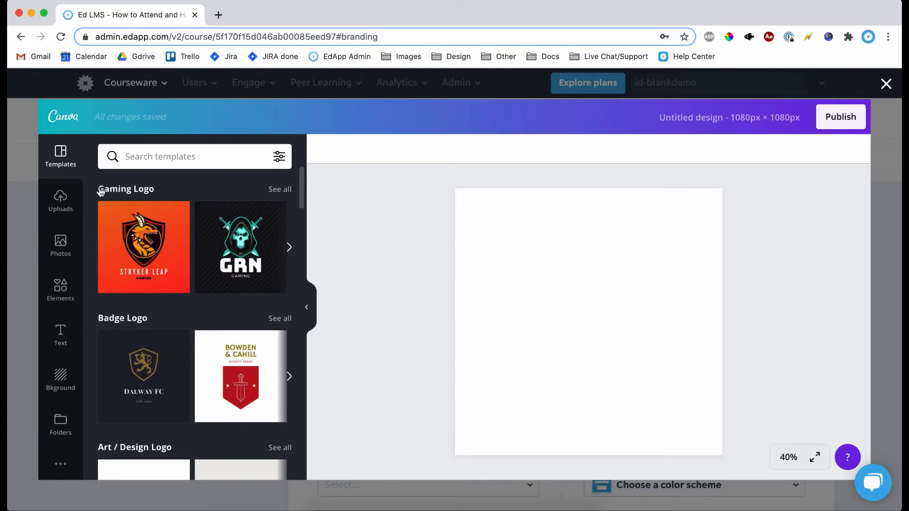
pyautogui.moveTo(70, 246)
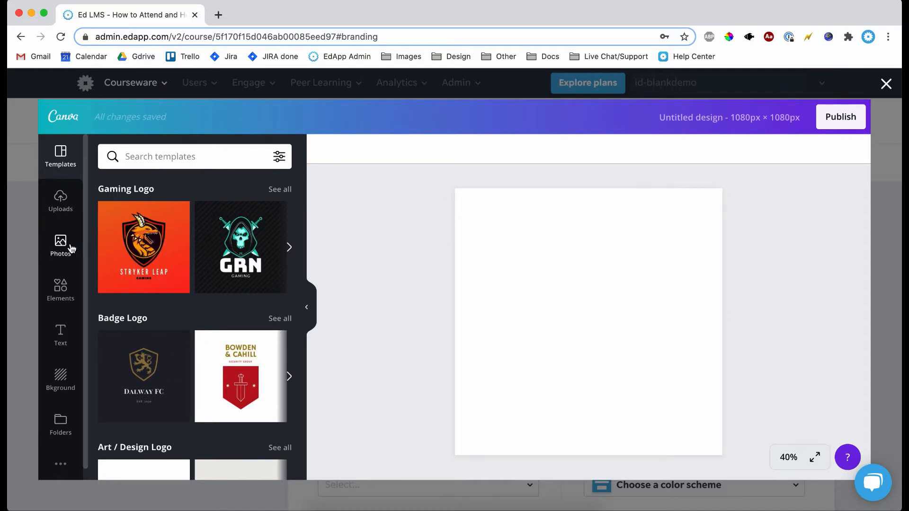
# Step: Place the uploaded EdApp screenshot from Uploads on the canvas, then remove it
pyautogui.click(60, 199)
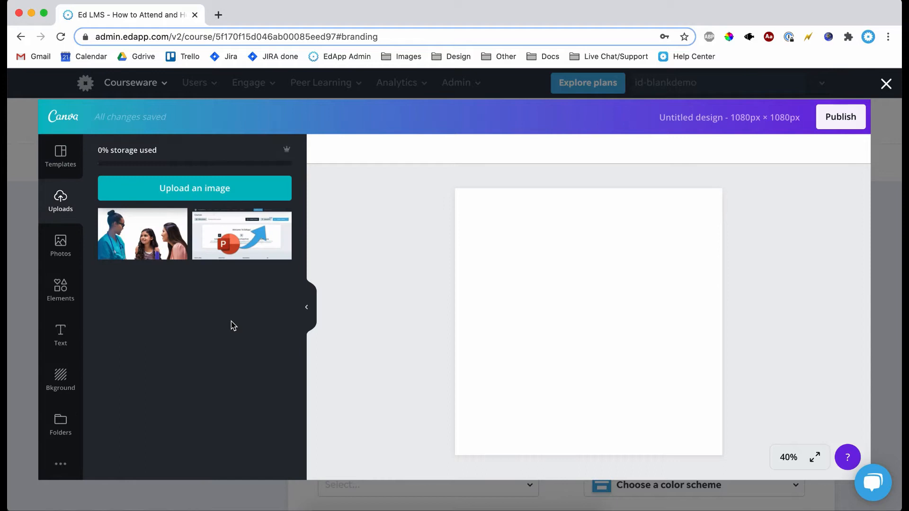
pyautogui.moveTo(266, 259)
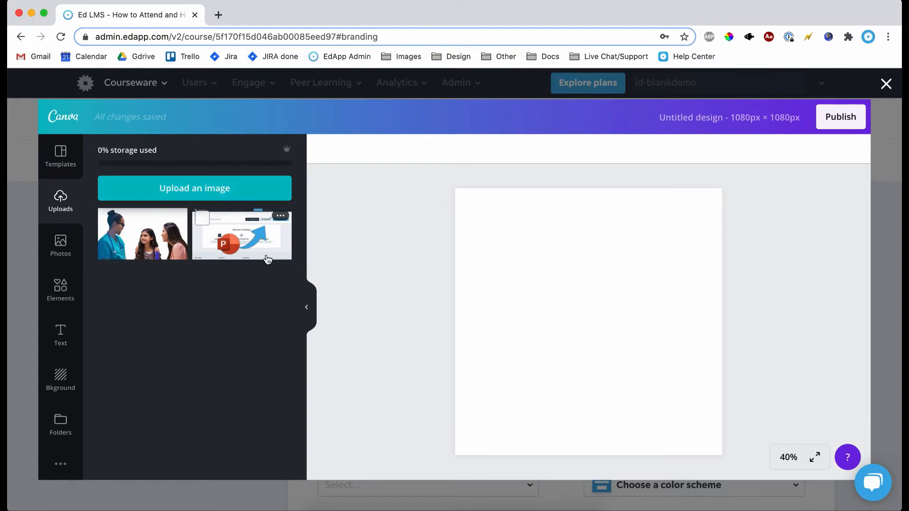
pyautogui.moveTo(272, 367)
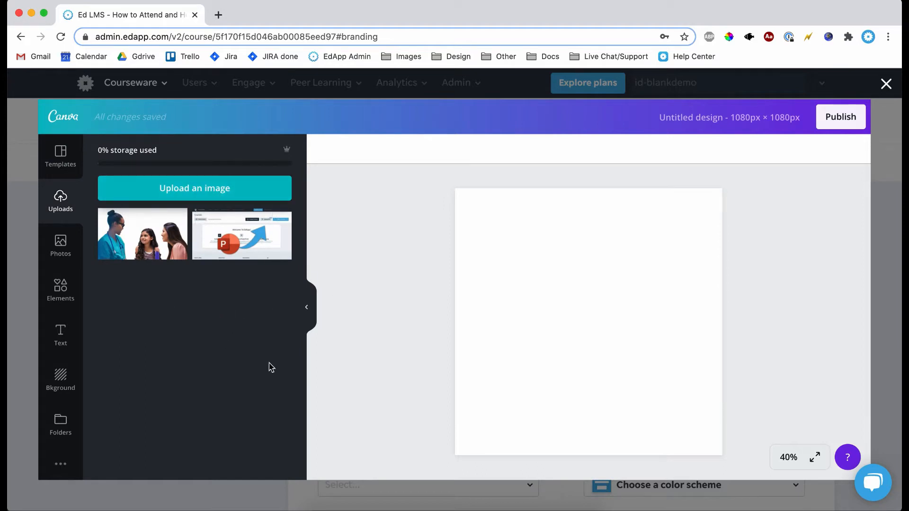
pyautogui.click(241, 235)
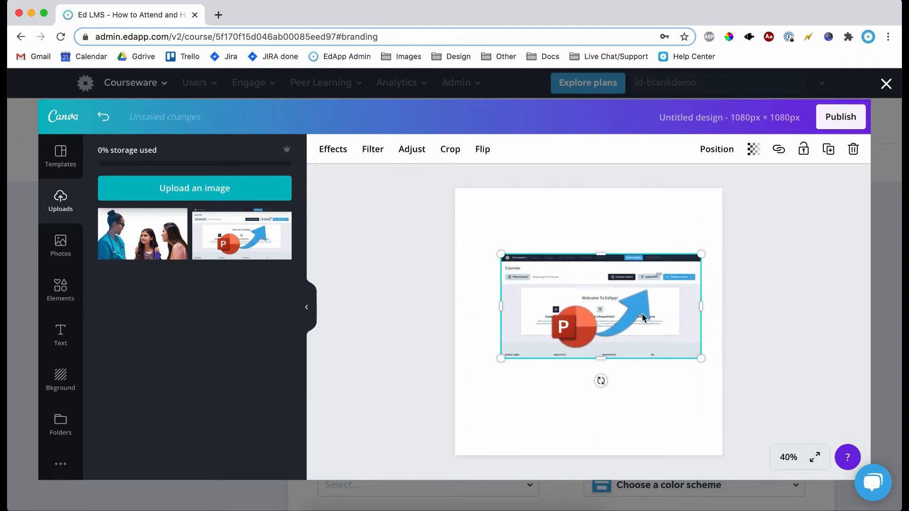
pyautogui.click(852, 149)
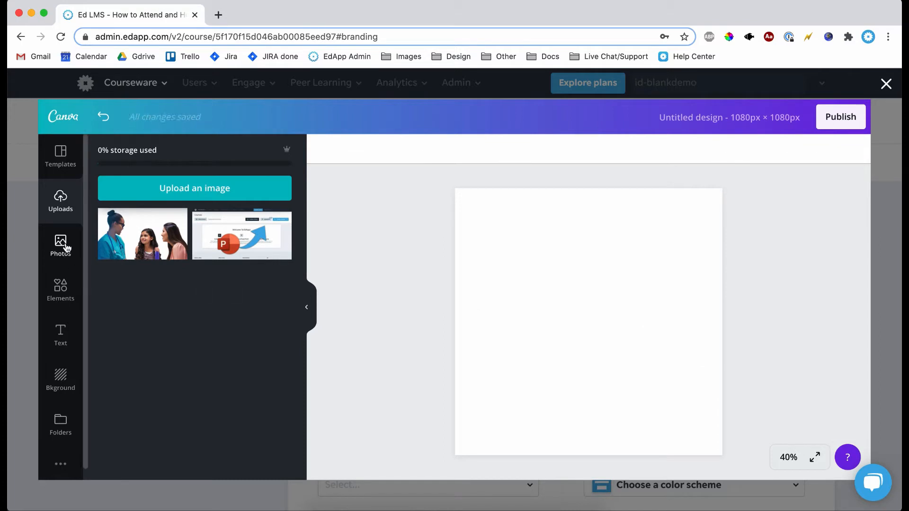
# Step: Search Canva Photos for 'meeting' and scroll through the free and Pro results
pyautogui.click(60, 246)
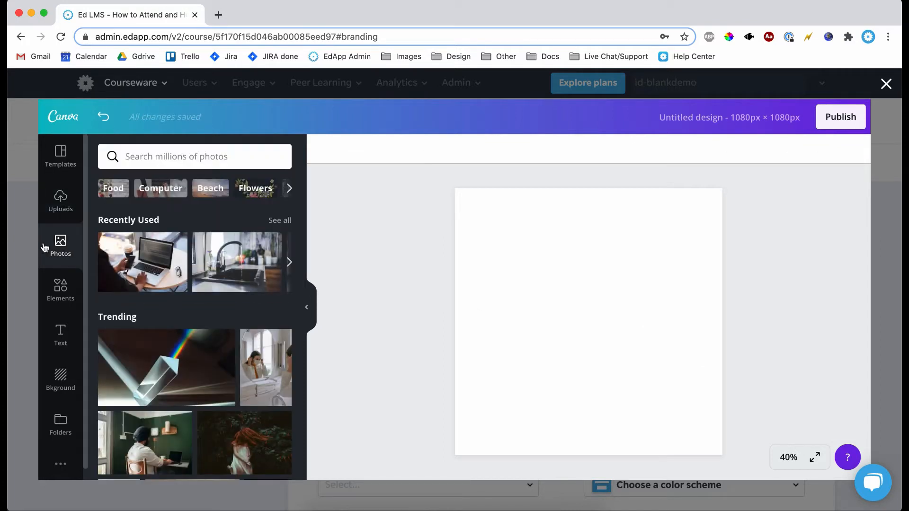
pyautogui.moveTo(183, 260)
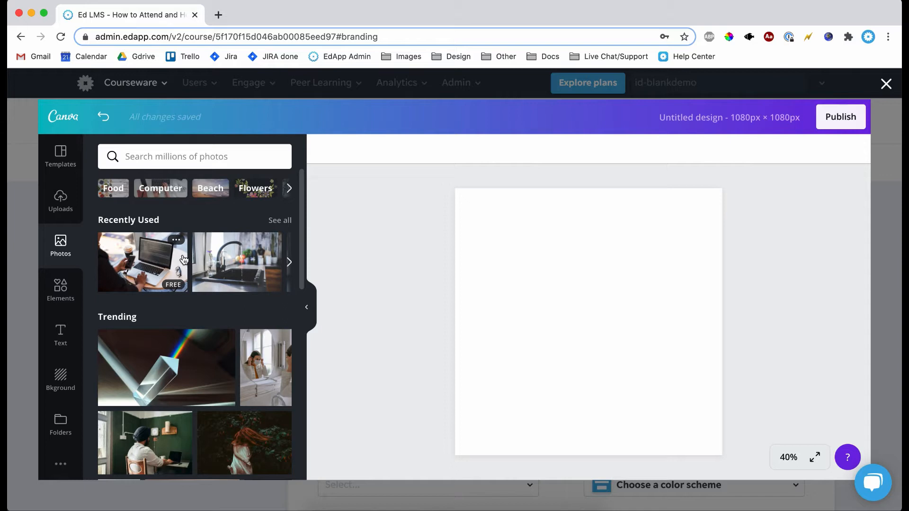
pyautogui.moveTo(170, 280)
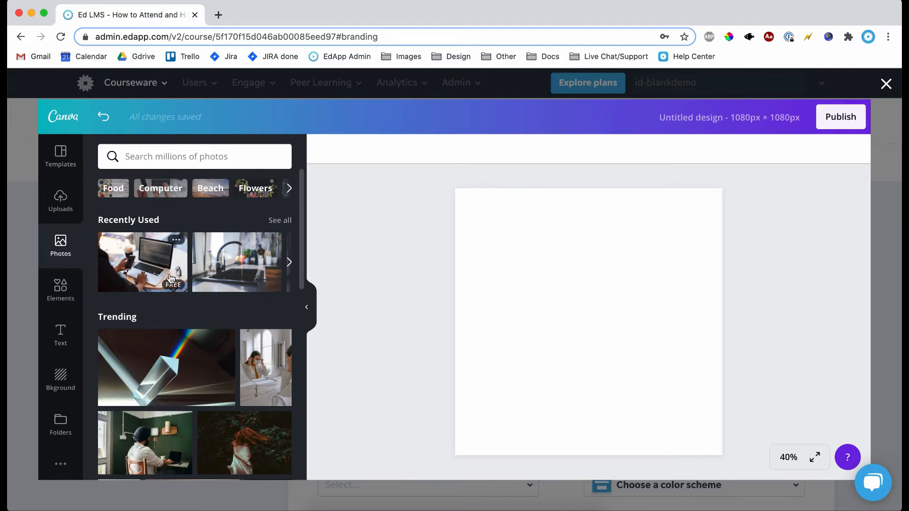
pyautogui.moveTo(178, 289)
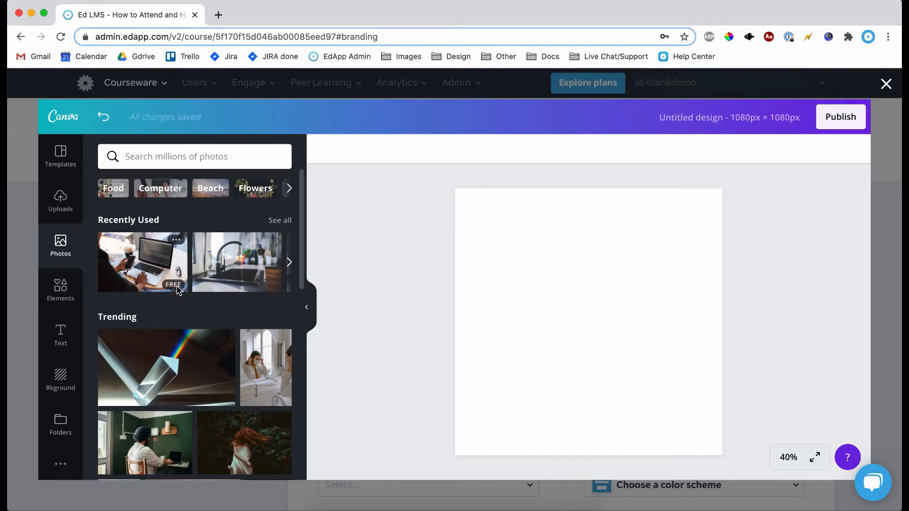
pyautogui.moveTo(249, 302)
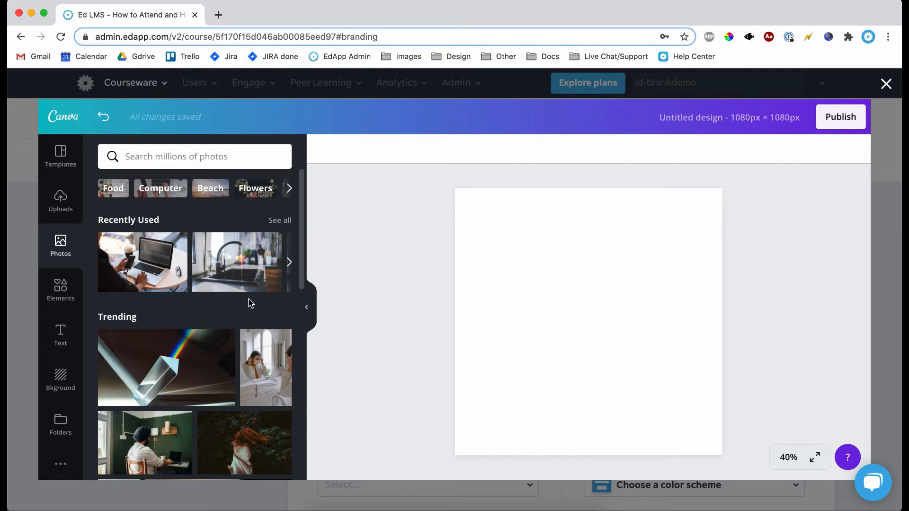
pyautogui.moveTo(199, 182)
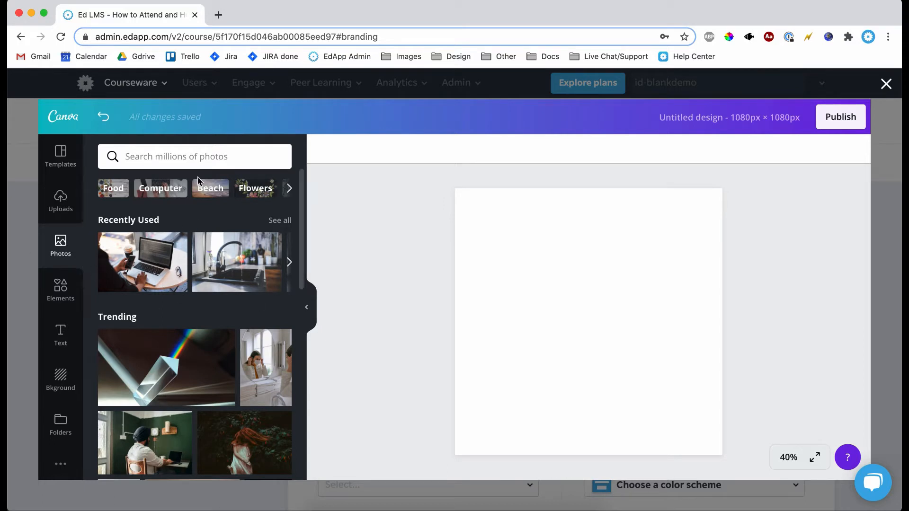
pyautogui.write('meeting')
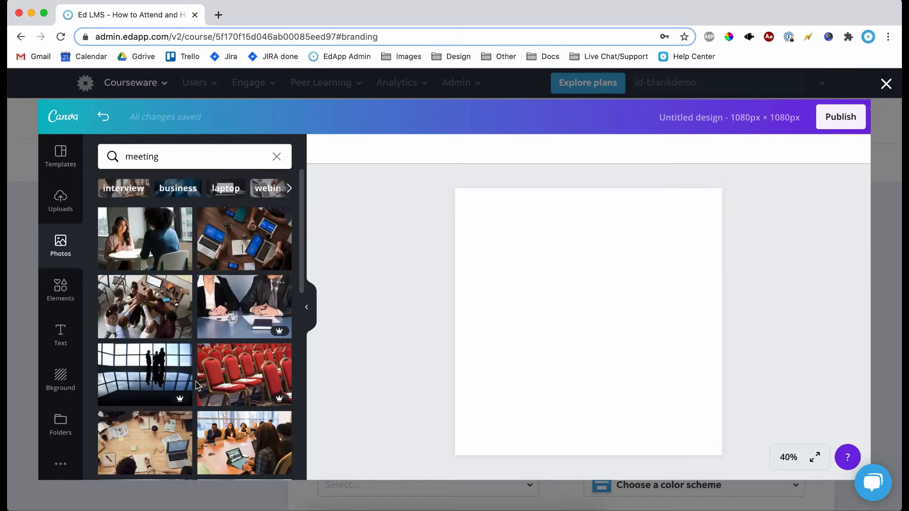
pyautogui.scroll(-3)
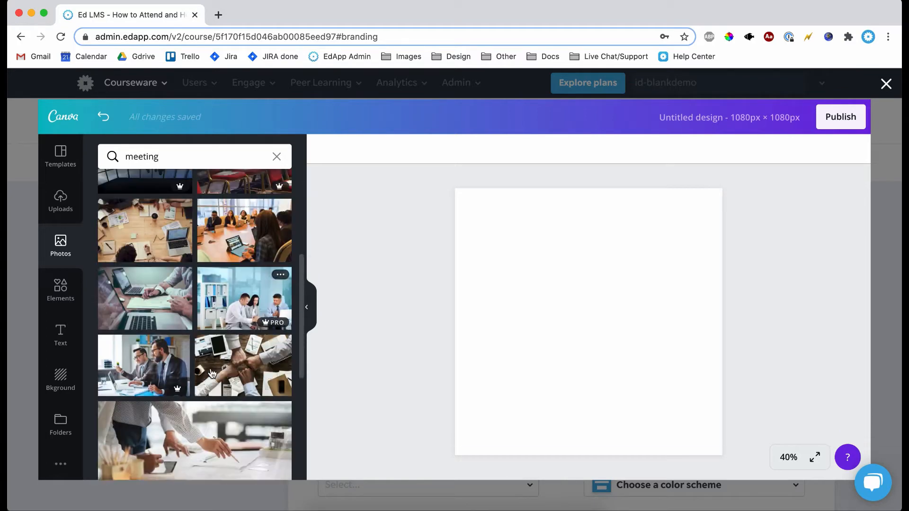
pyautogui.scroll(-3)
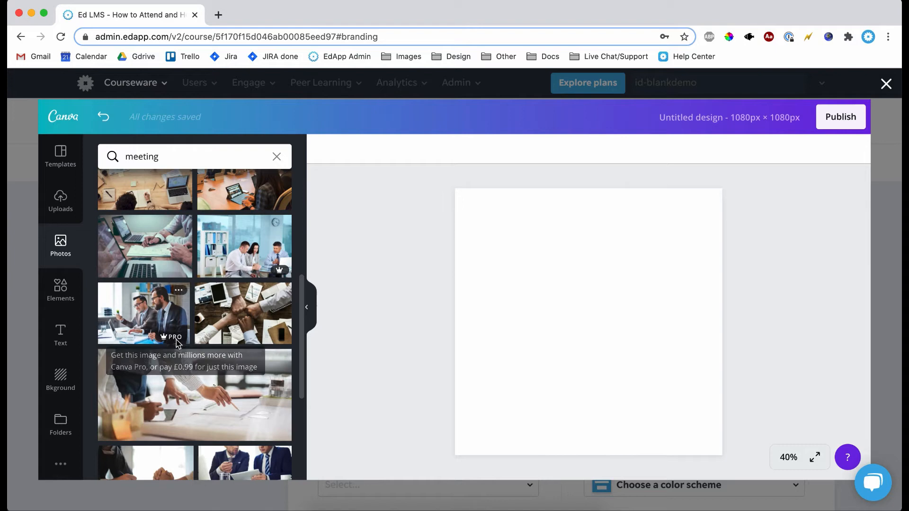
pyautogui.moveTo(276, 272)
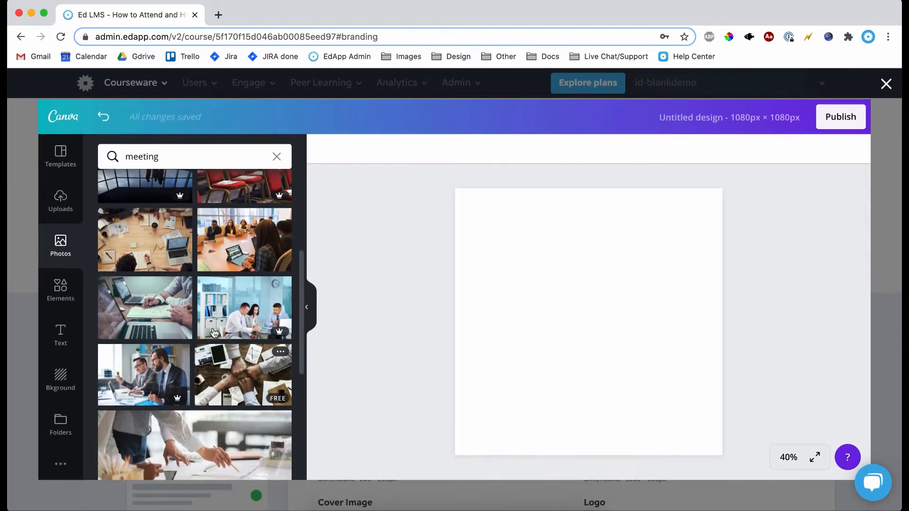
pyautogui.scroll(3)
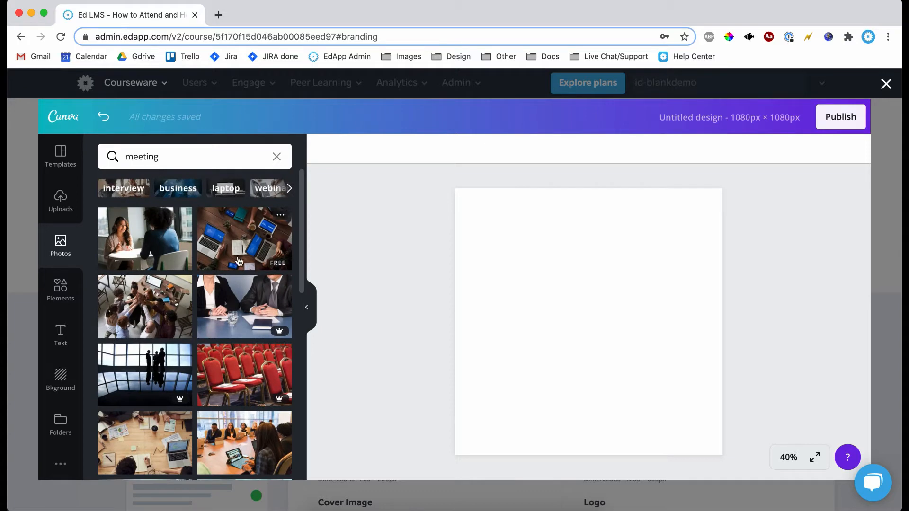
# Step: Add the overhead laptops-on-wooden-table photo and stretch it to cover the square canvas
pyautogui.click(244, 239)
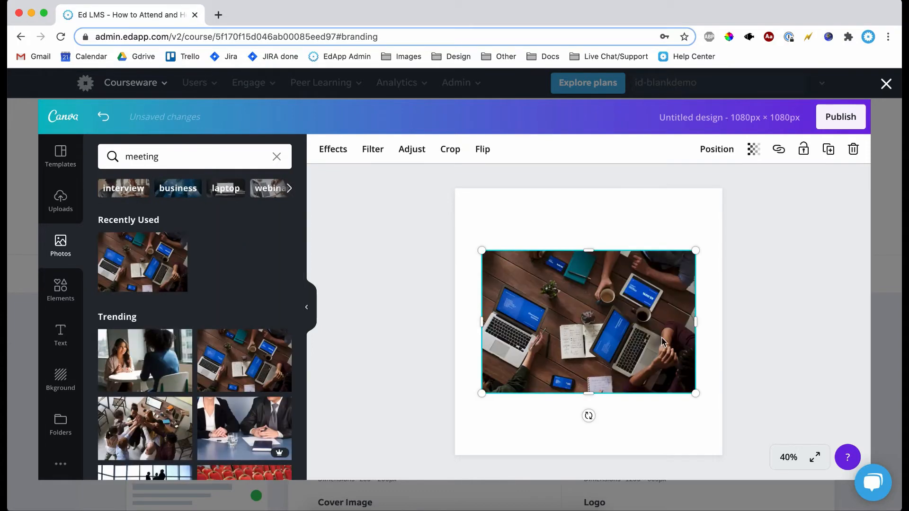
pyautogui.moveTo(576, 277)
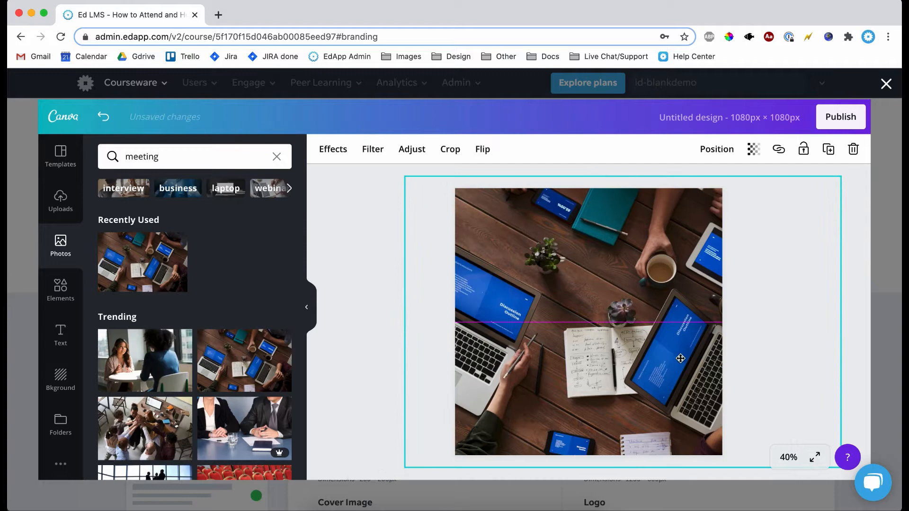
pyautogui.click(675, 289)
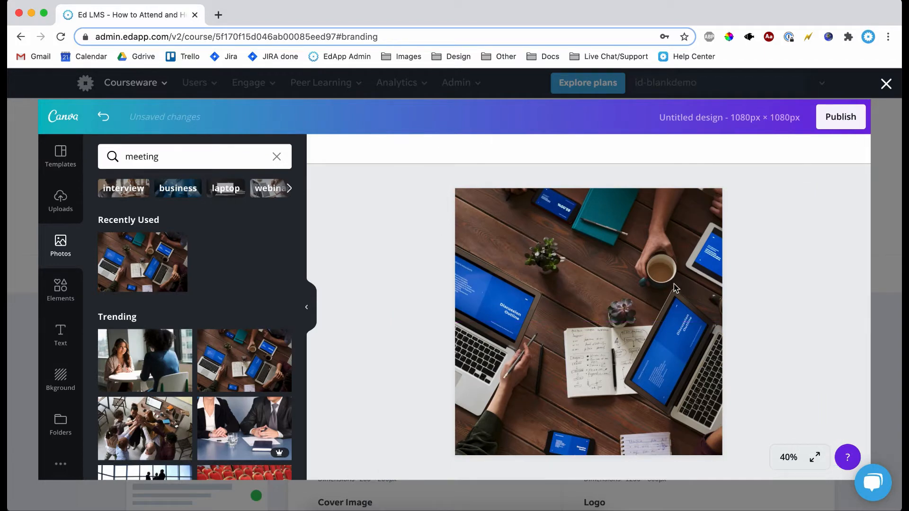
pyautogui.moveTo(669, 321)
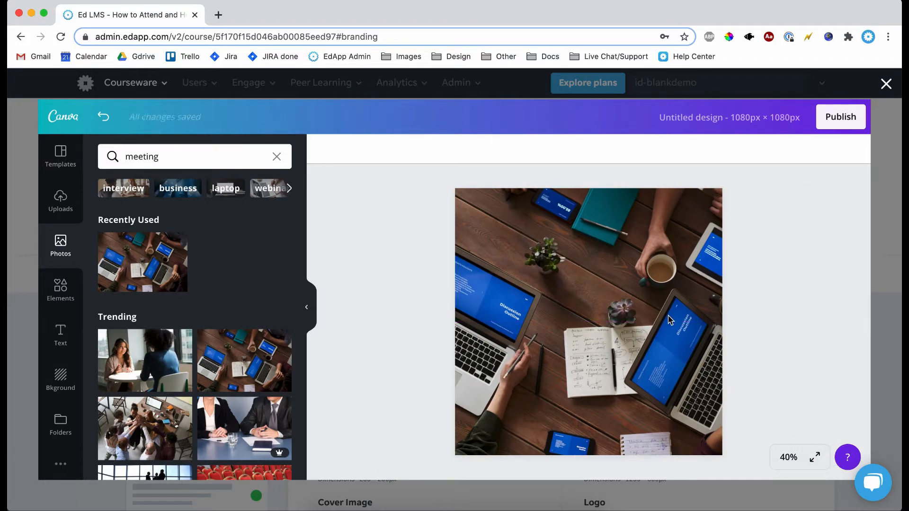
pyautogui.moveTo(630, 326)
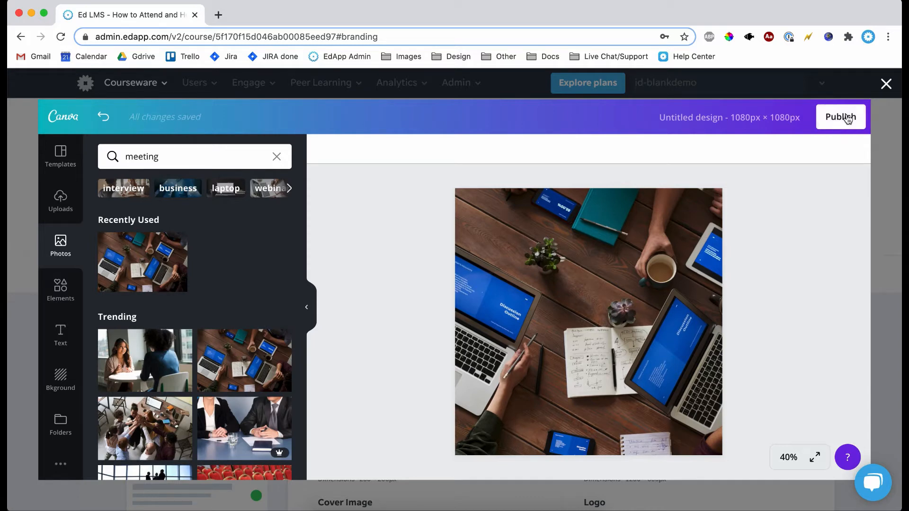
# Step: Publish the laptops design to EdApp as the course thumbnail
pyautogui.click(839, 117)
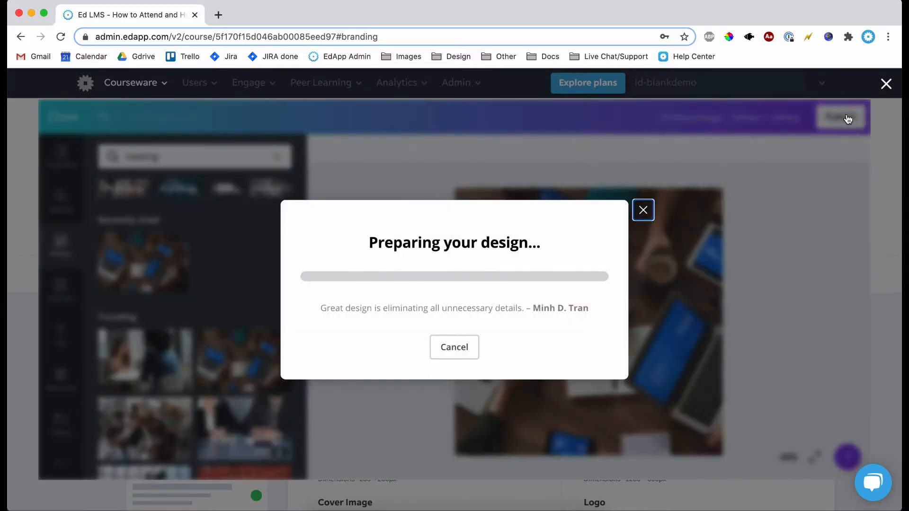
pyautogui.moveTo(538, 313)
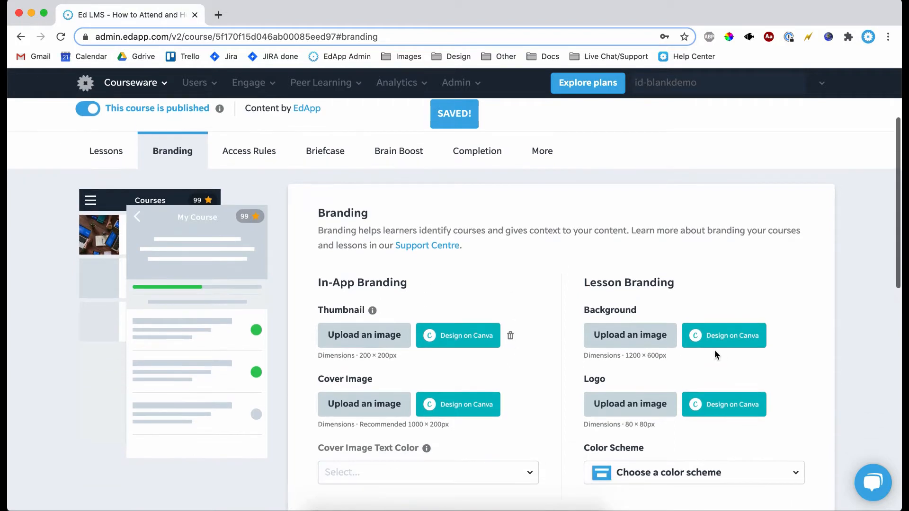
pyautogui.click(723, 335)
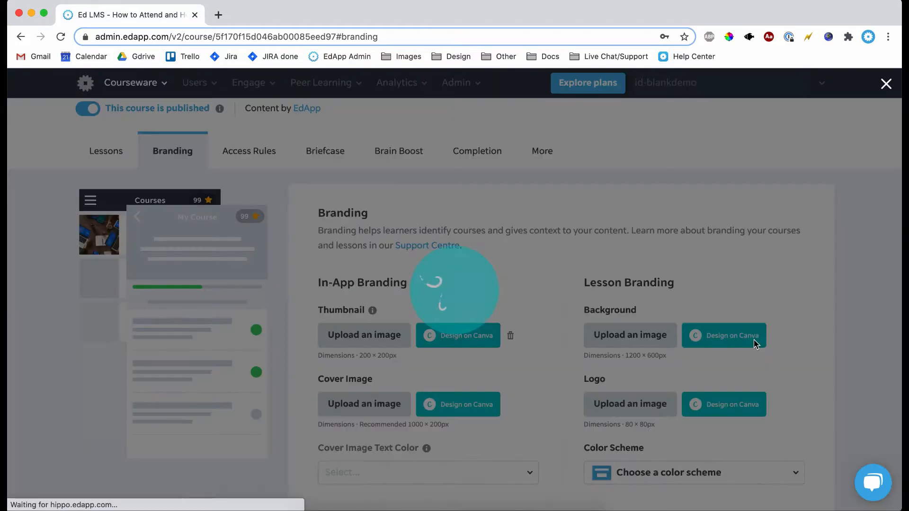
# Step: Search Photos for 'meeting' and add the hands-sketching-with-pencil photo to a new design
pyautogui.click(722, 335)
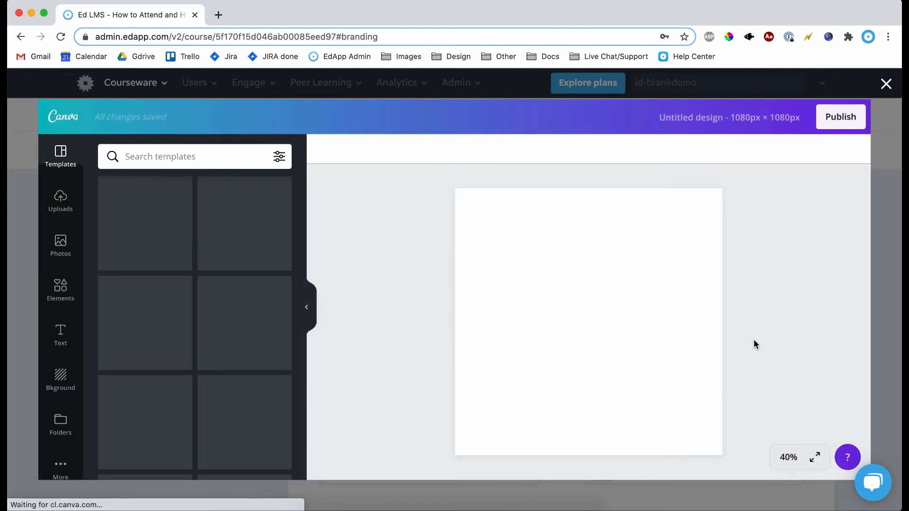
pyautogui.click(60, 246)
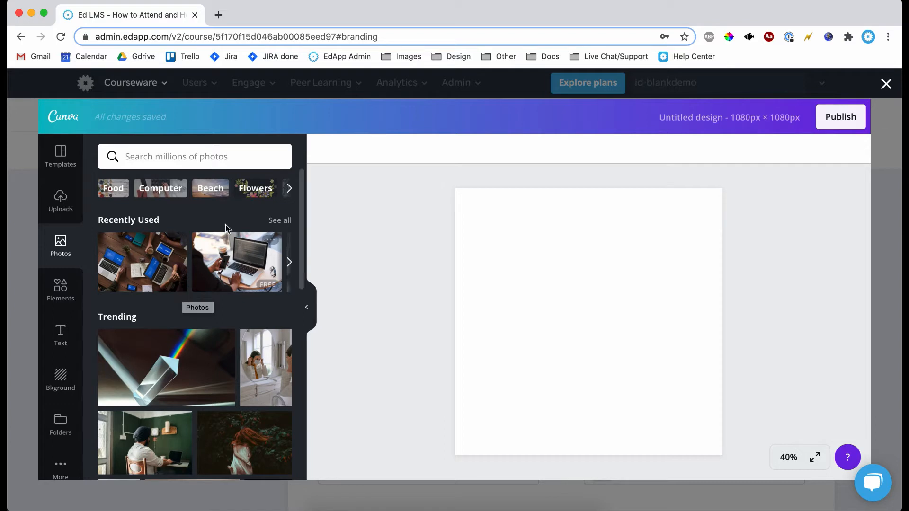
pyautogui.write('meeting')
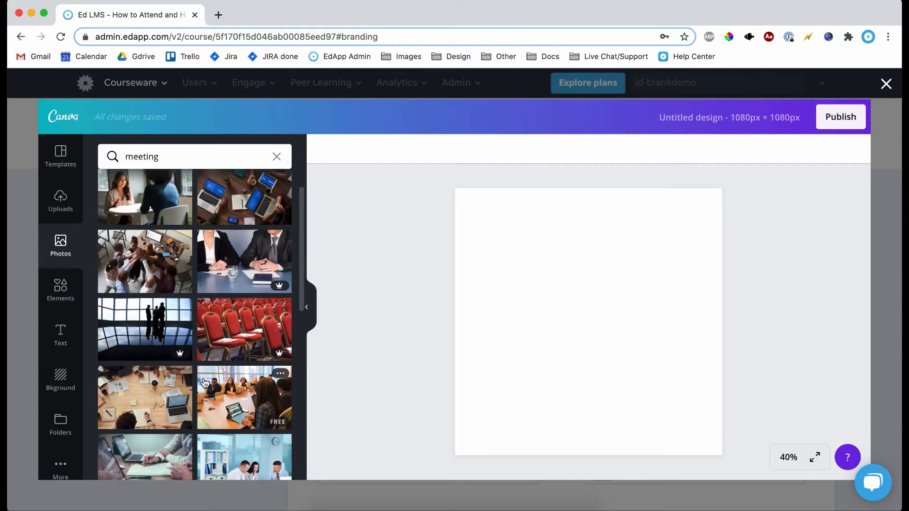
pyautogui.scroll(-3)
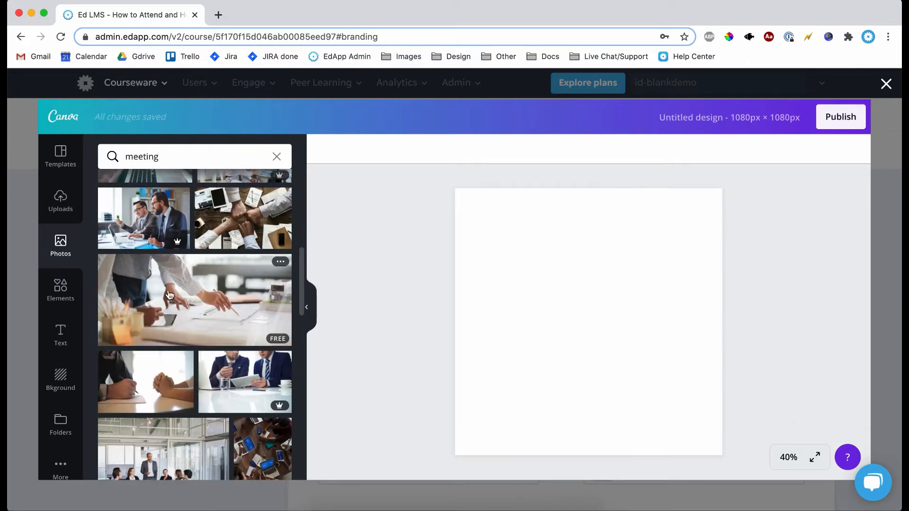
pyautogui.moveTo(230, 314)
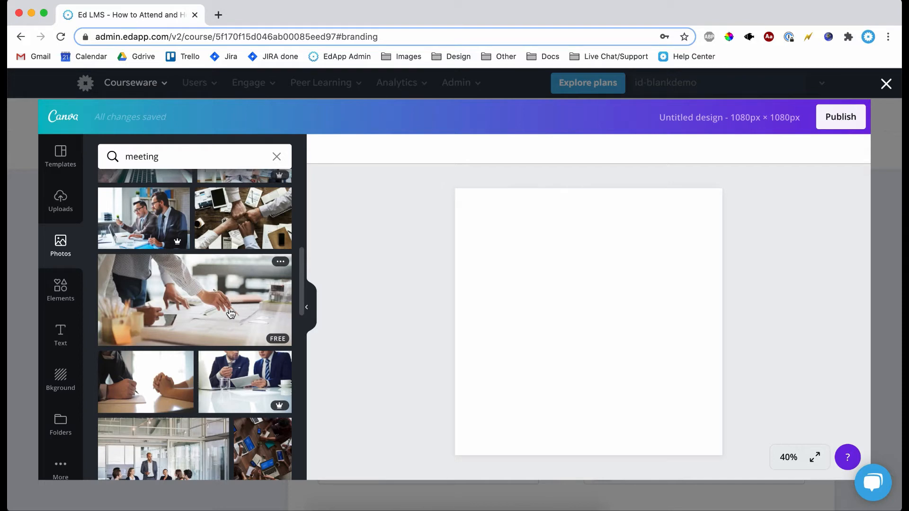
pyautogui.click(194, 300)
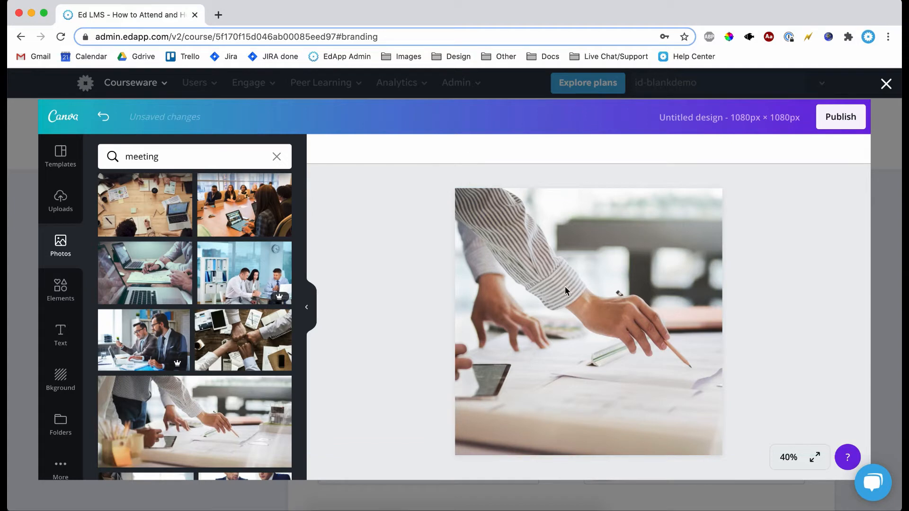
pyautogui.moveTo(441, 316)
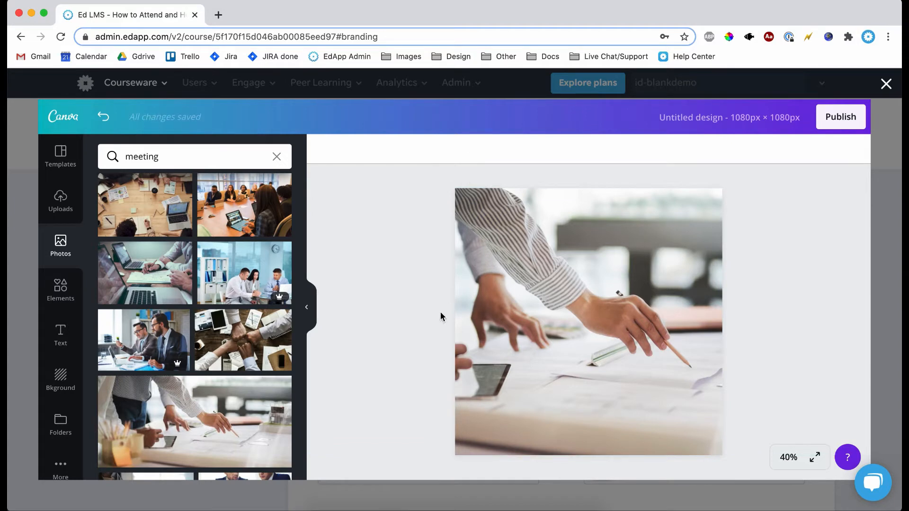
pyautogui.moveTo(306, 359)
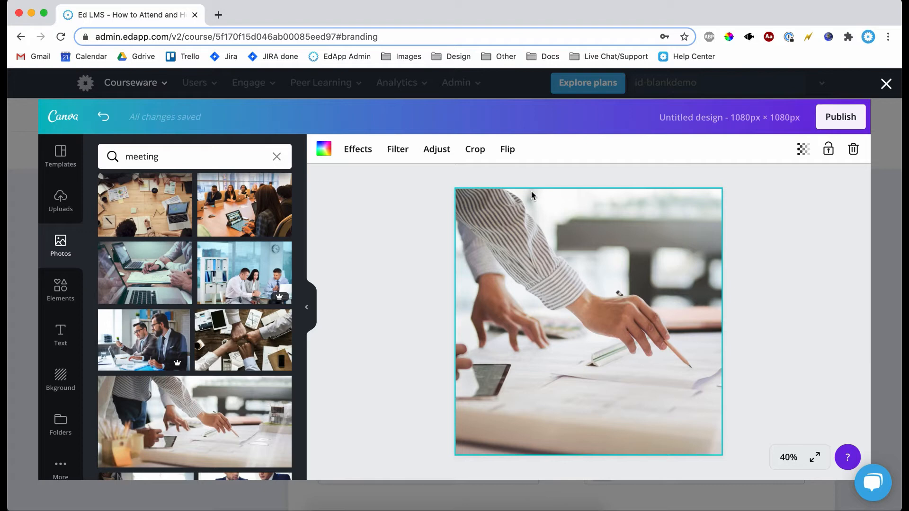
# Step: Look through the photo's effects and filters, then set its blur to 5
pyautogui.click(436, 149)
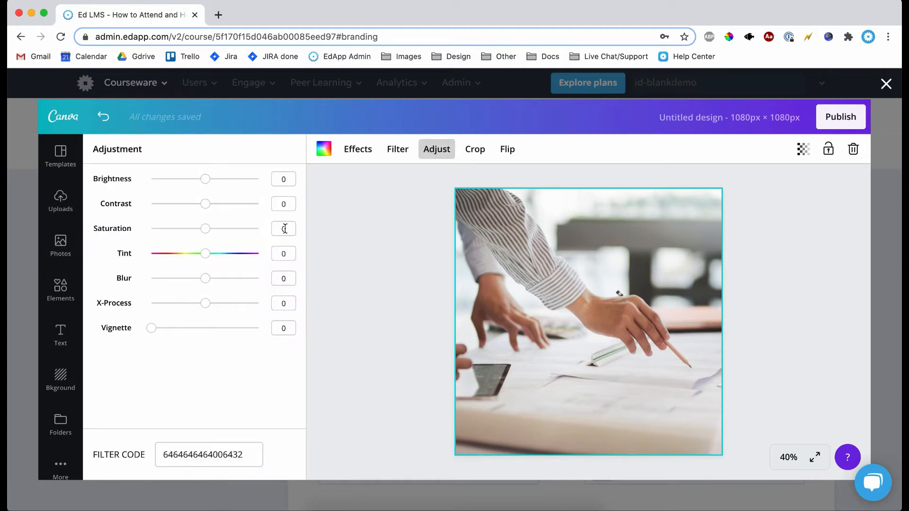
pyautogui.click(358, 149)
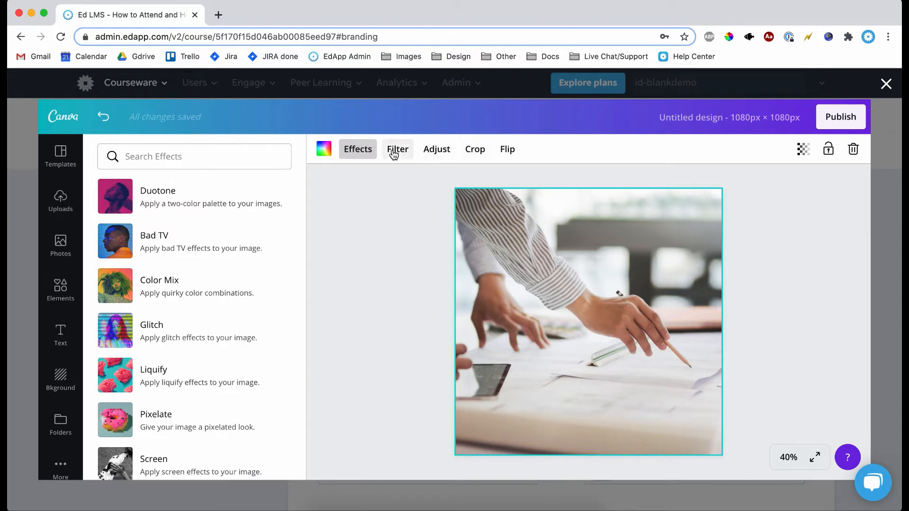
pyautogui.click(397, 149)
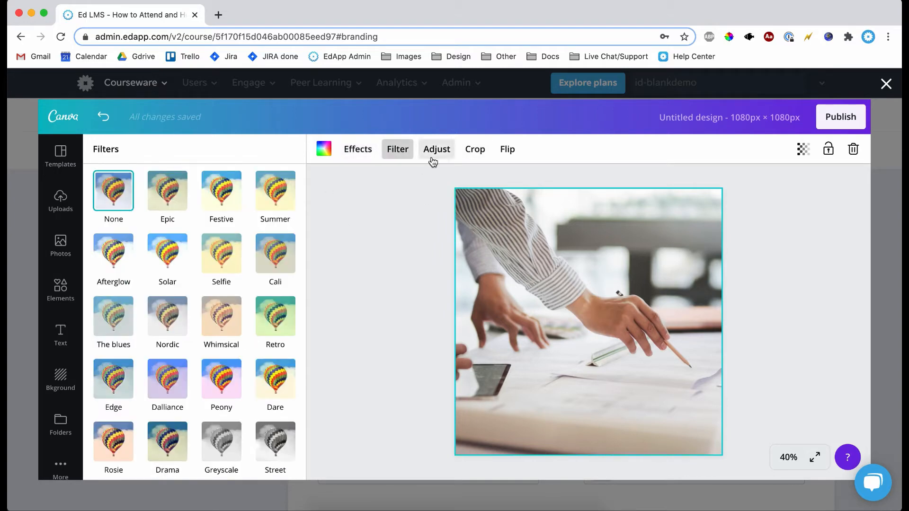
pyautogui.click(436, 149)
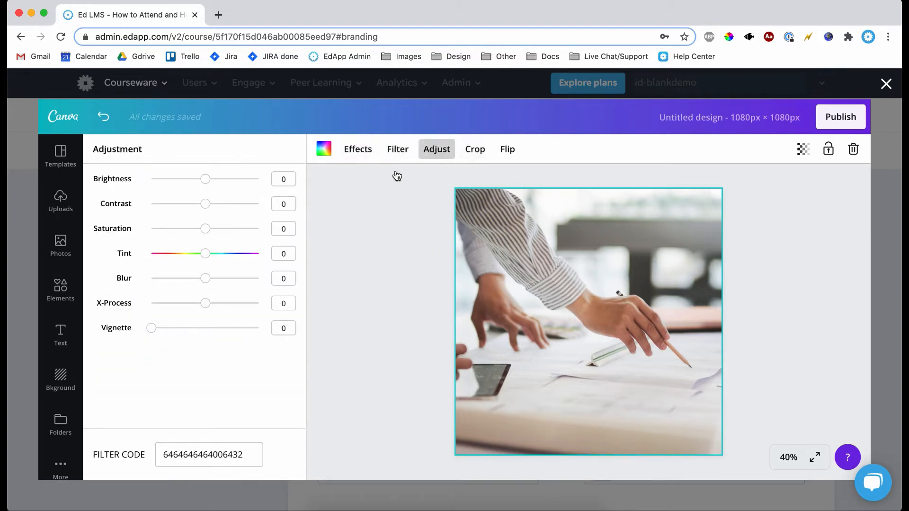
pyautogui.click(283, 278)
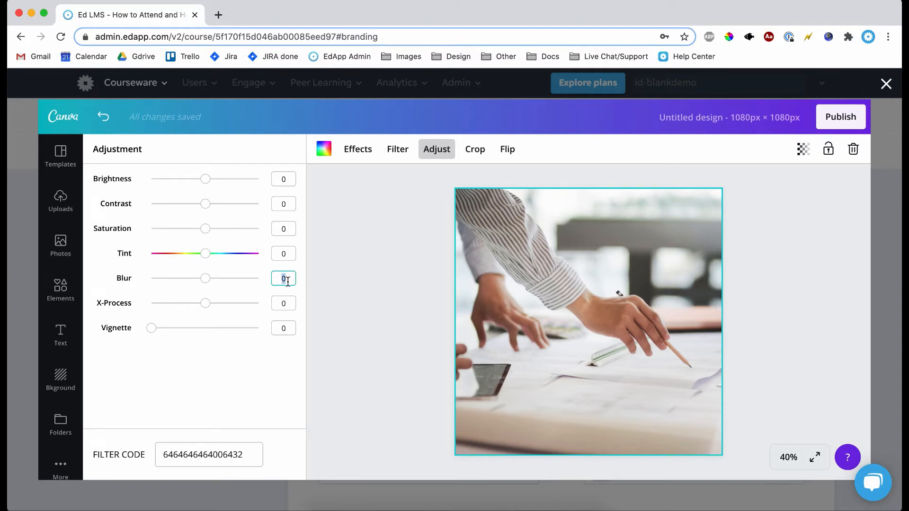
pyautogui.write('5')
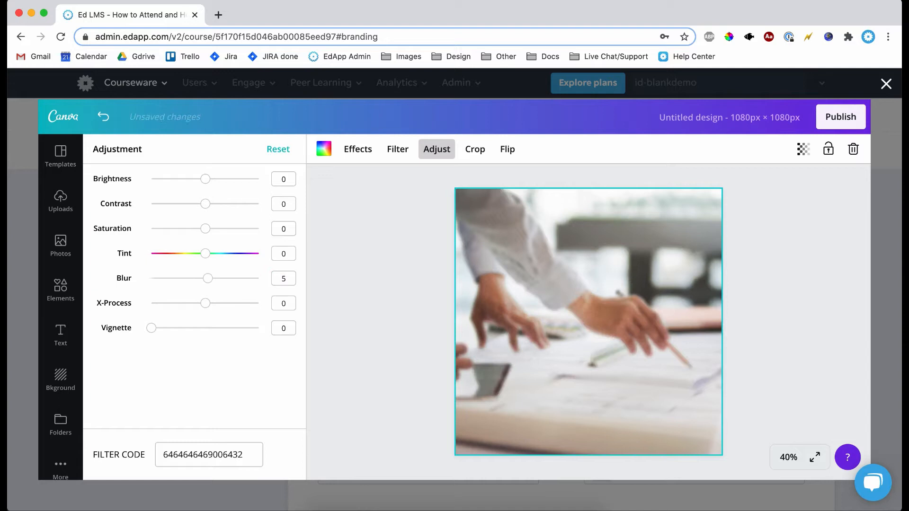
pyautogui.click(60, 246)
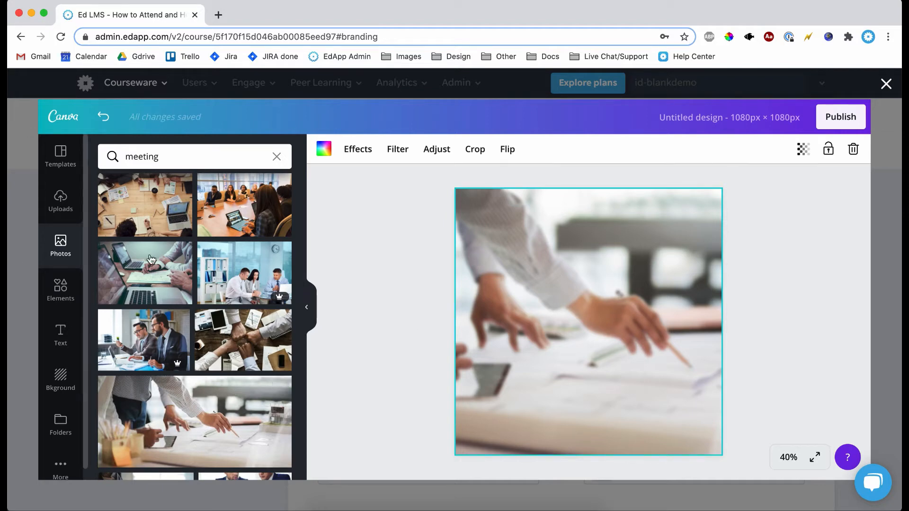
pyautogui.moveTo(410, 303)
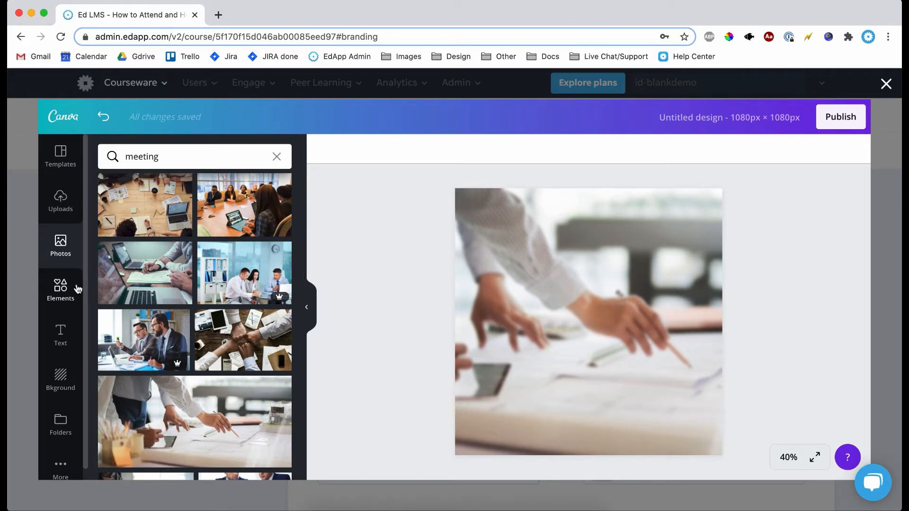
# Step: Add a square shape from Elements over the photo and colour it white
pyautogui.click(60, 290)
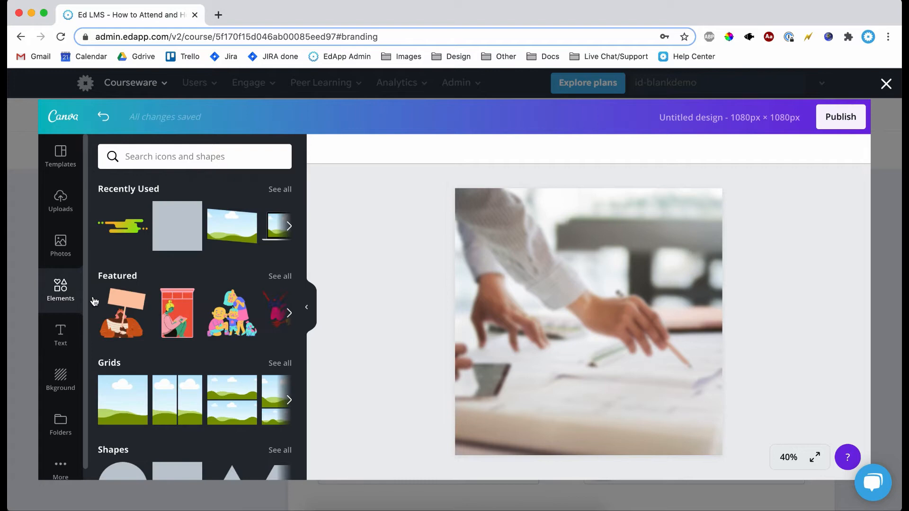
pyautogui.scroll(-3)
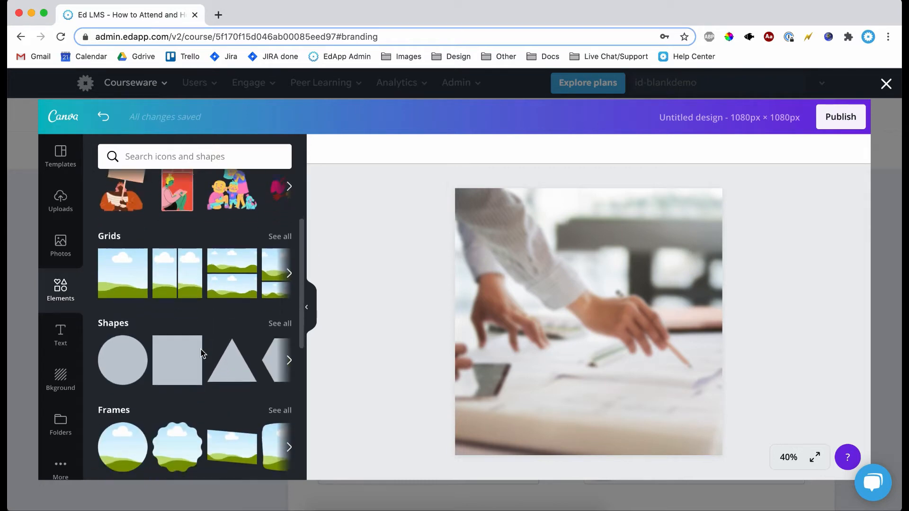
pyautogui.scroll(-3)
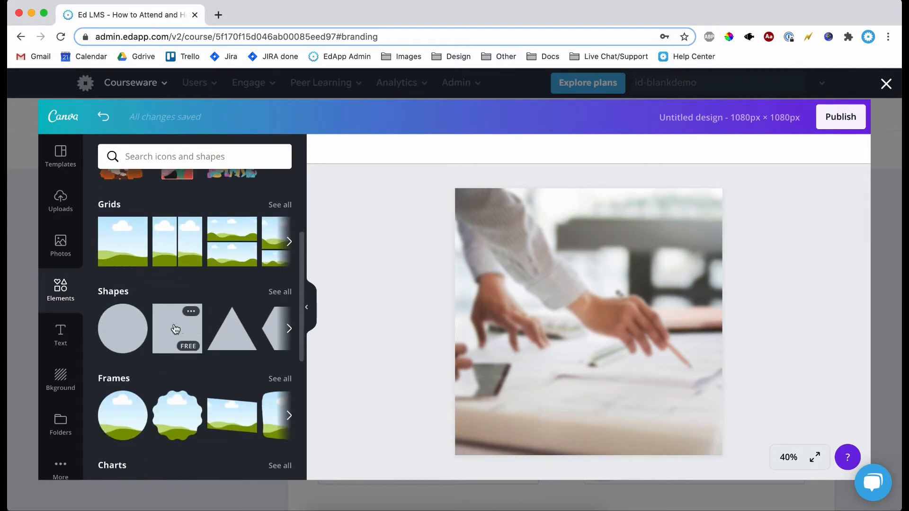
pyautogui.click(176, 328)
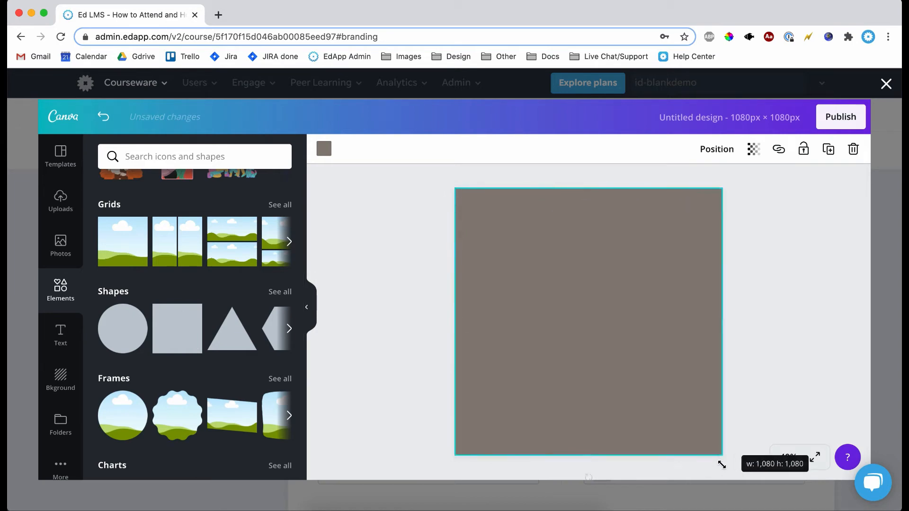
pyautogui.click(323, 148)
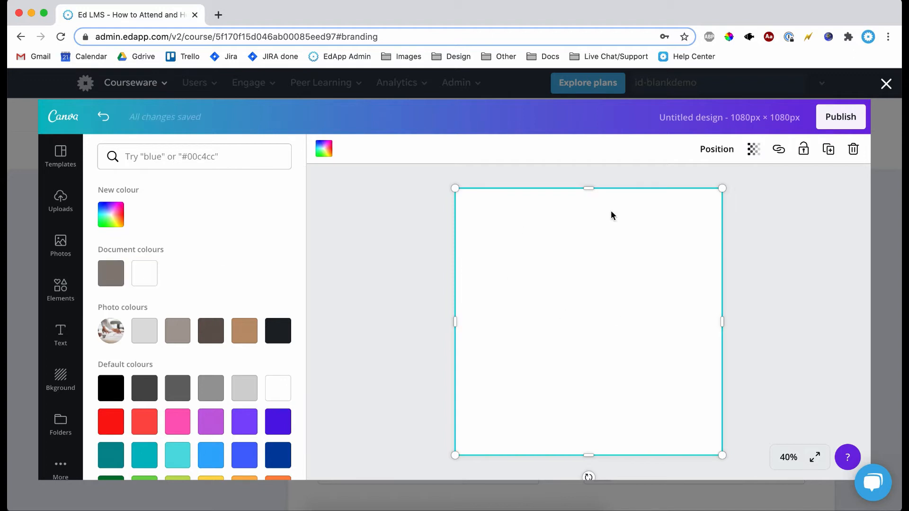
pyautogui.moveTo(753, 149)
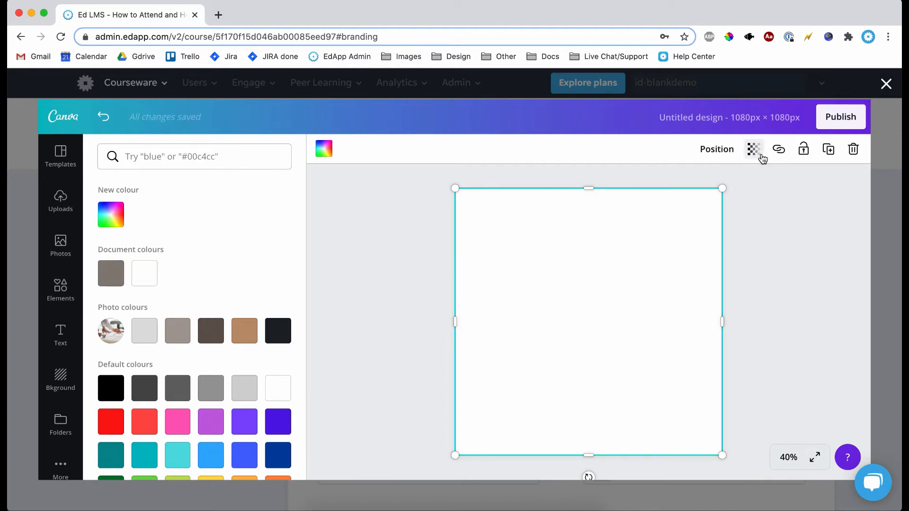
# Step: Set the white square's transparency to 80 and publish the design to EdApp
pyautogui.click(753, 149)
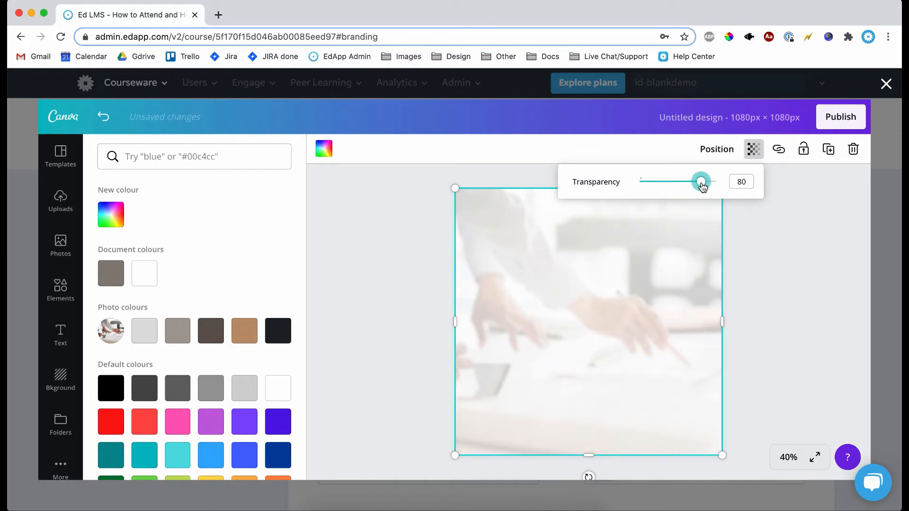
pyautogui.click(60, 290)
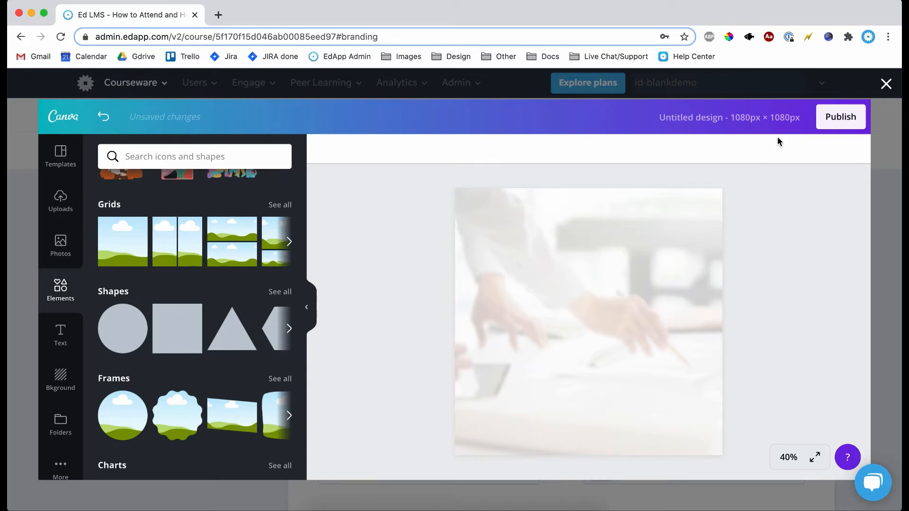
pyautogui.click(588, 321)
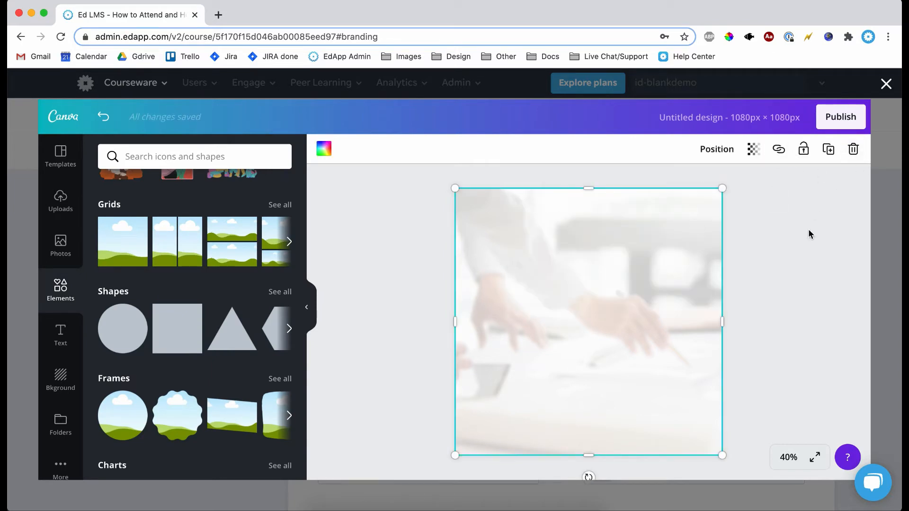
pyautogui.moveTo(609, 291)
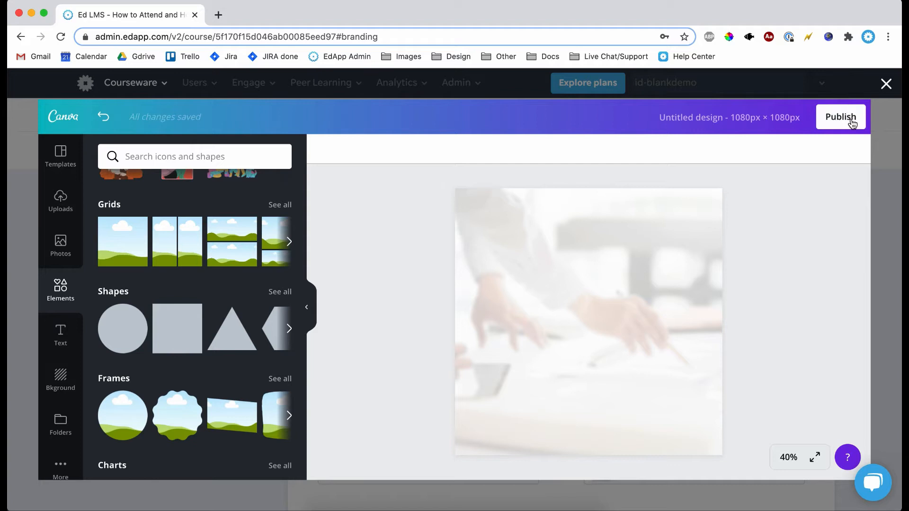
pyautogui.click(839, 117)
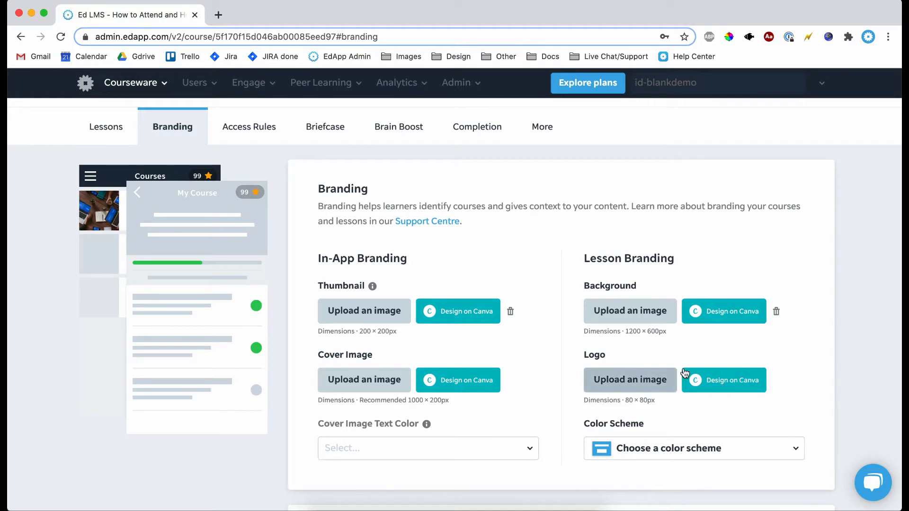
pyautogui.moveTo(628, 384)
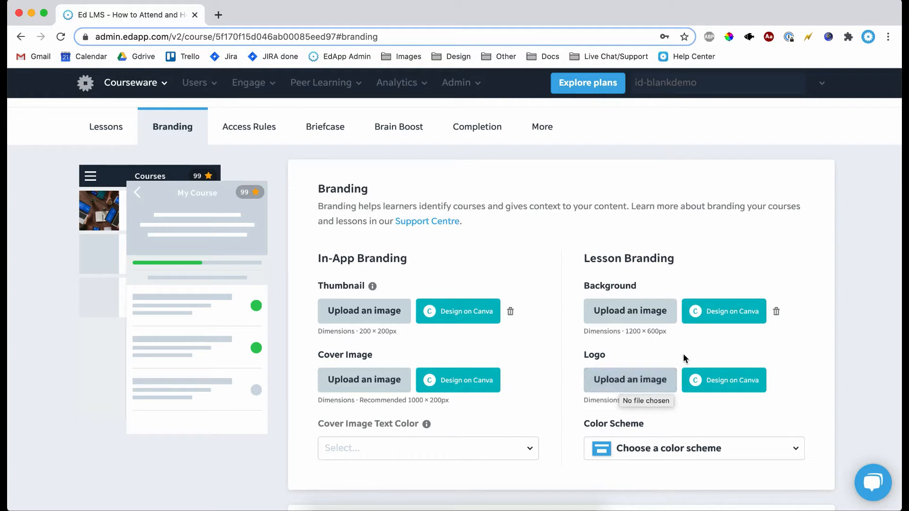
pyautogui.moveTo(561, 416)
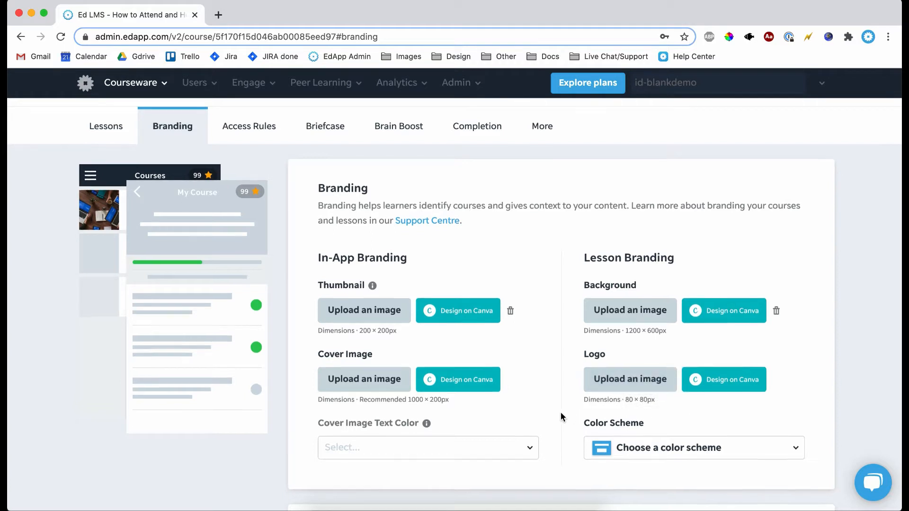
# Step: Pick the black-and-white option from the Branding page's Color Scheme dropdown
pyautogui.scroll(-3)
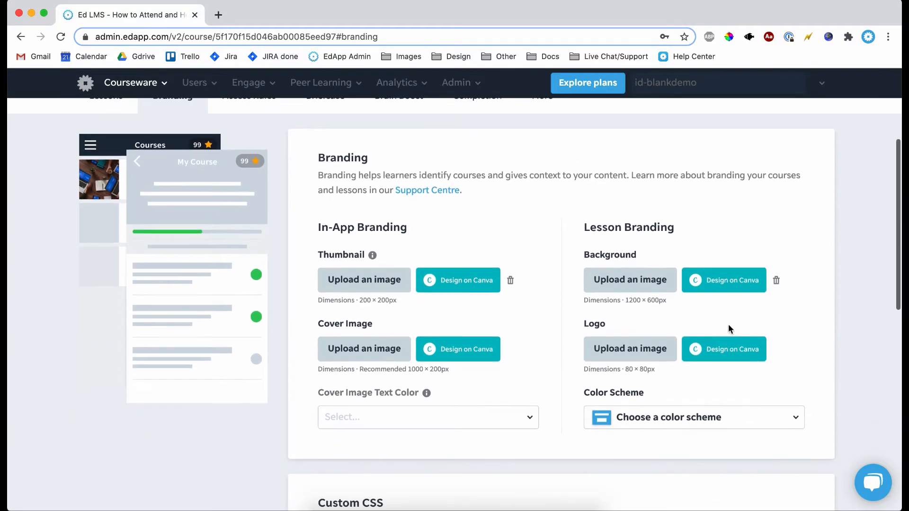
pyautogui.scroll(-3)
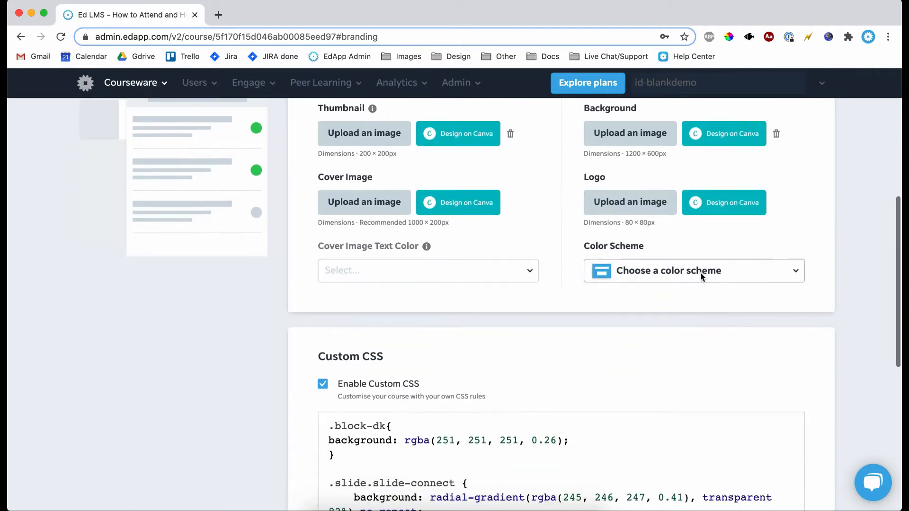
pyautogui.click(692, 271)
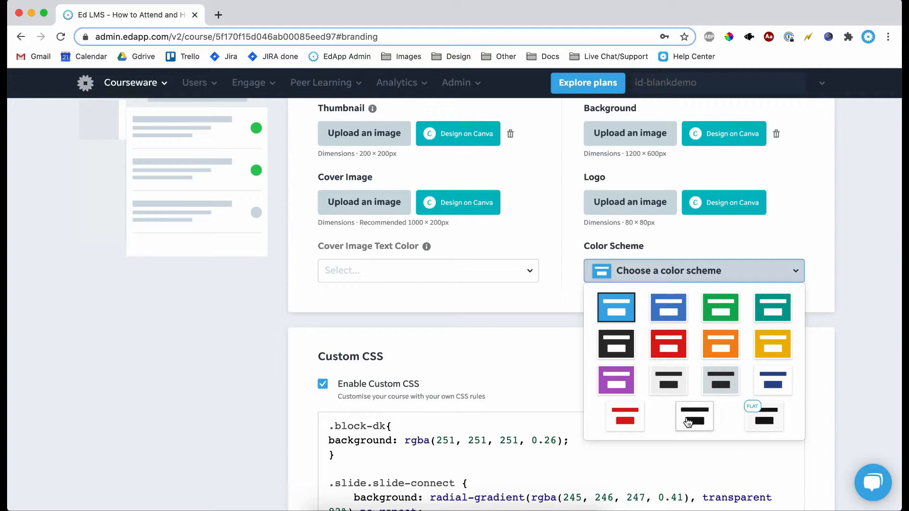
pyautogui.click(694, 416)
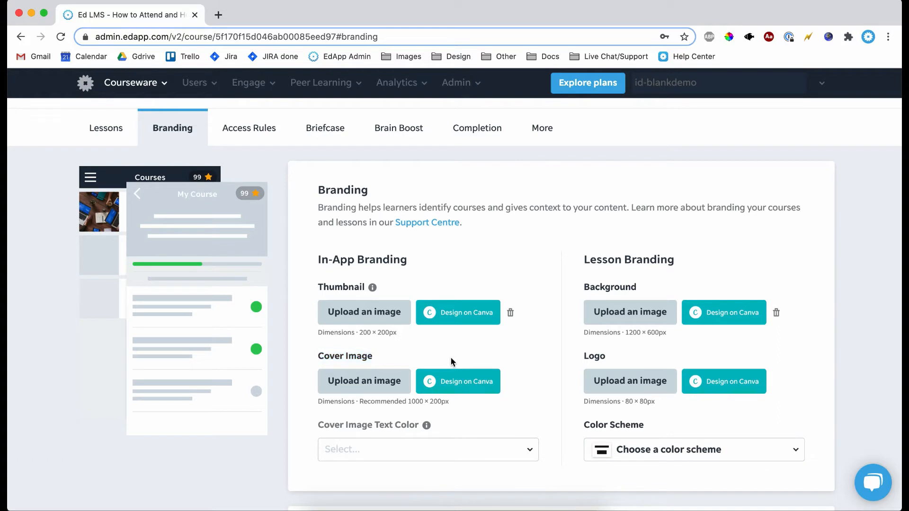
pyautogui.moveTo(501, 381)
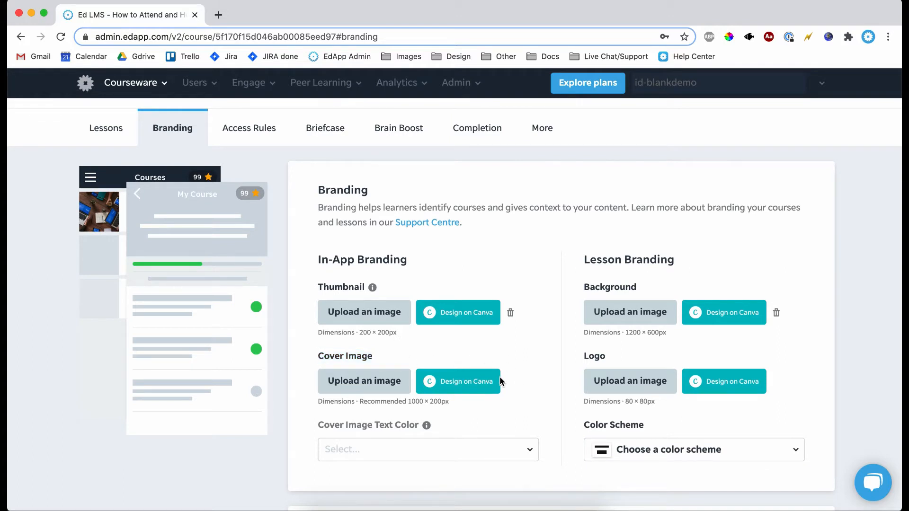
pyautogui.moveTo(465, 393)
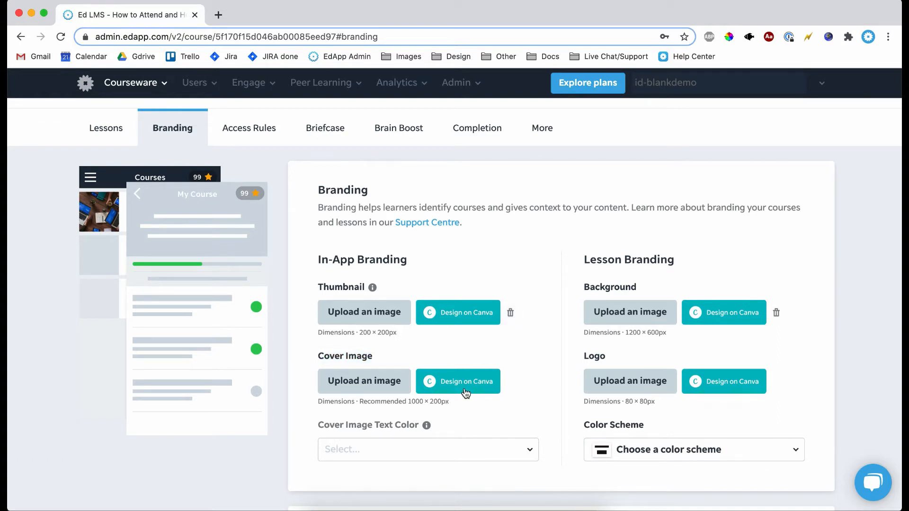
# Step: Add a black-and-white 'meeting' stock photo to a new Canva cover image design
pyautogui.click(457, 380)
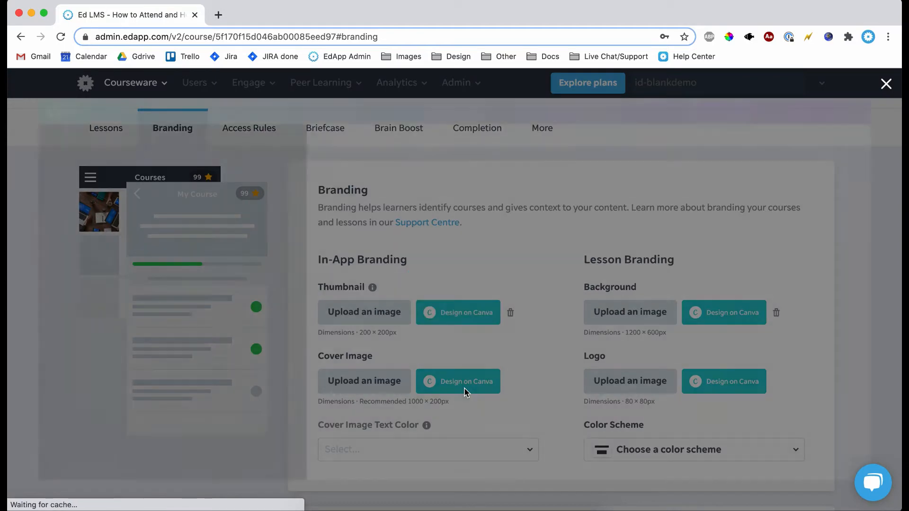
pyautogui.click(458, 381)
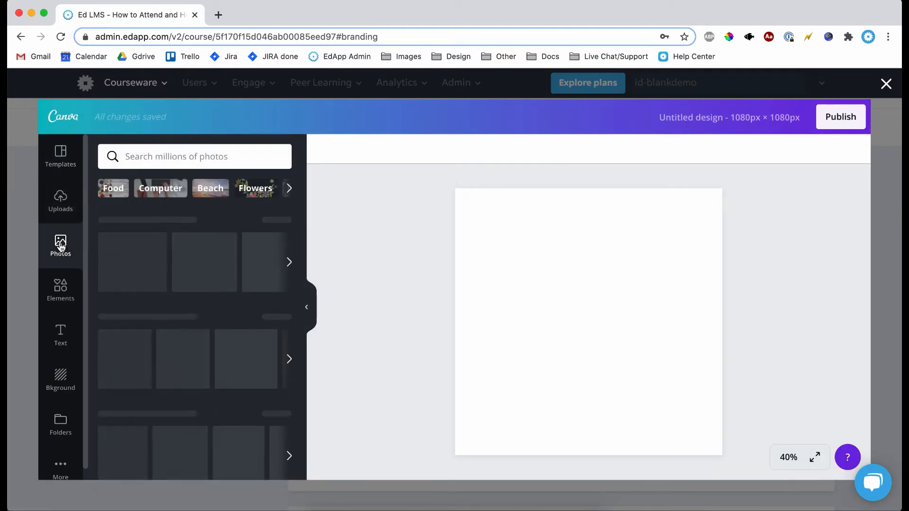
pyautogui.click(194, 156)
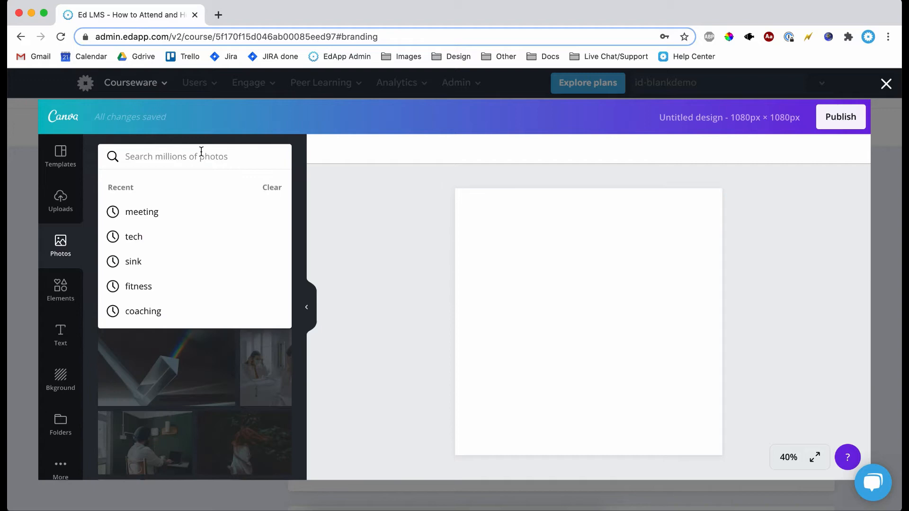
pyautogui.click(142, 212)
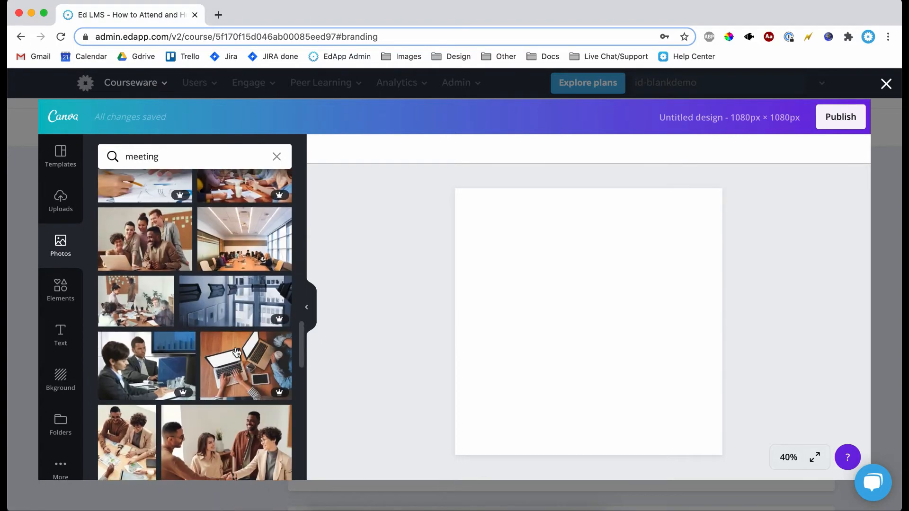
pyautogui.scroll(-3)
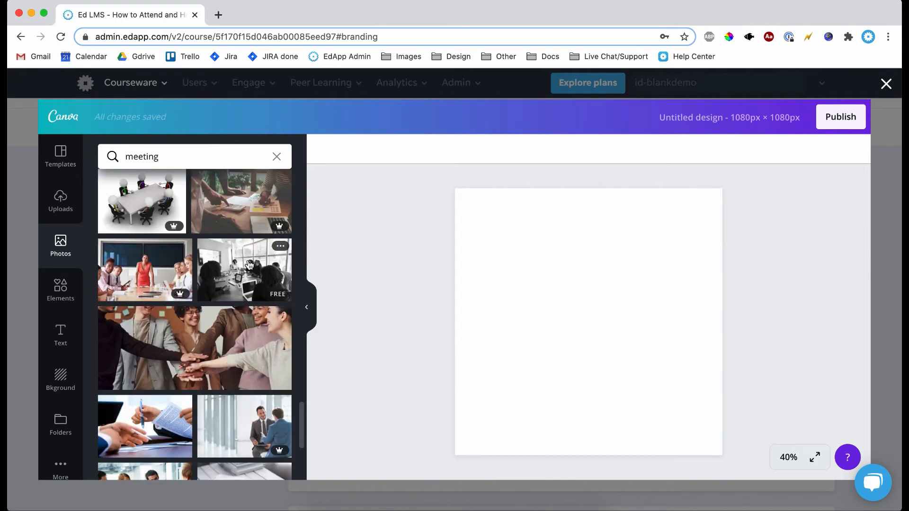
pyautogui.click(244, 269)
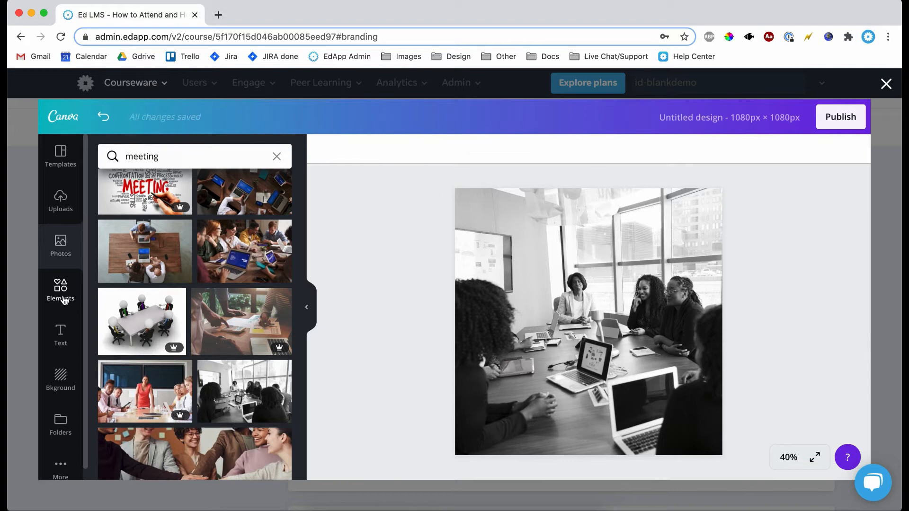
# Step: Overlay a black square at 77 transparency and publish the cover image
pyautogui.click(60, 289)
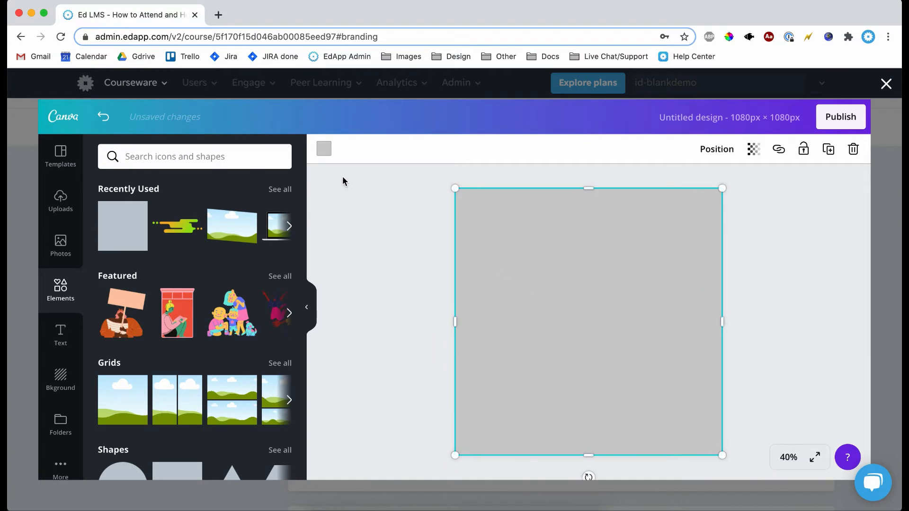
pyautogui.click(323, 148)
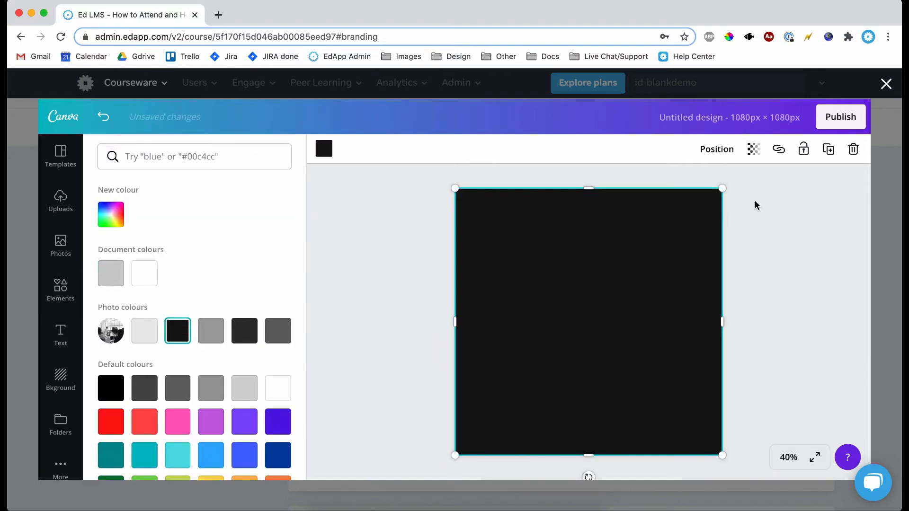
pyautogui.click(753, 149)
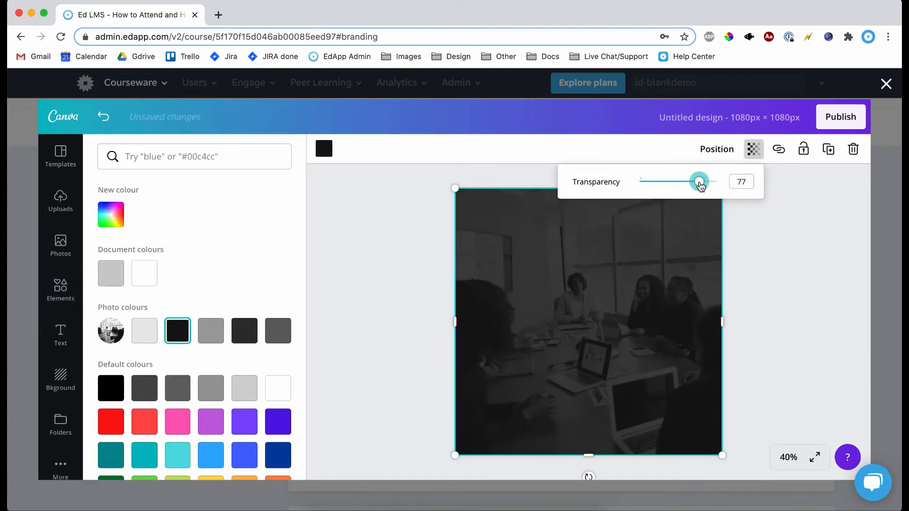
pyautogui.click(60, 289)
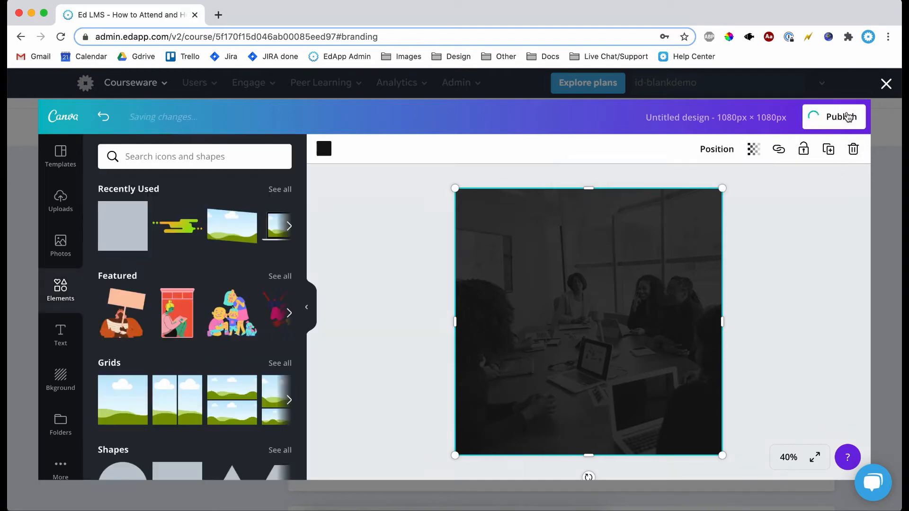
pyautogui.click(841, 117)
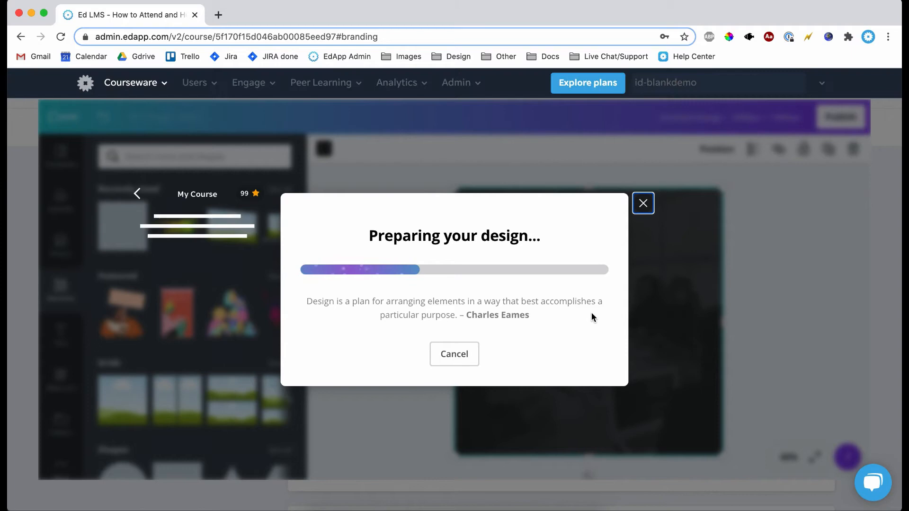
# Step: Change the Cover Image Text Color dropdown from Black to White
pyautogui.click(642, 203)
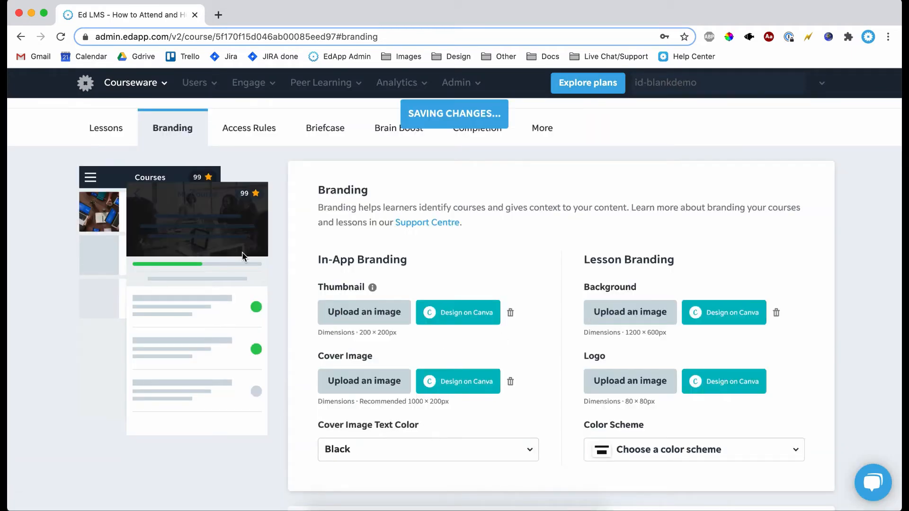
pyautogui.moveTo(268, 206)
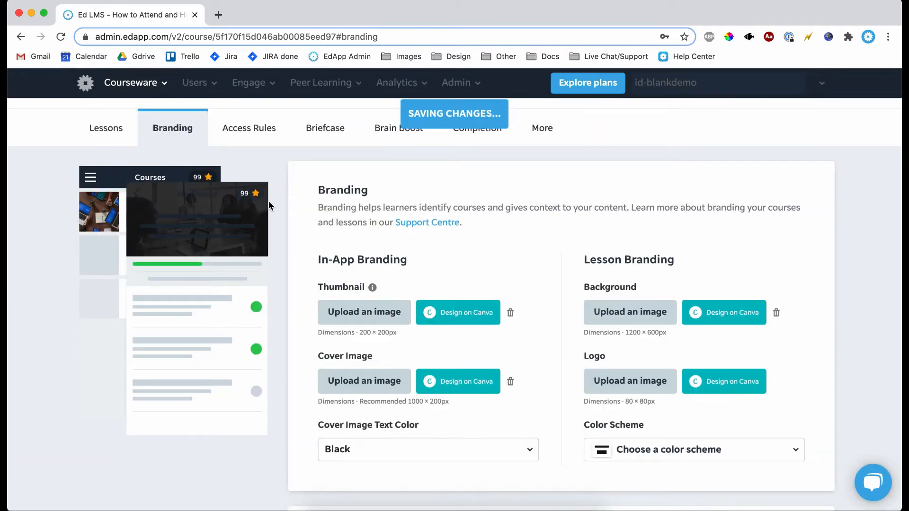
pyautogui.click(427, 449)
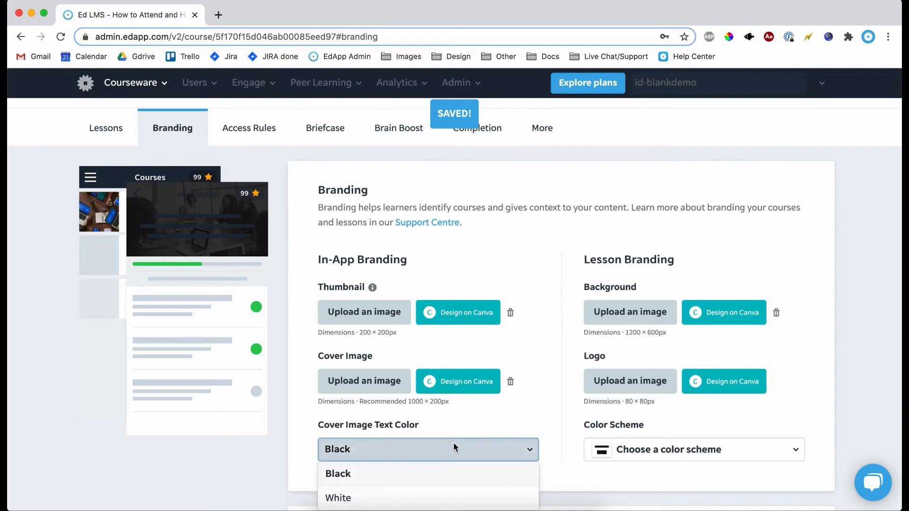
pyautogui.click(337, 498)
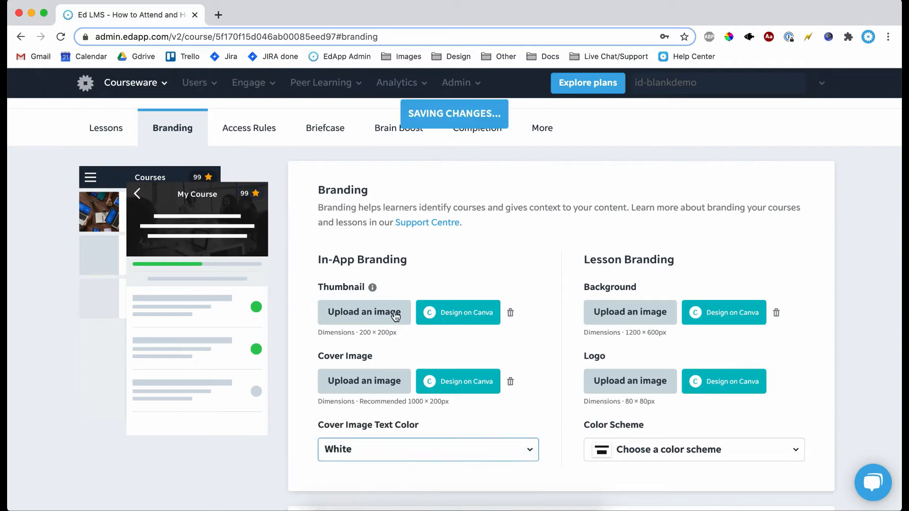
pyautogui.scroll(3)
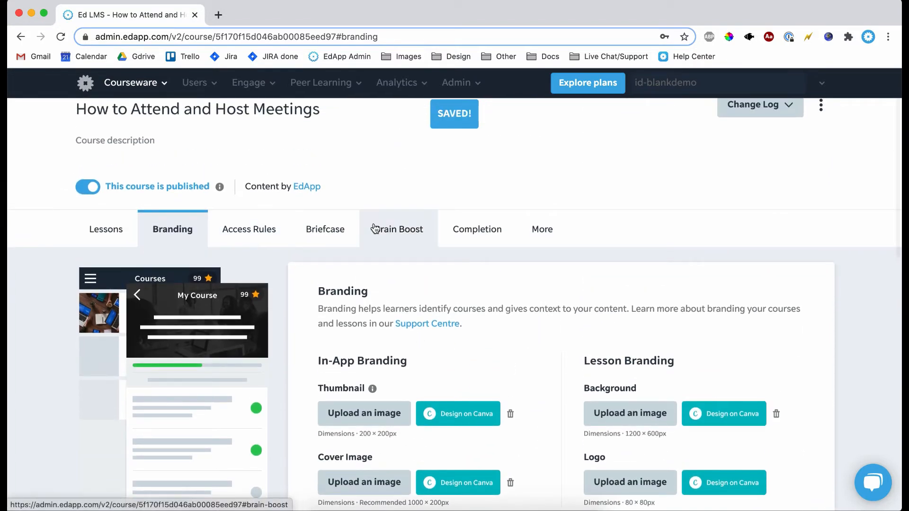
# Step: Edit 'Why Meetings are Important', check slides 1–2, and scroll slide 1 to its image section
pyautogui.click(106, 229)
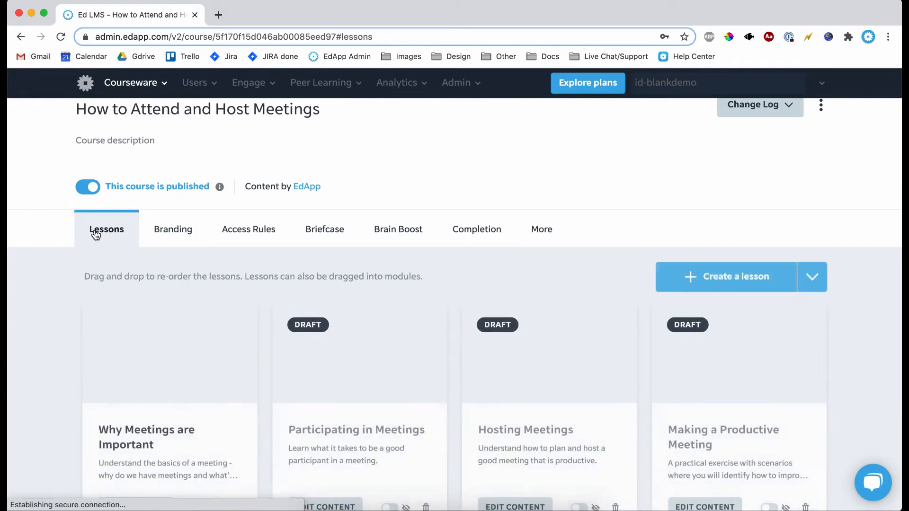
pyautogui.moveTo(203, 460)
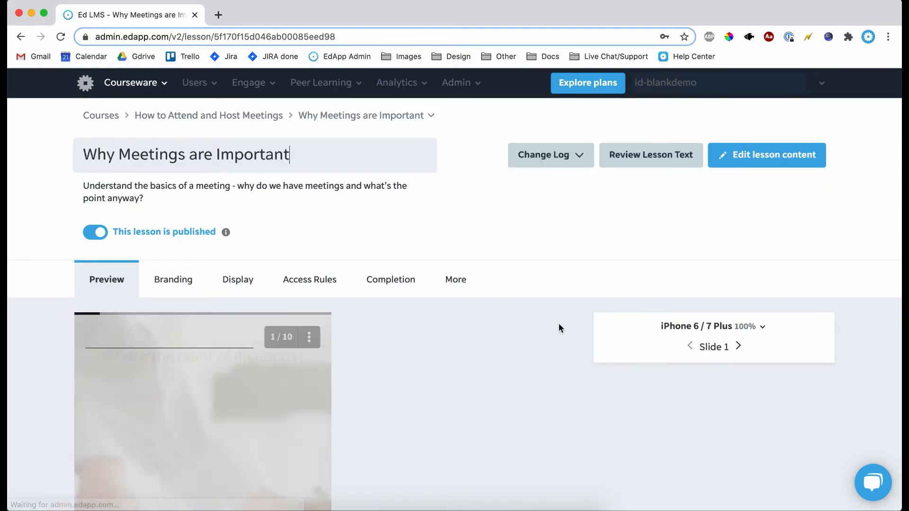
pyautogui.click(766, 155)
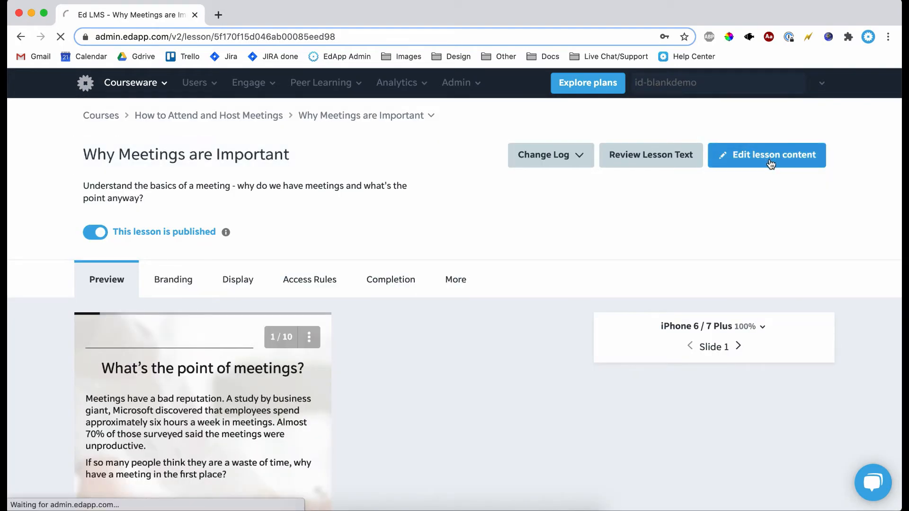
pyautogui.click(766, 155)
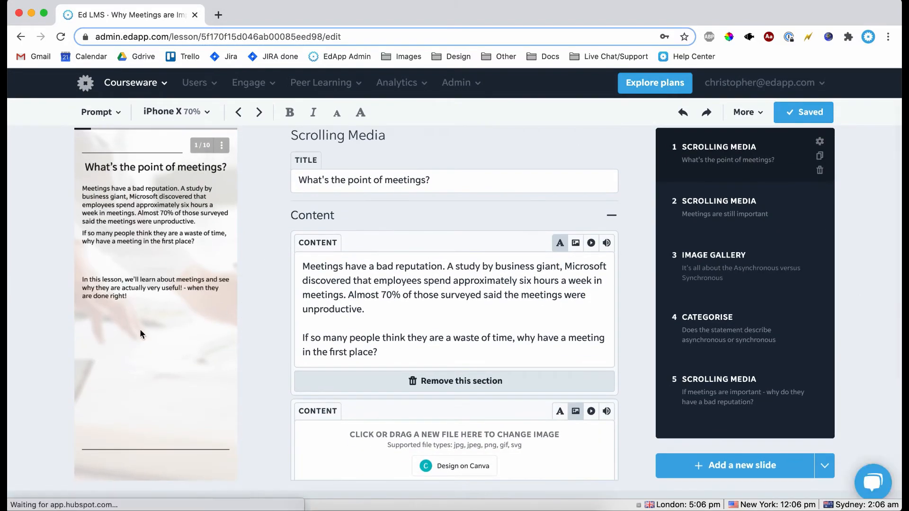
pyautogui.click(723, 207)
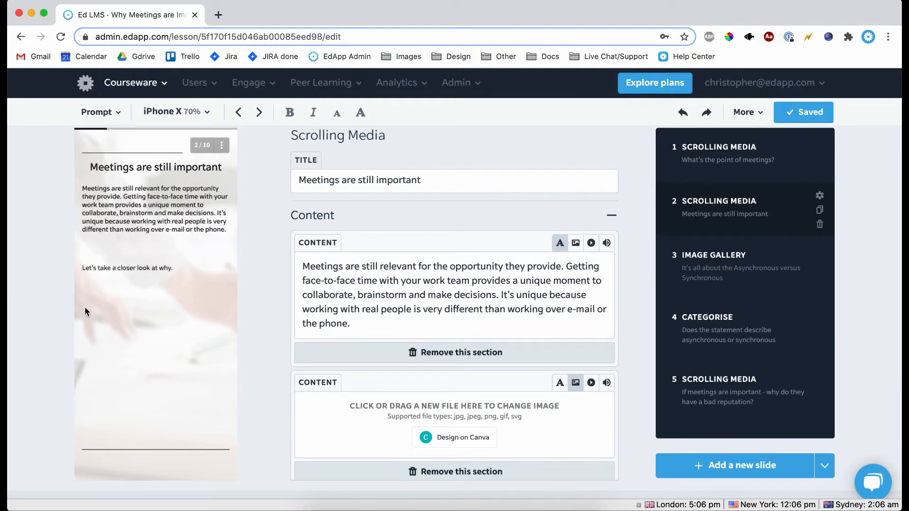
pyautogui.moveTo(214, 279)
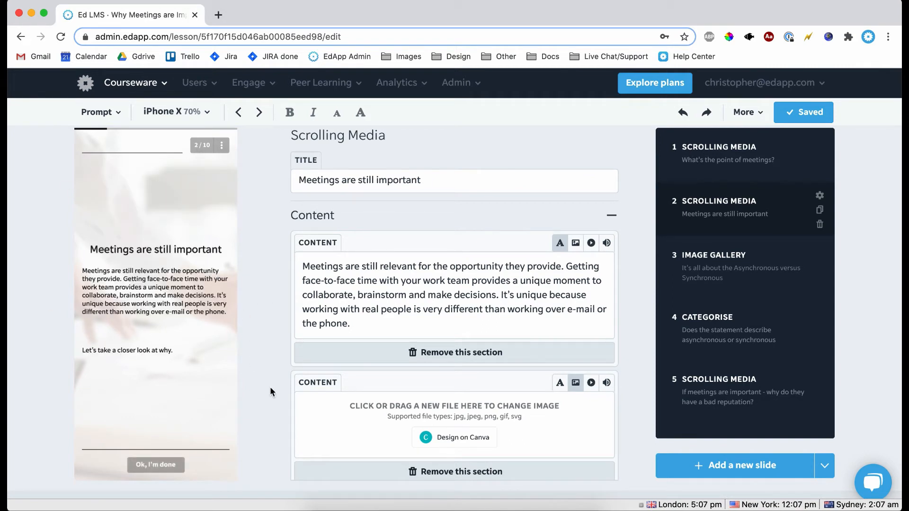
pyautogui.moveTo(776, 155)
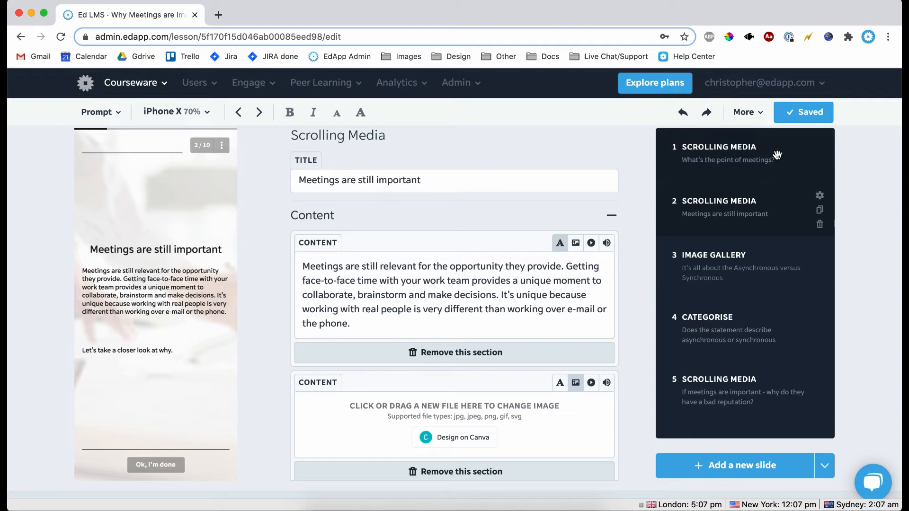
pyautogui.click(727, 154)
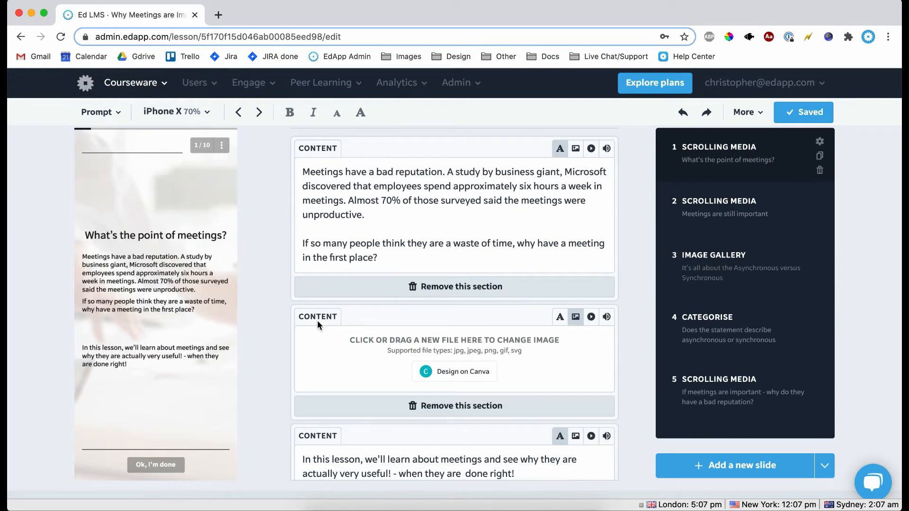
pyautogui.scroll(-3)
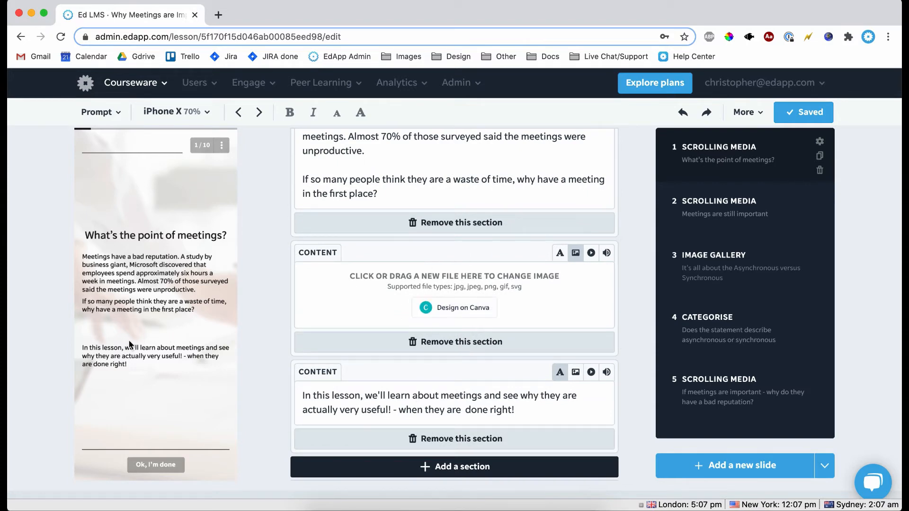
pyautogui.moveTo(454, 307)
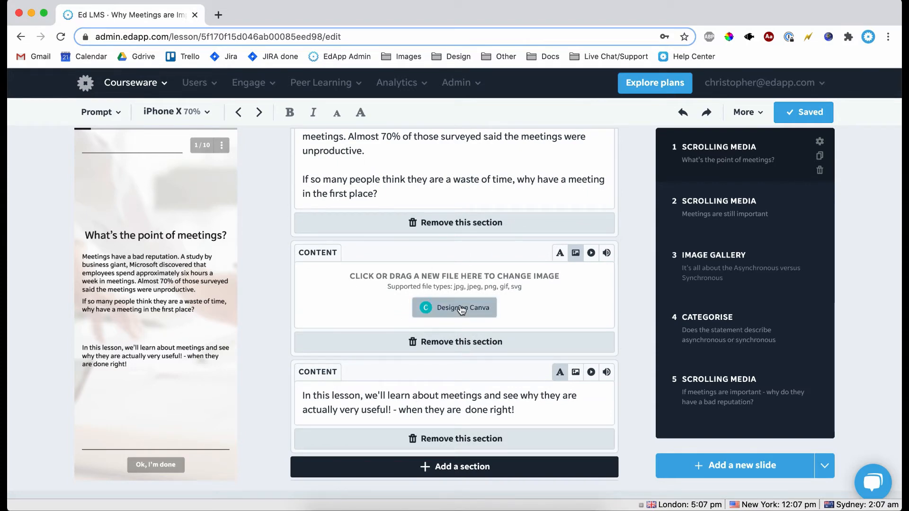
# Step: Start a blank square Canva design and search stock photos for 'question'
pyautogui.click(454, 307)
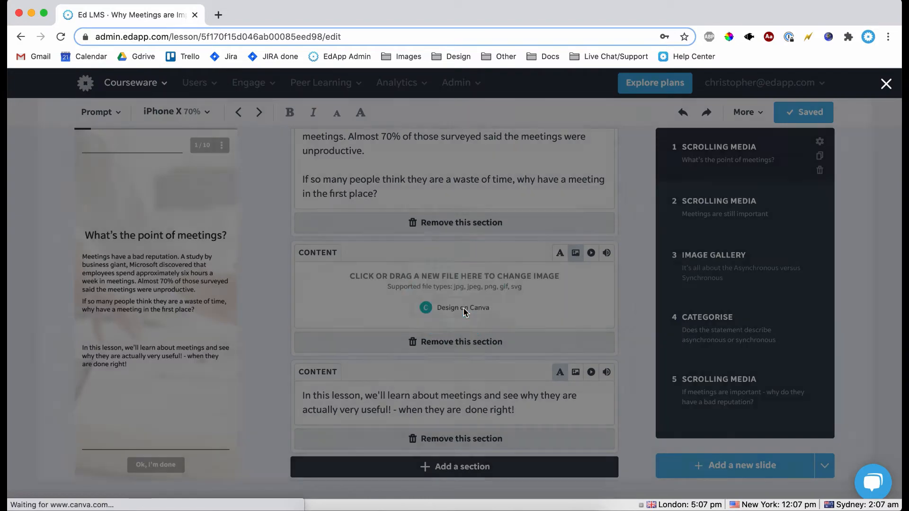
pyautogui.click(463, 307)
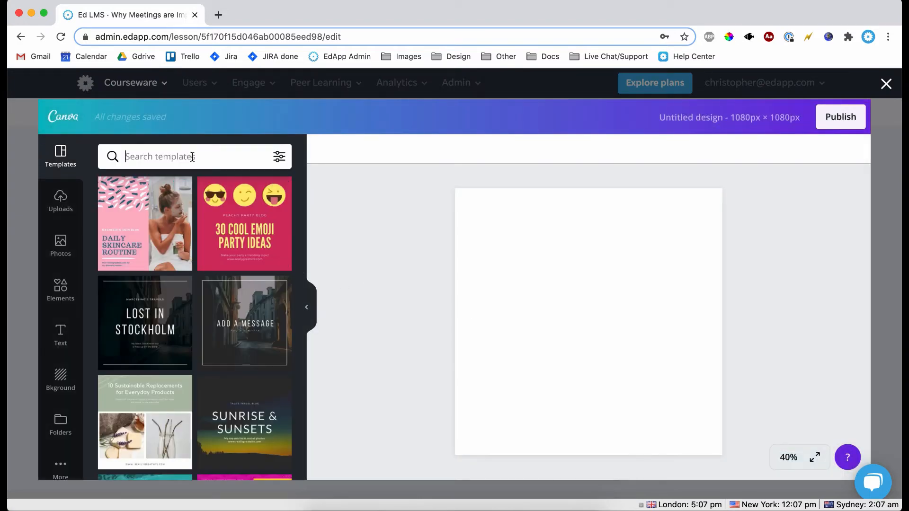
pyautogui.click(60, 243)
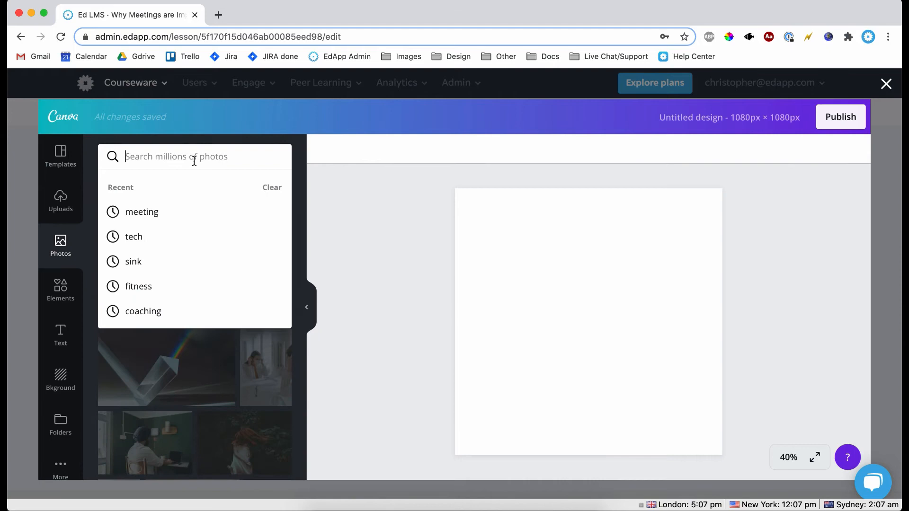
pyautogui.write('question')
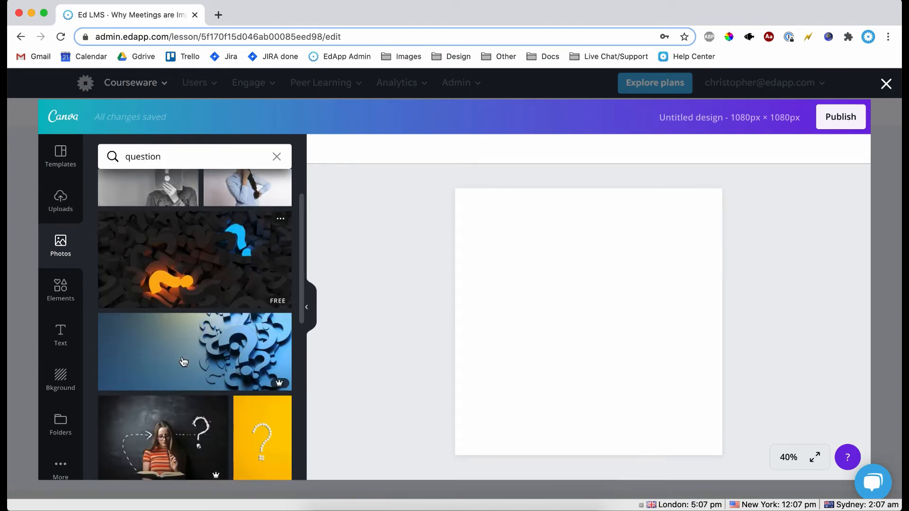
pyautogui.scroll(-3)
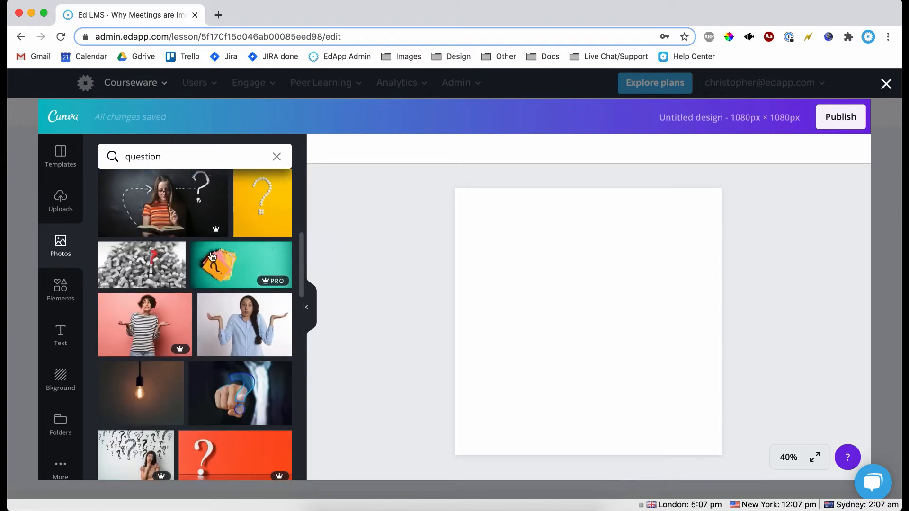
pyautogui.scroll(-3)
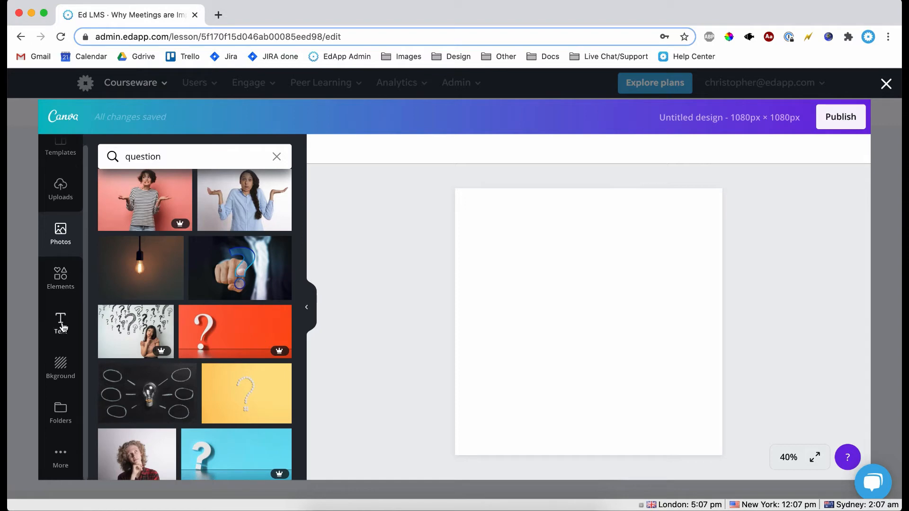
# Step: Browse Canva's apps and integrations, previewing the Pexels free image library
pyautogui.click(60, 455)
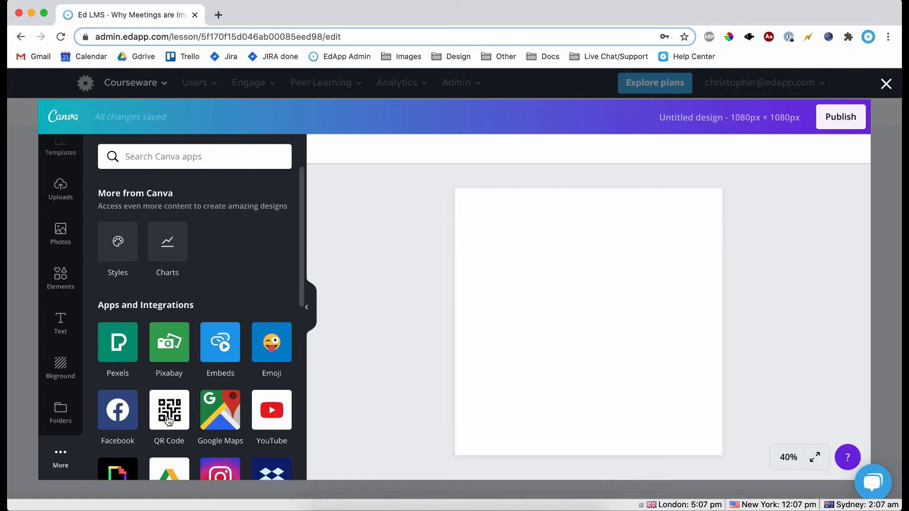
pyautogui.scroll(-3)
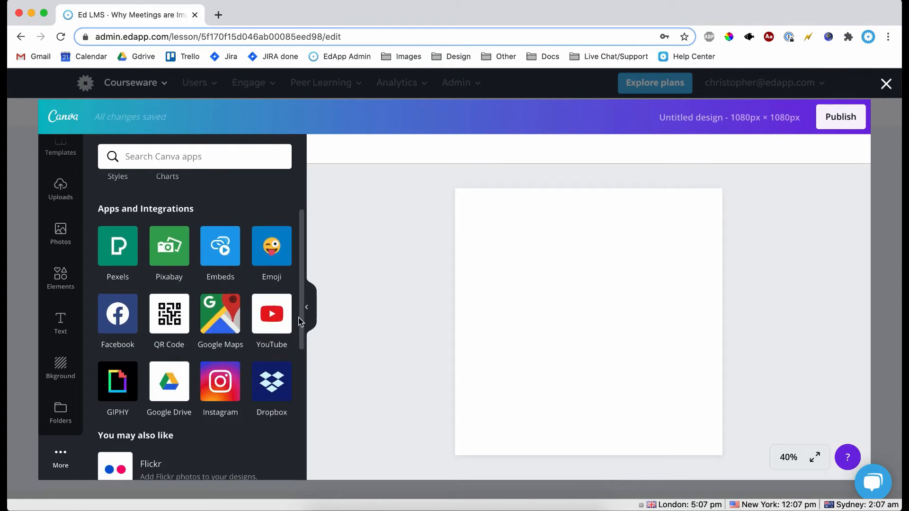
pyautogui.moveTo(287, 273)
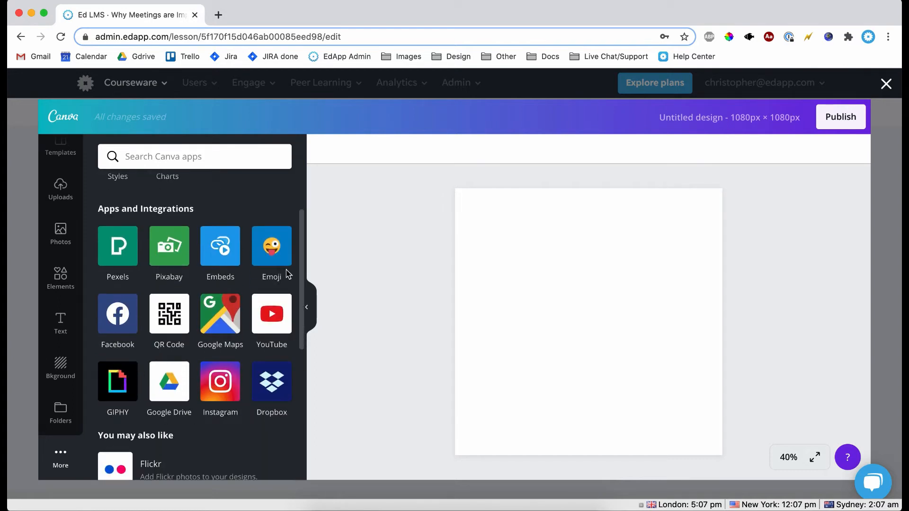
pyautogui.scroll(3)
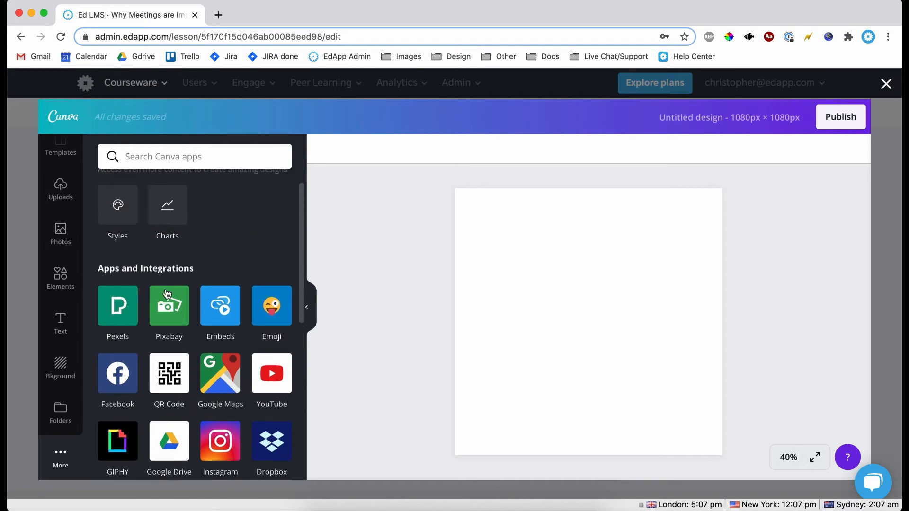
pyautogui.moveTo(125, 312)
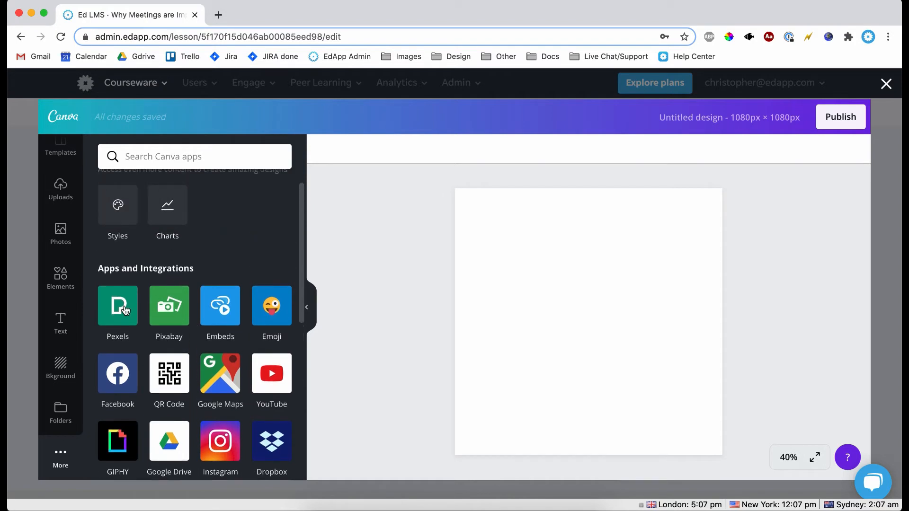
pyautogui.click(117, 305)
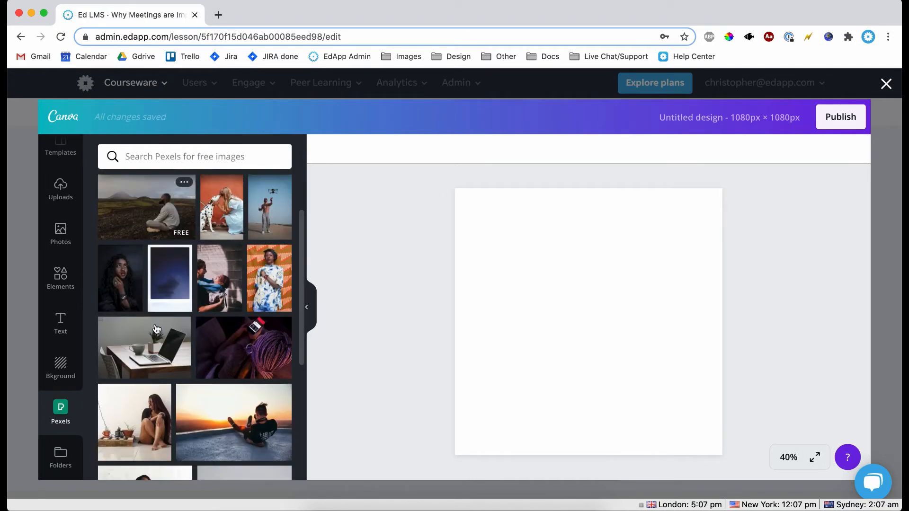
pyautogui.scroll(-3)
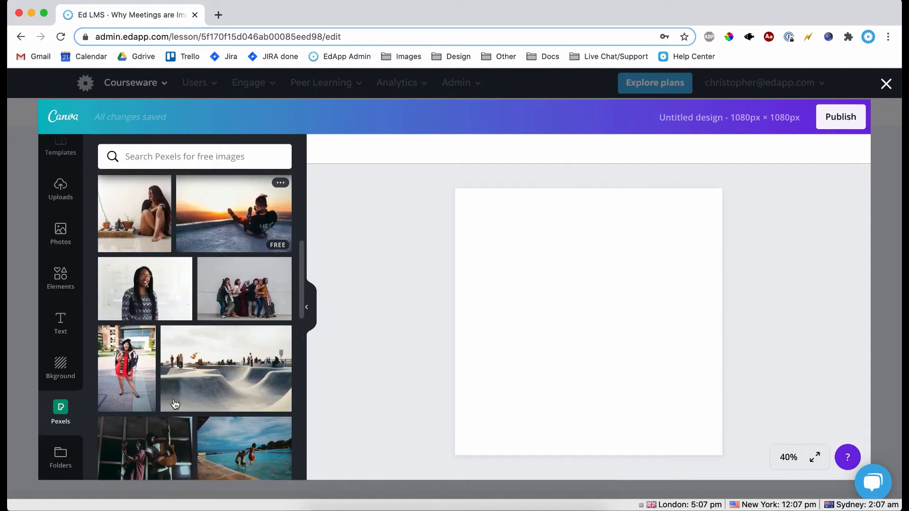
pyautogui.scroll(-3)
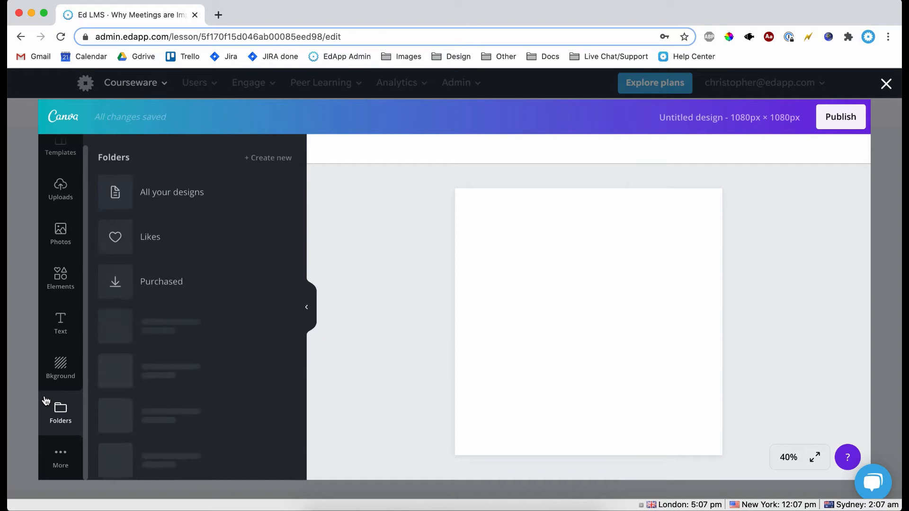
# Step: Return to the apps list and open the Pixabay free image library
pyautogui.click(60, 457)
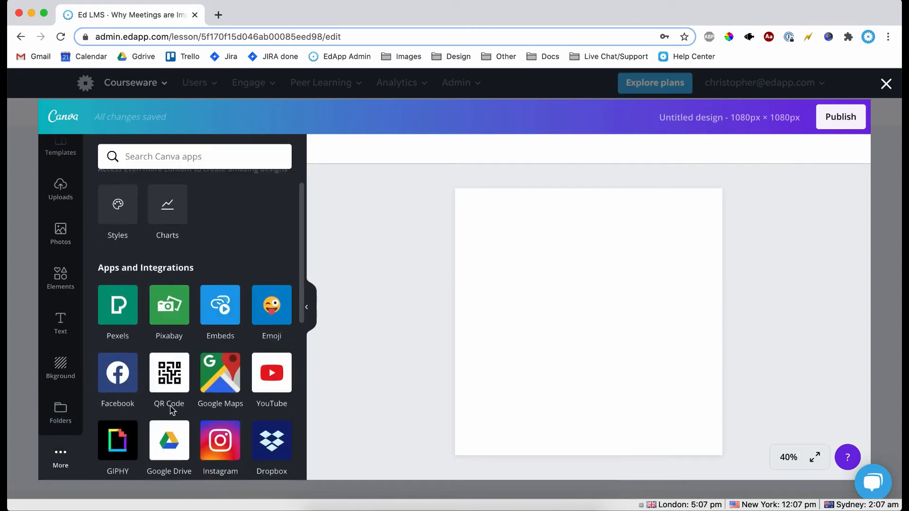
pyautogui.click(116, 372)
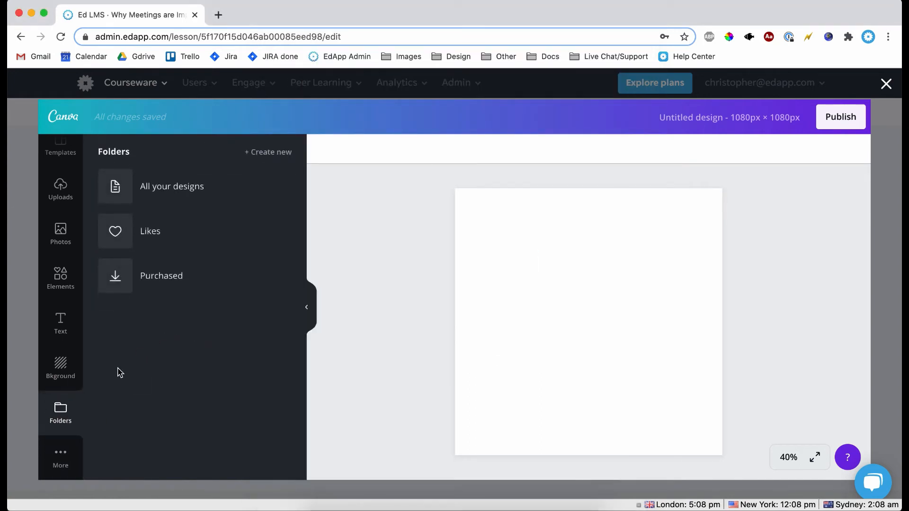
pyautogui.click(60, 457)
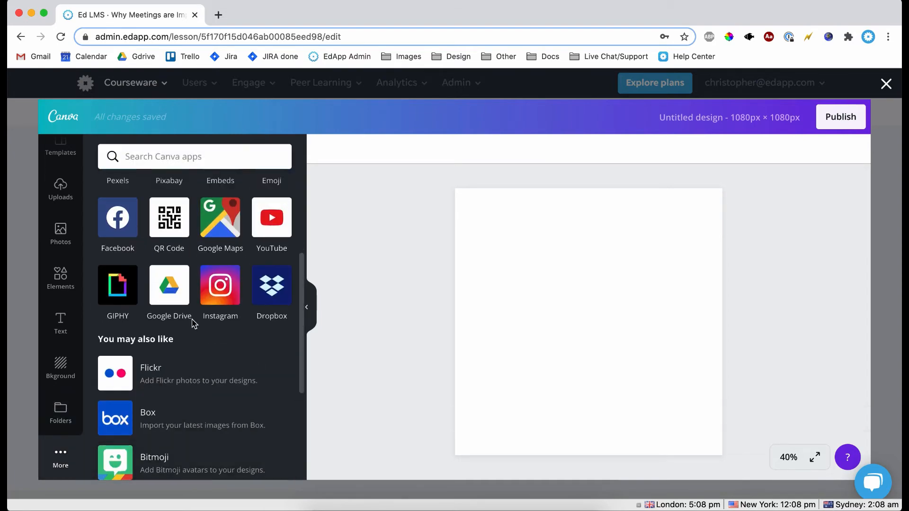
pyautogui.scroll(3)
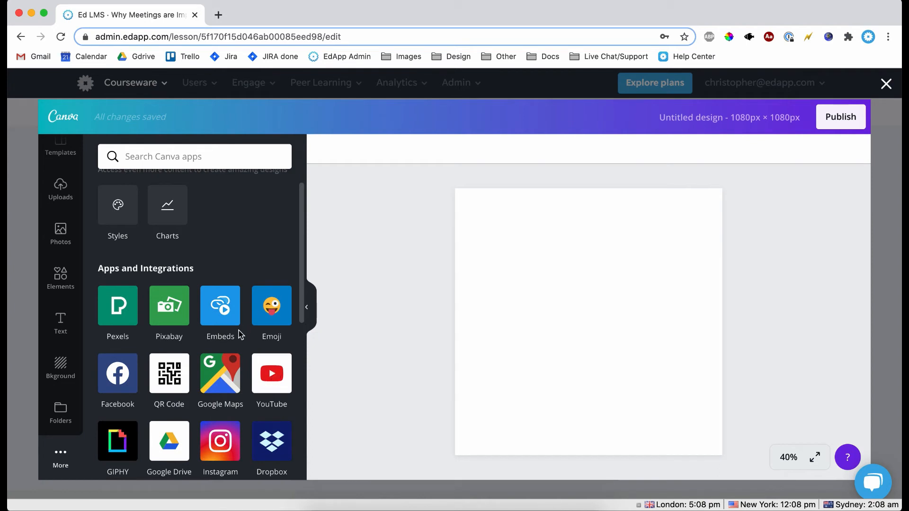
pyautogui.moveTo(127, 302)
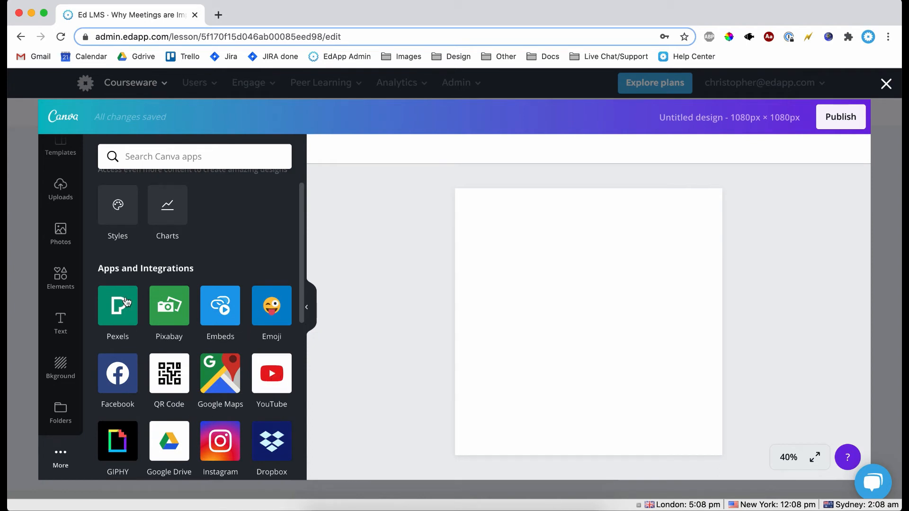
pyautogui.scroll(3)
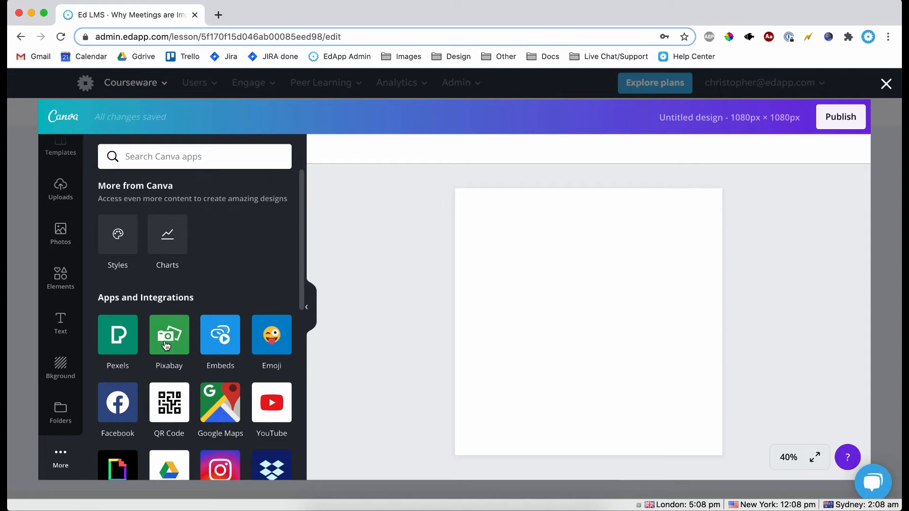
pyautogui.click(169, 335)
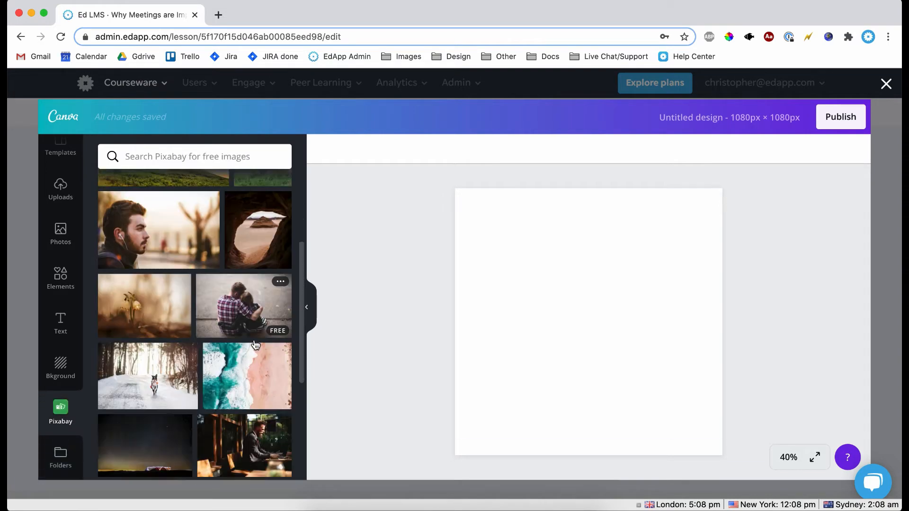
# Step: Fill the square with the Pixabay bearded-man portrait, lowering contrast to -49 and brightness to -41
pyautogui.click(158, 229)
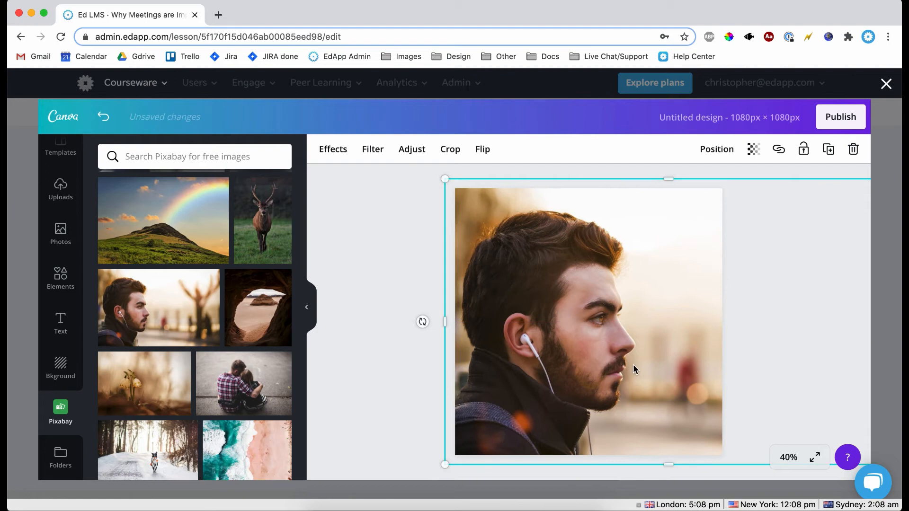
pyautogui.click(394, 267)
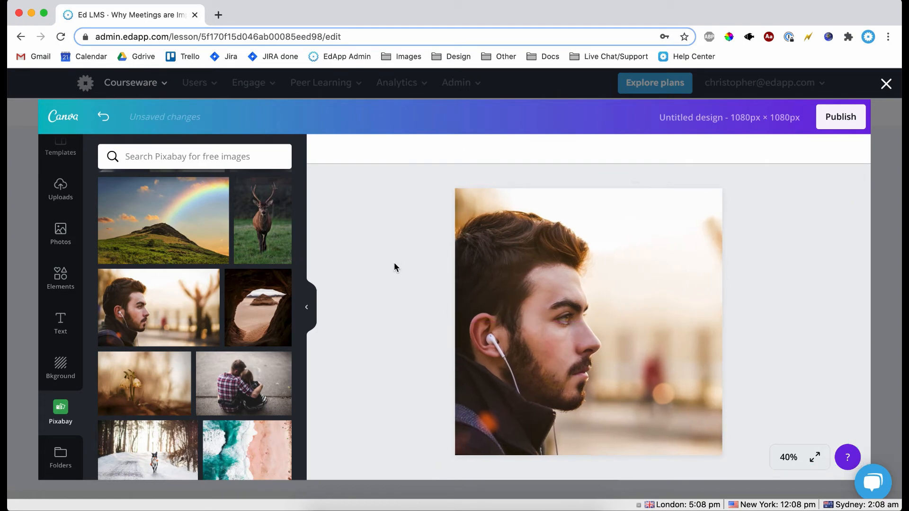
pyautogui.click(588, 322)
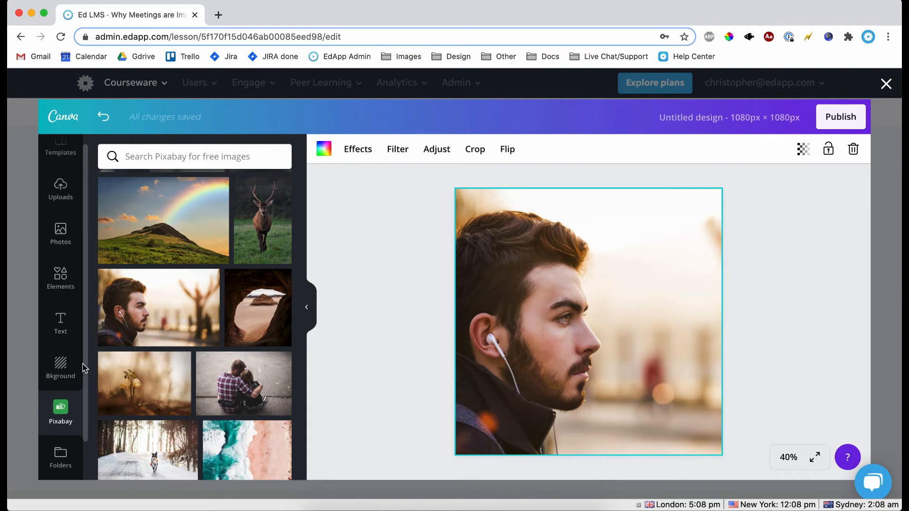
pyautogui.moveTo(517, 330)
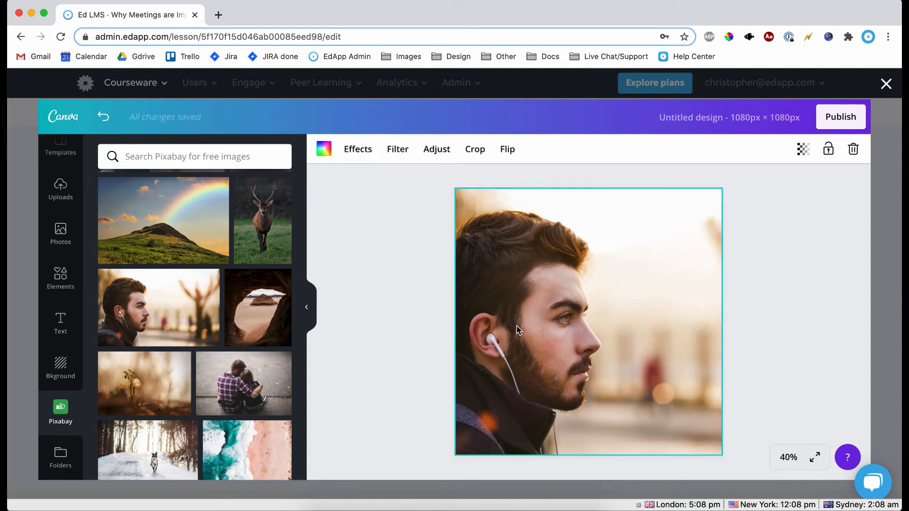
pyautogui.click(436, 149)
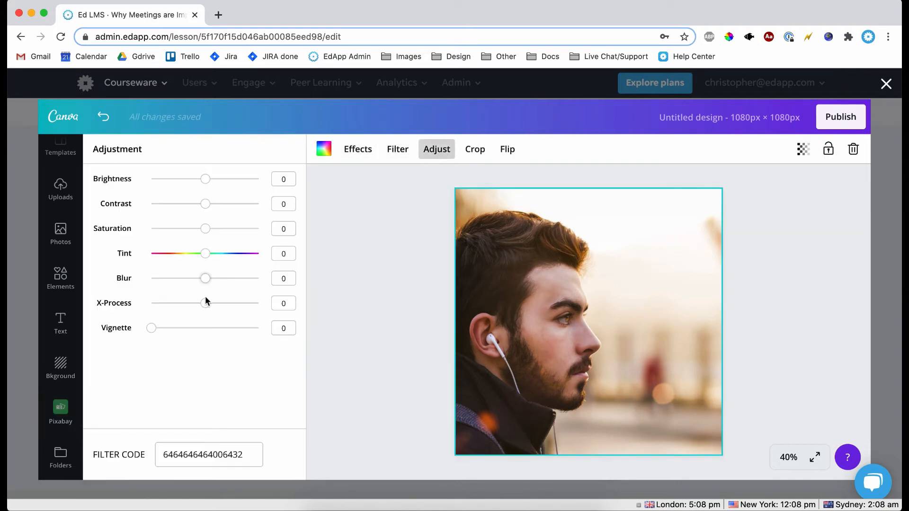
pyautogui.moveTo(204, 204); pyautogui.dragTo(190, 204)
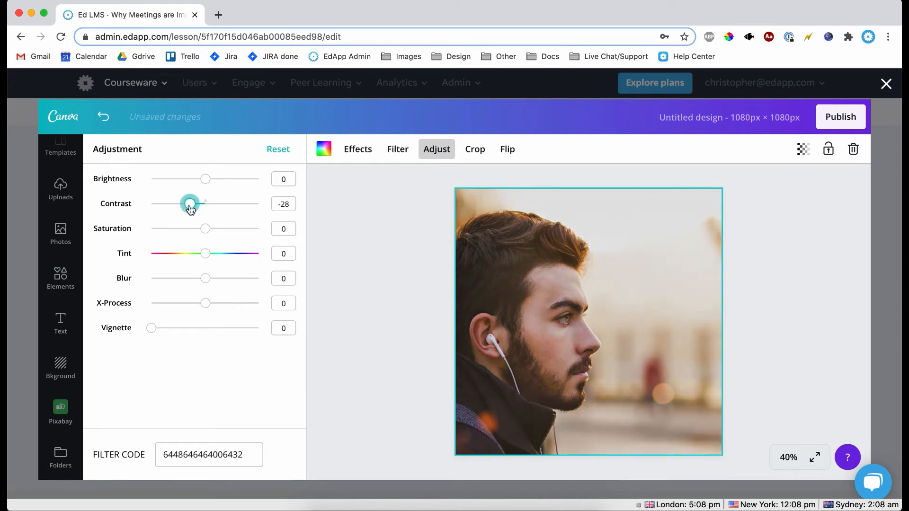
pyautogui.moveTo(205, 179); pyautogui.dragTo(208, 178)
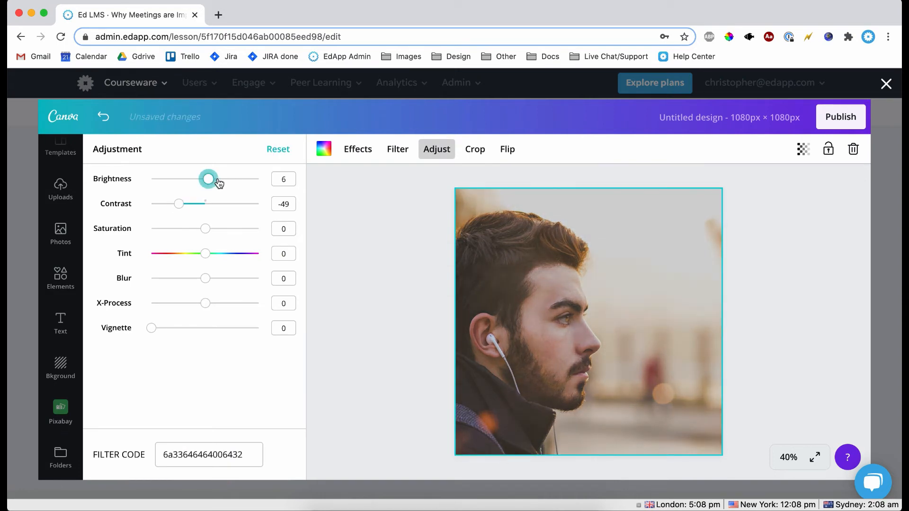
pyautogui.moveTo(209, 179); pyautogui.dragTo(182, 178)
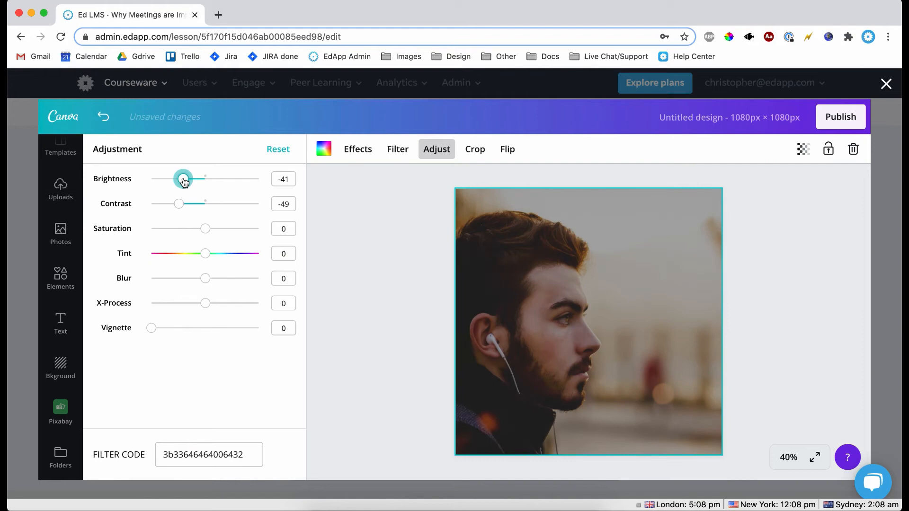
pyautogui.click(60, 323)
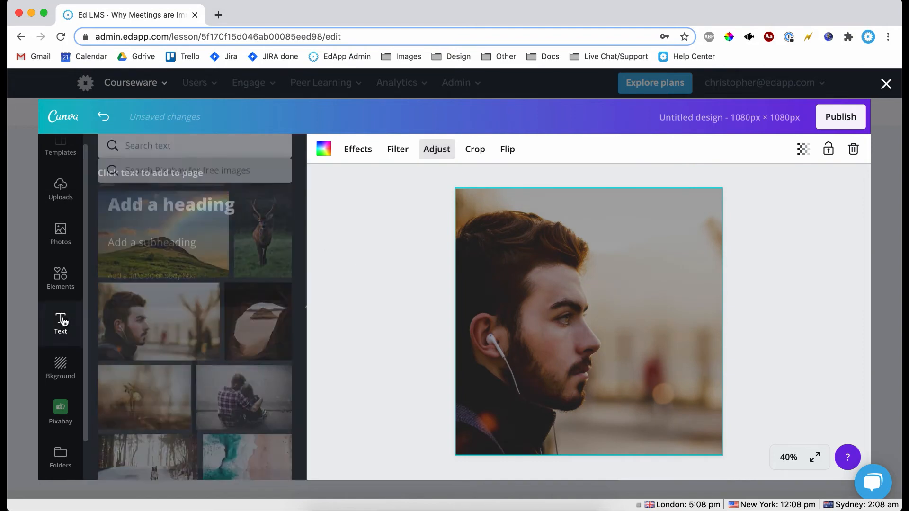
# Step: Place a white '?' heading over the man's face and publish the image to the lesson
pyautogui.click(171, 215)
pyautogui.write('?')
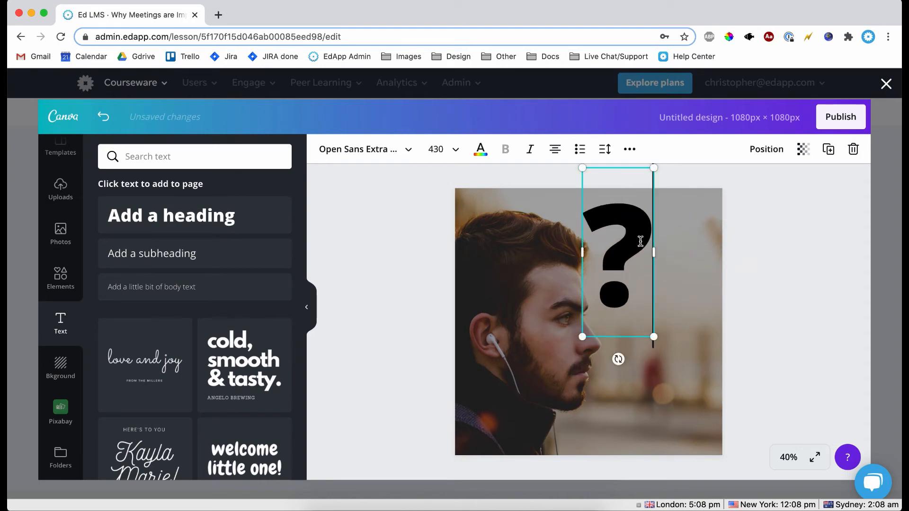
pyautogui.doubleClick(617, 255)
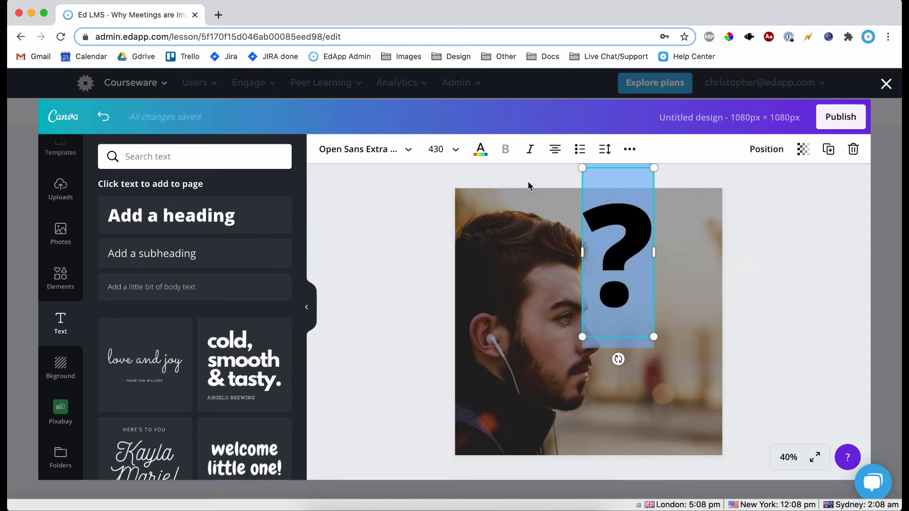
pyautogui.click(480, 149)
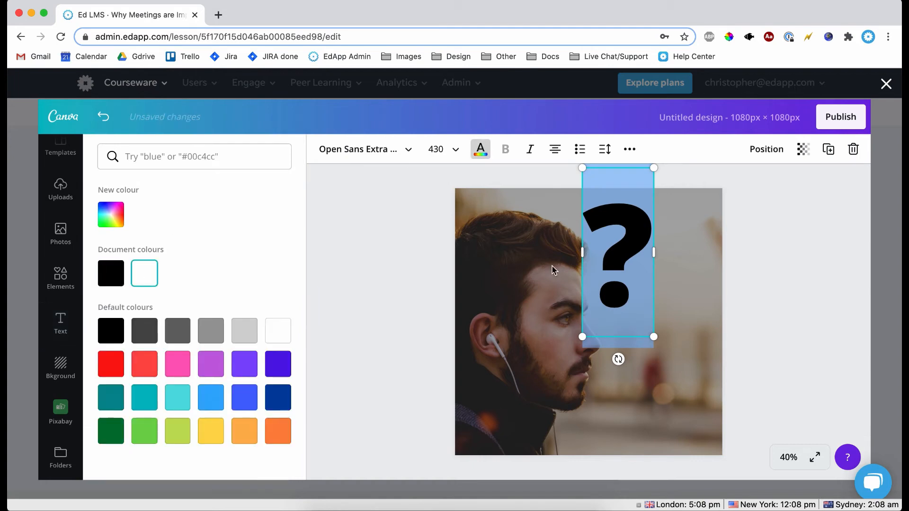
pyautogui.click(60, 323)
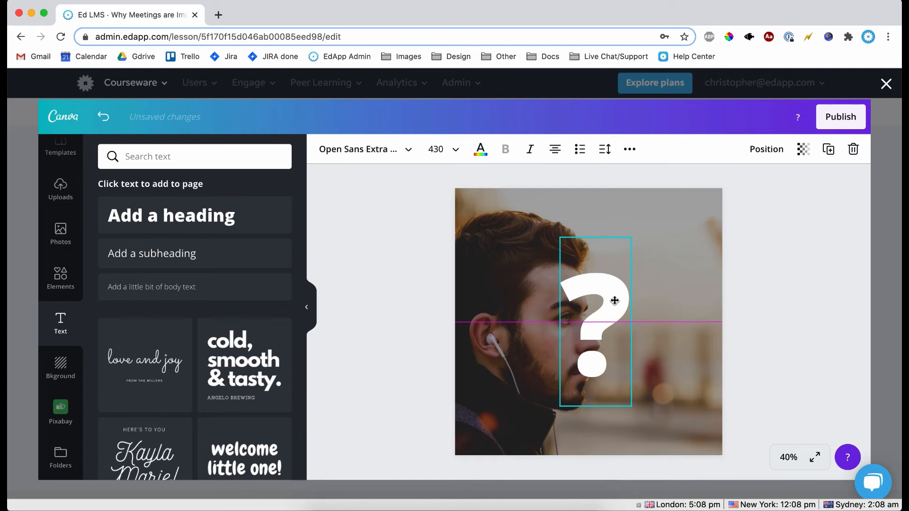
pyautogui.click(350, 288)
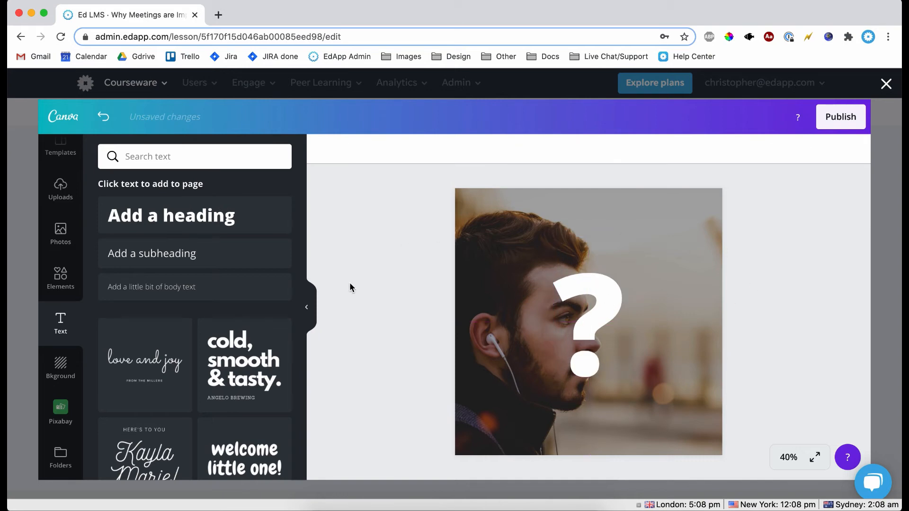
pyautogui.click(840, 117)
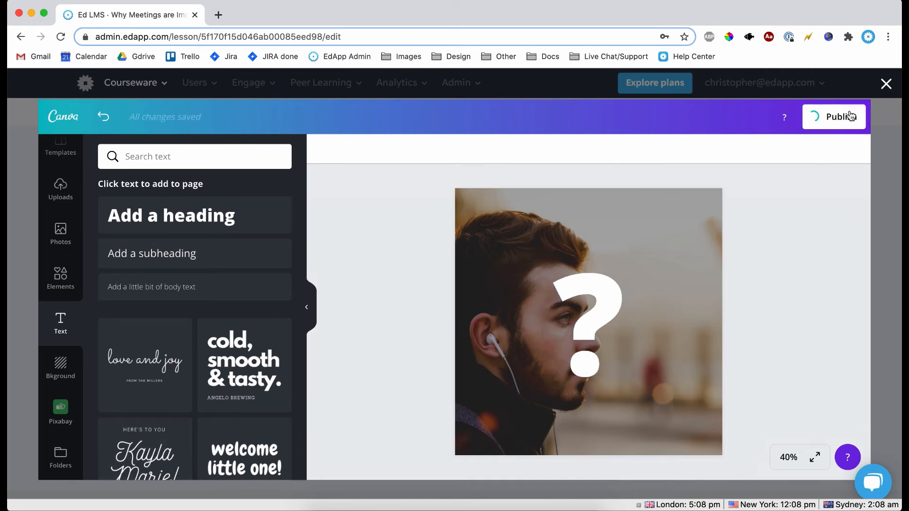
pyautogui.click(834, 116)
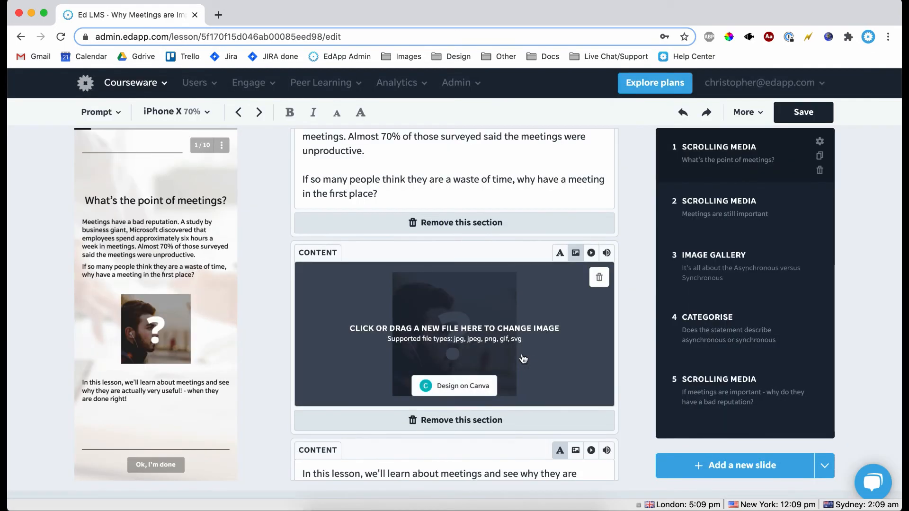
# Step: Save the lesson and start a Canva design for the Image Gallery slide's image
pyautogui.click(802, 111)
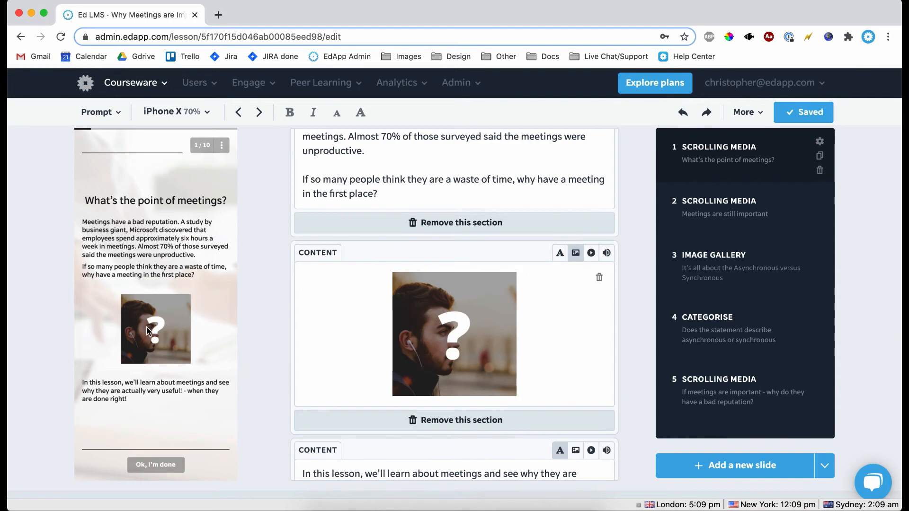
pyautogui.moveTo(215, 314)
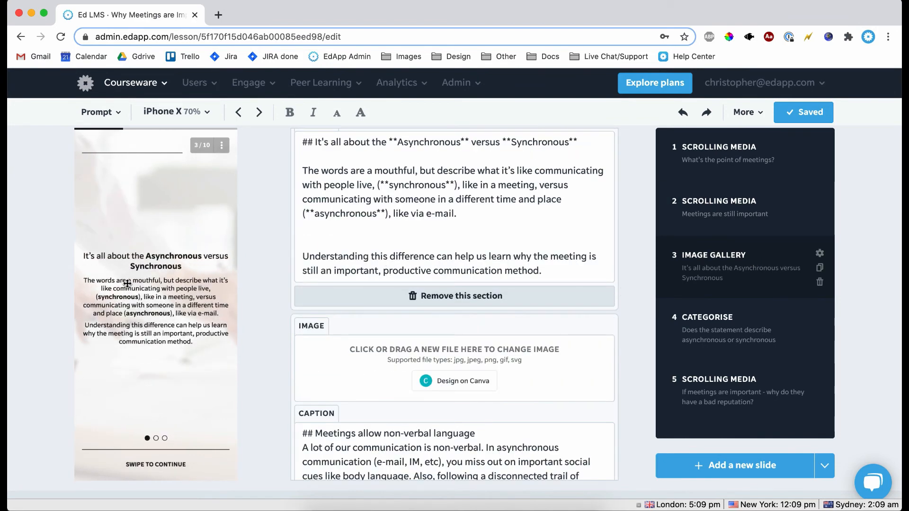
pyautogui.click(453, 381)
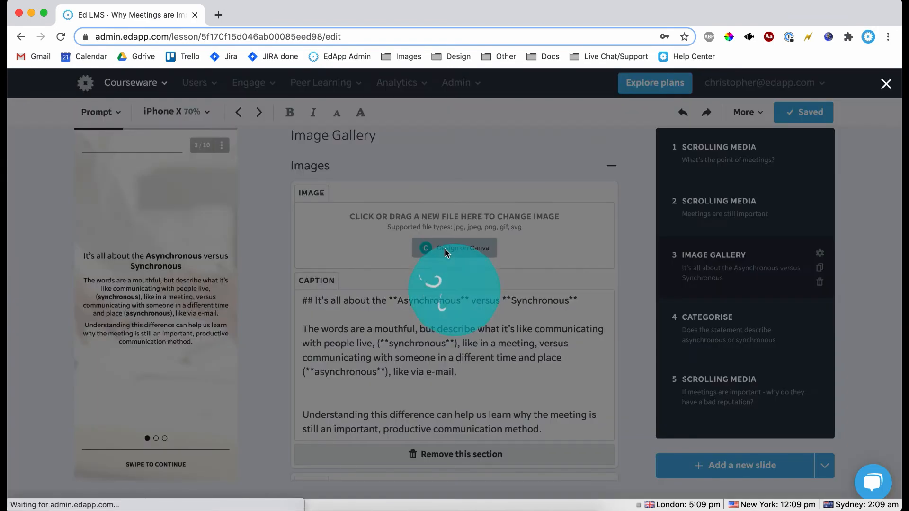
# Step: Try the mountain sunset background on the gallery design, then remove it
pyautogui.click(461, 248)
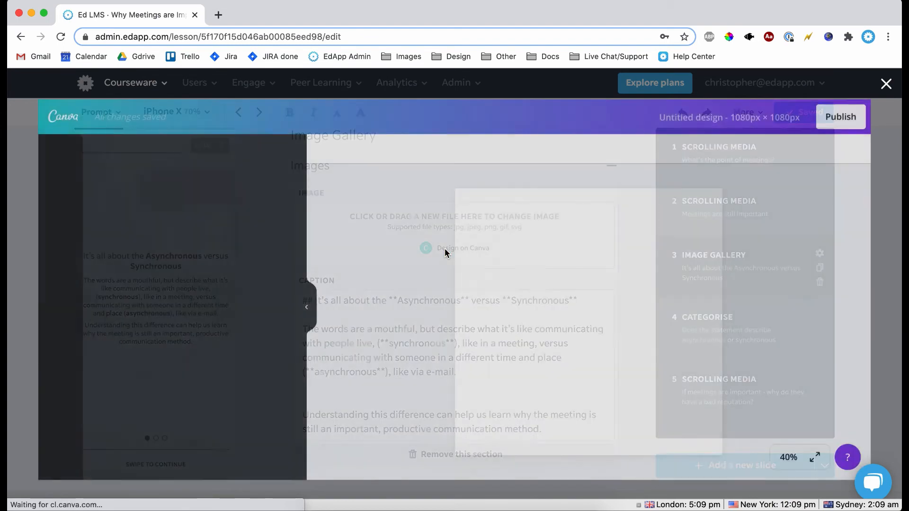
pyautogui.click(462, 248)
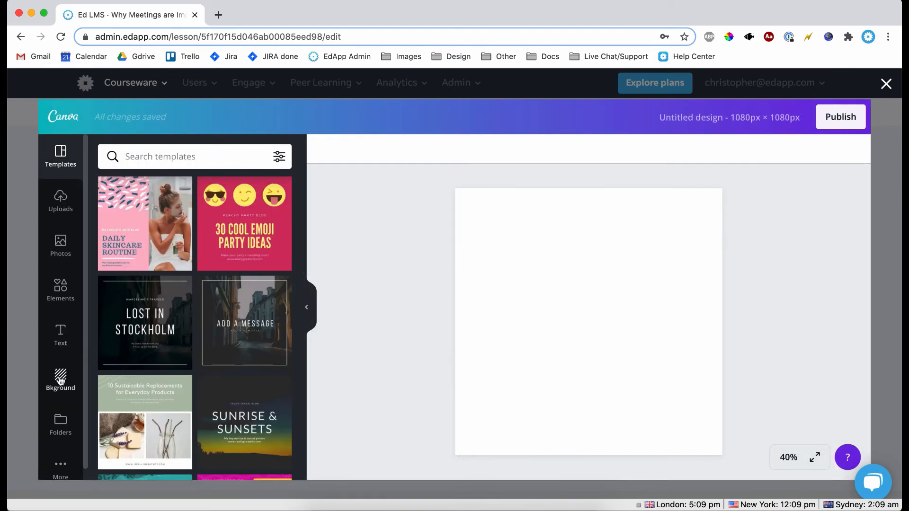
pyautogui.click(60, 379)
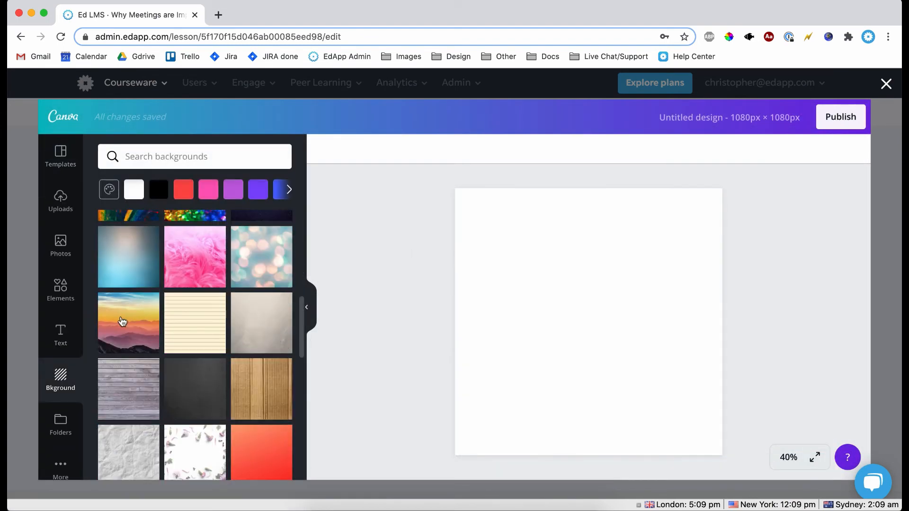
pyautogui.click(128, 323)
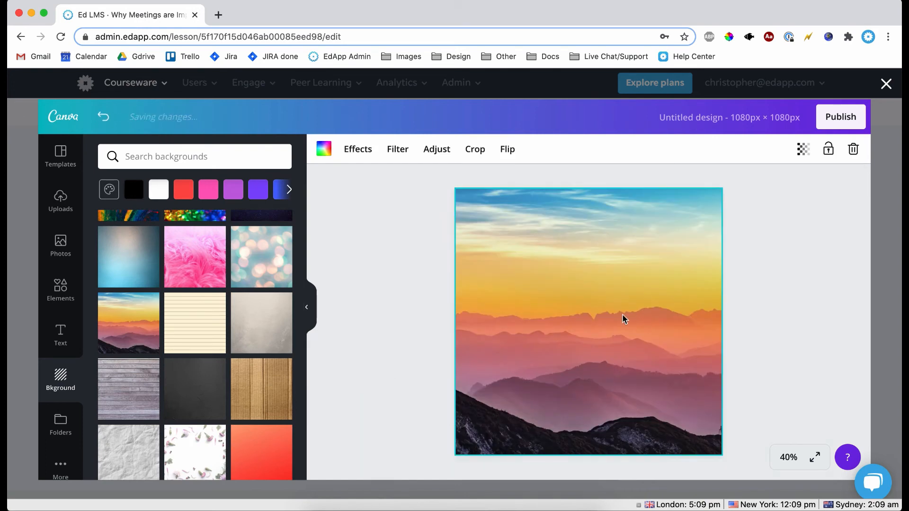
pyautogui.moveTo(545, 337)
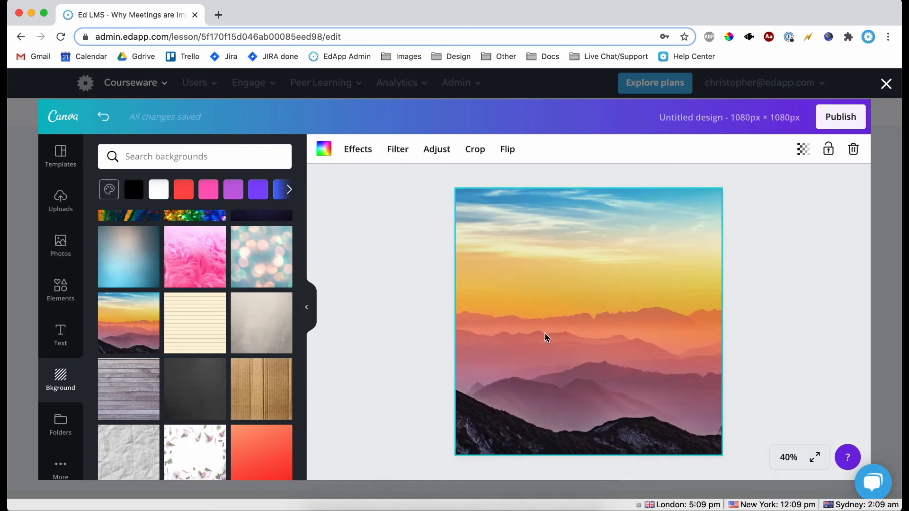
pyautogui.click(853, 149)
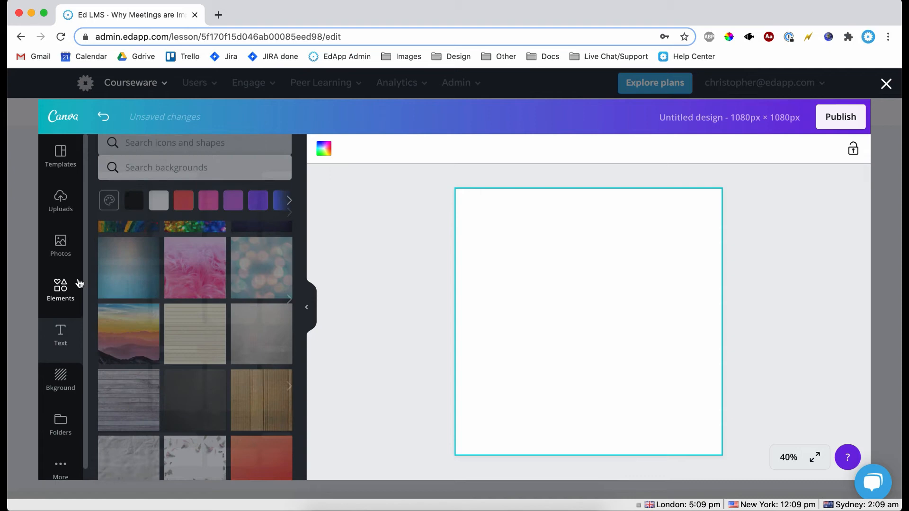
# Step: Add a striped gradient circle recoloured purple, blue and orange, and publish it
pyautogui.click(60, 289)
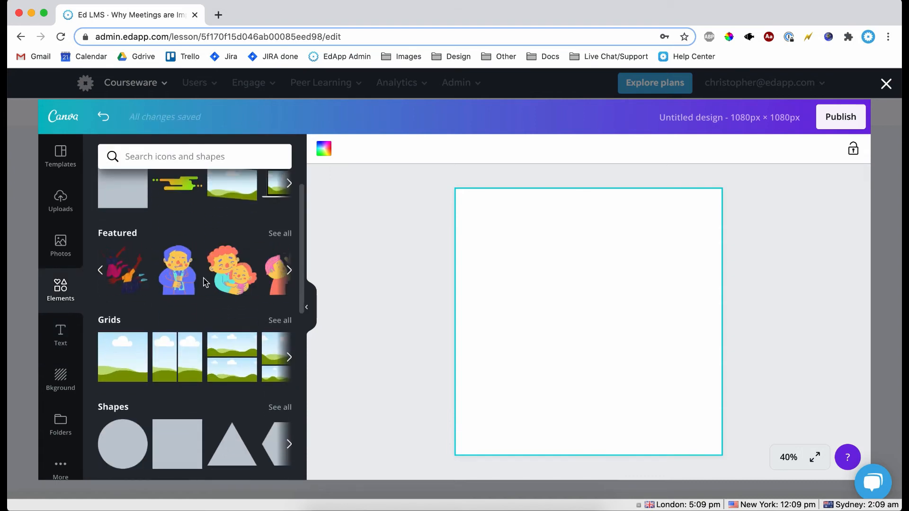
pyautogui.scroll(-3)
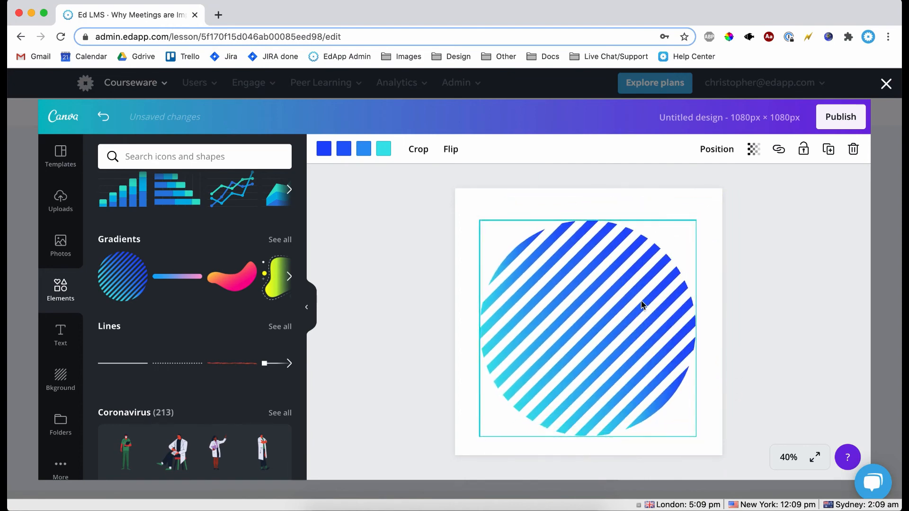
pyautogui.click(324, 149)
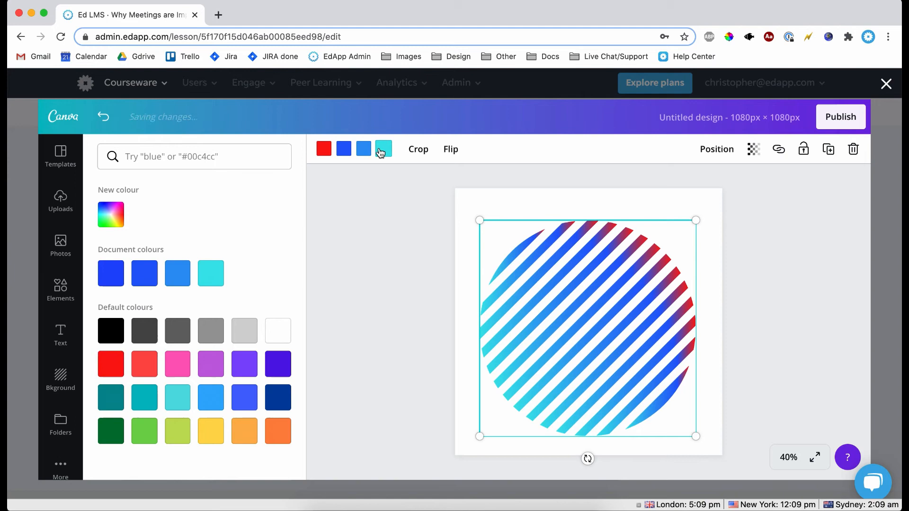
pyautogui.click(244, 364)
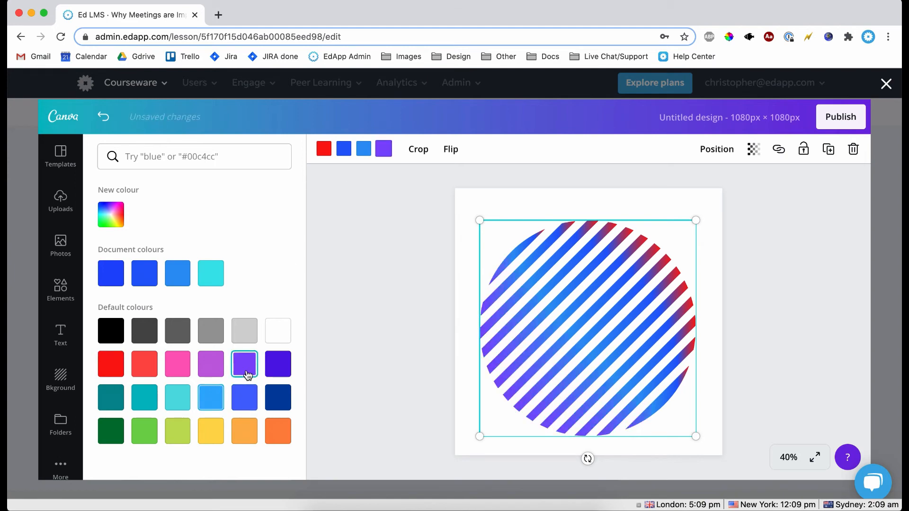
pyautogui.click(60, 289)
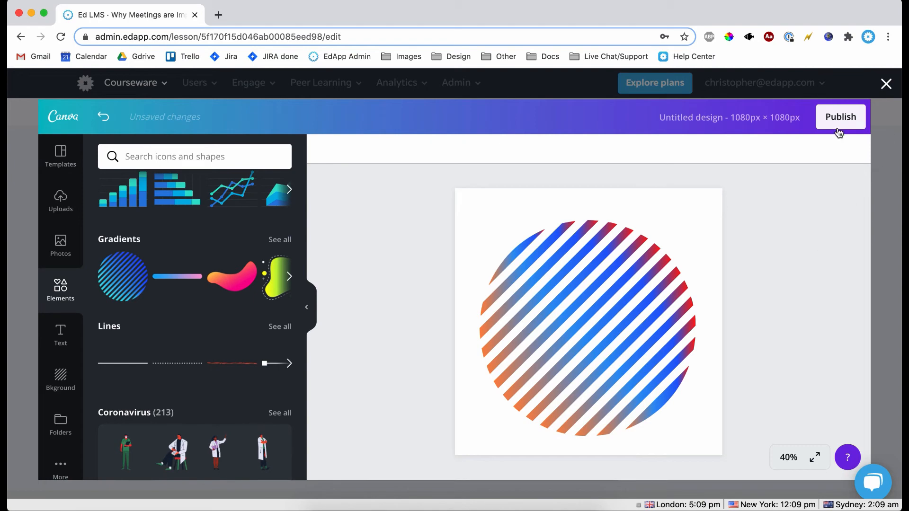
pyautogui.click(839, 116)
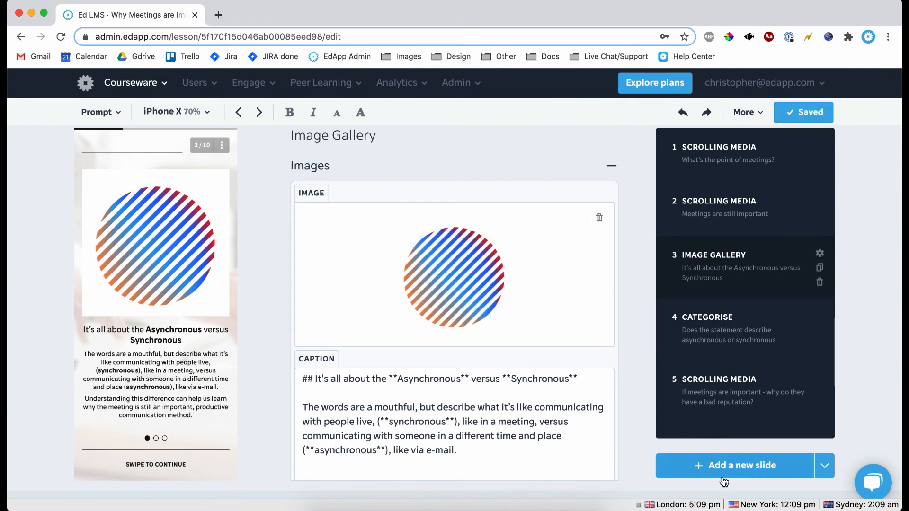
# Step: Add the Connect template as the fourth slide and start a Canva image for its first left item
pyautogui.click(738, 465)
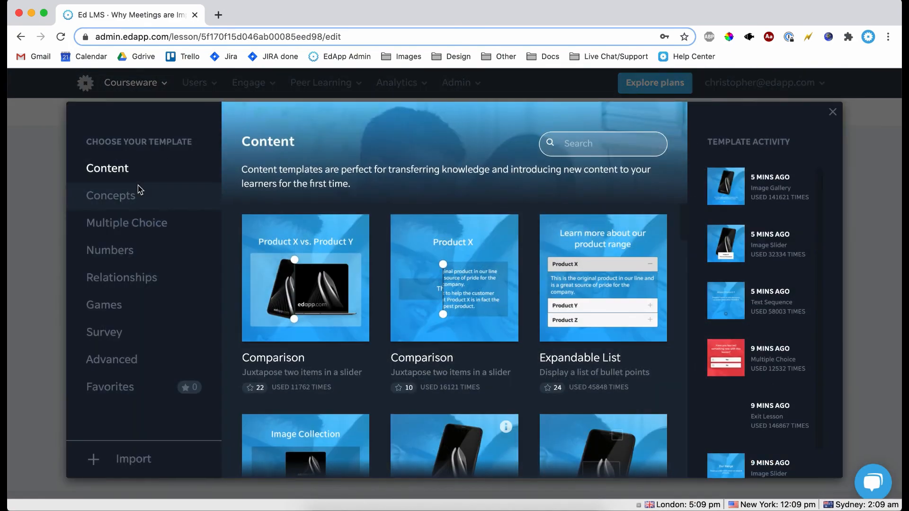
pyautogui.write('c')
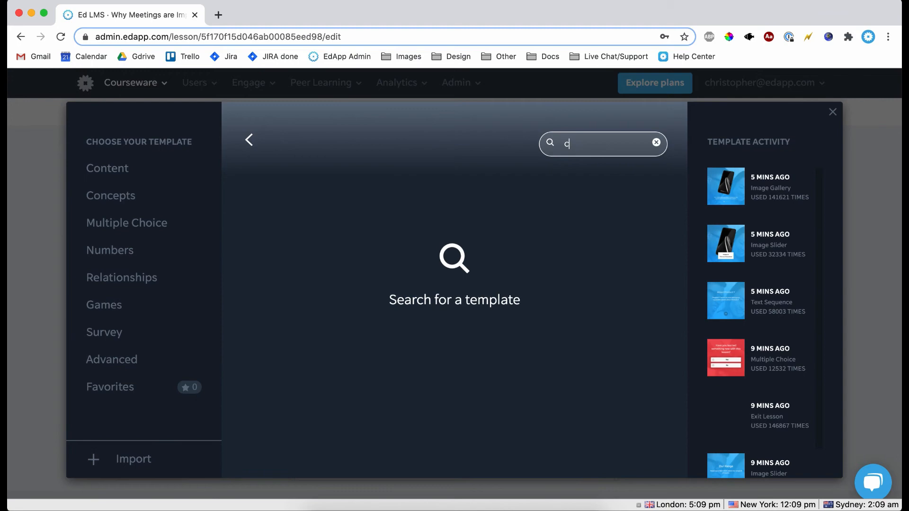
pyautogui.write('onnect')
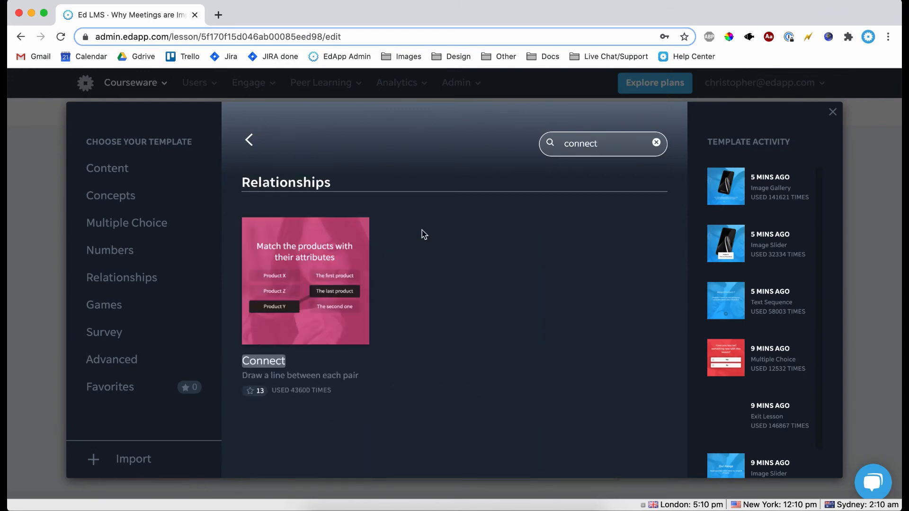
pyautogui.click(305, 280)
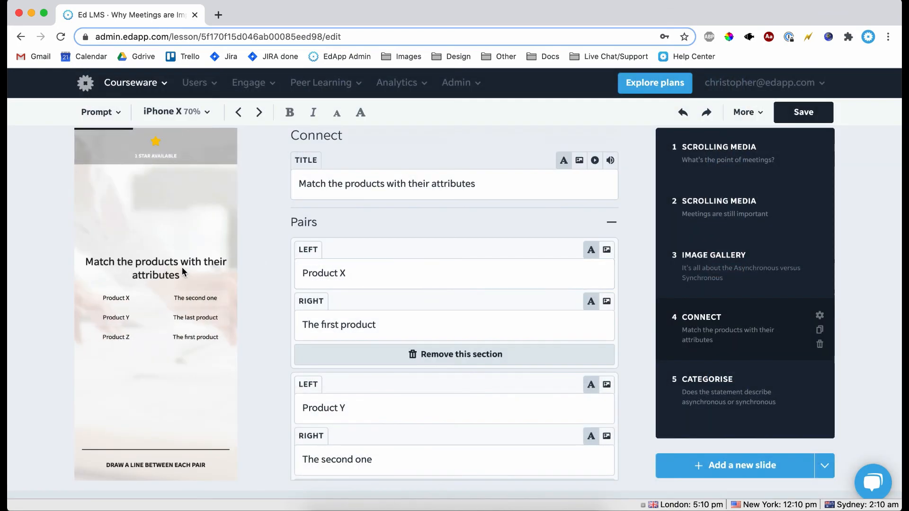
pyautogui.click(802, 112)
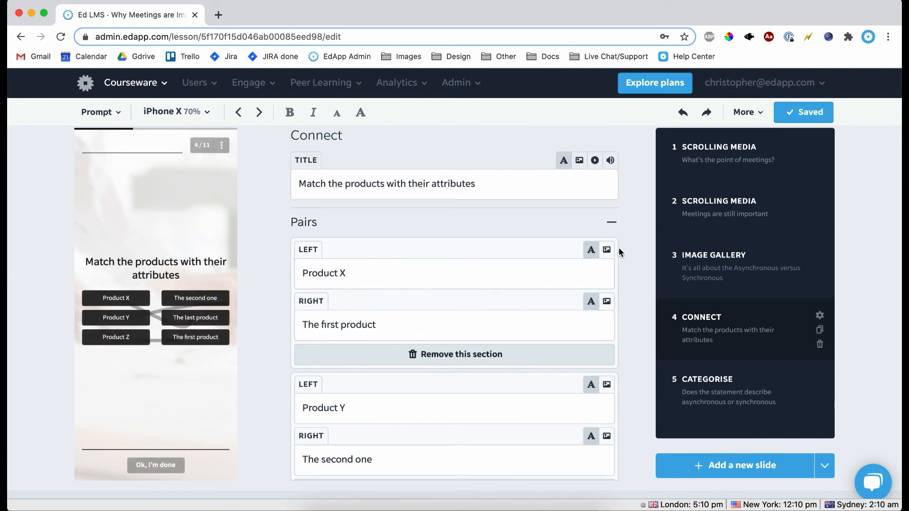
pyautogui.click(606, 250)
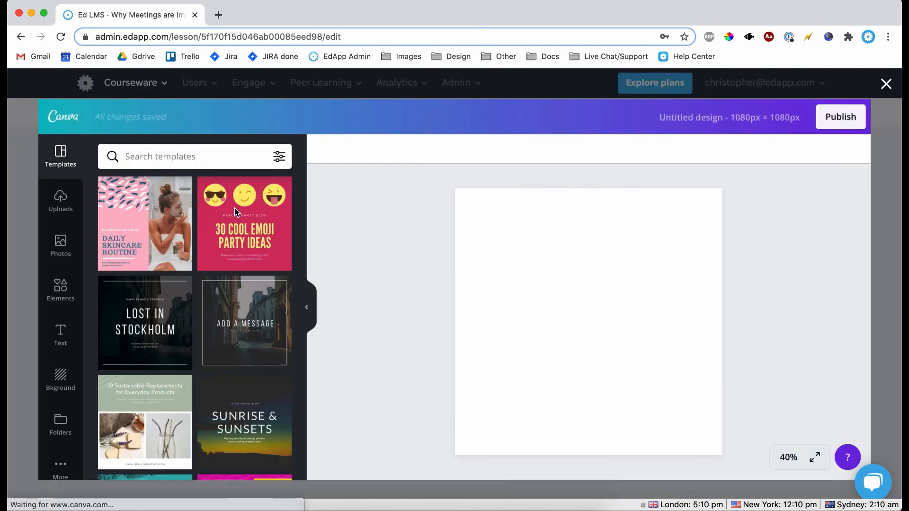
# Step: Search 'phone' and add a phone-shaped frame to the design
pyautogui.click(60, 246)
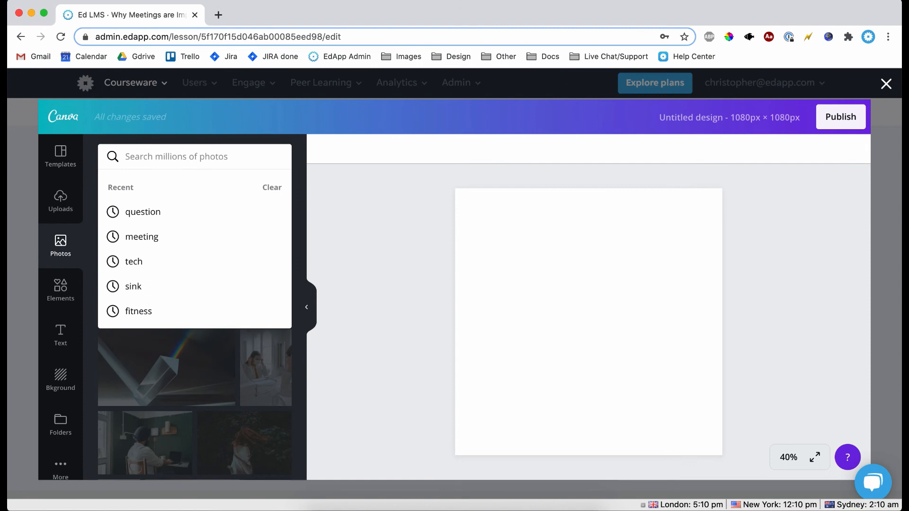
pyautogui.write('phone')
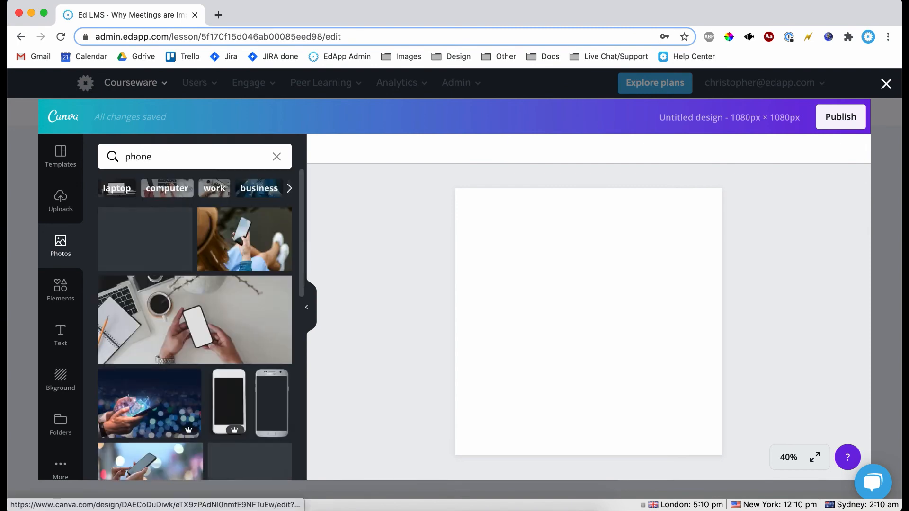
pyautogui.scroll(-3)
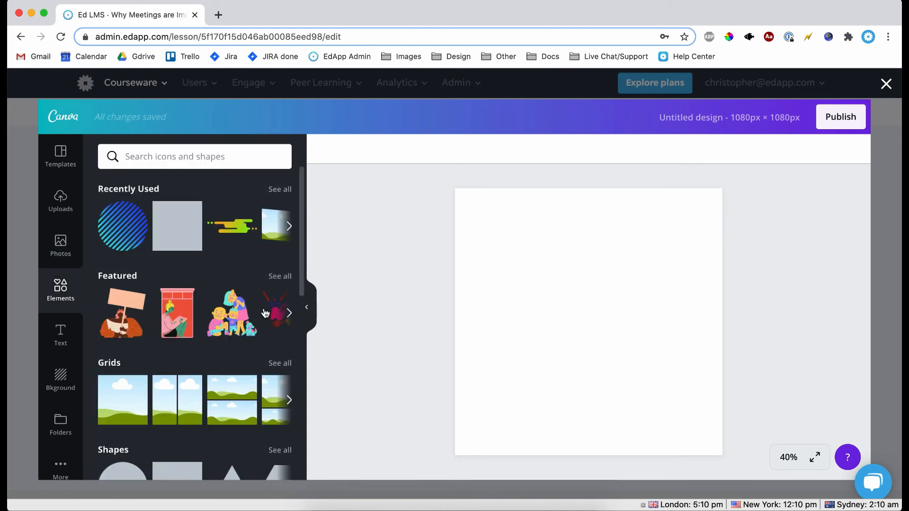
pyautogui.scroll(-3)
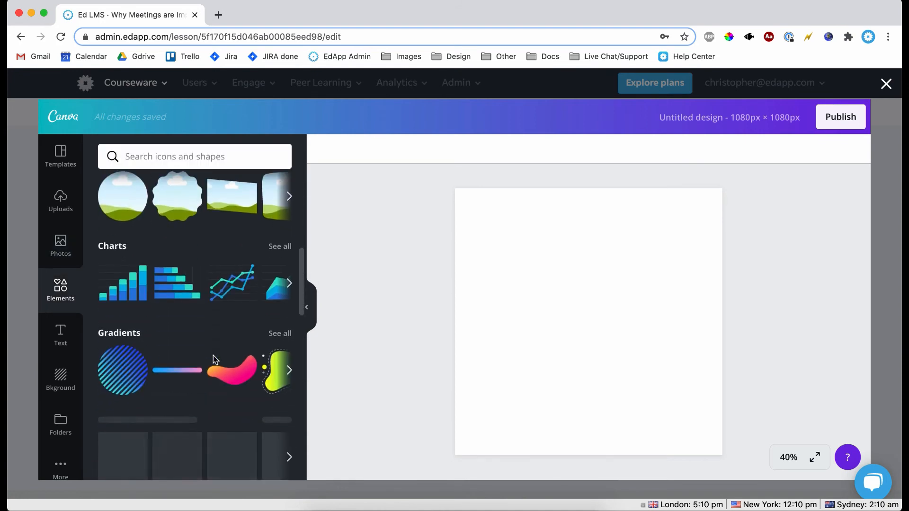
pyautogui.scroll(3)
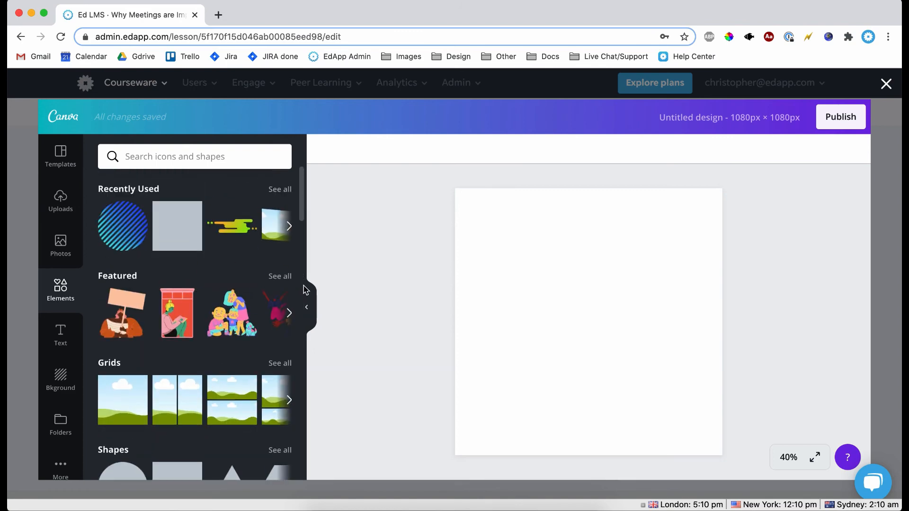
pyautogui.scroll(-3)
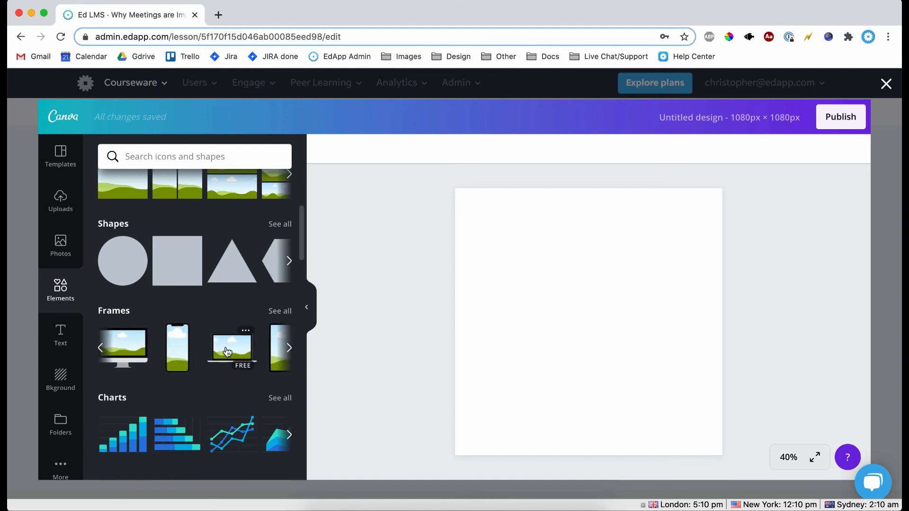
pyautogui.click(177, 348)
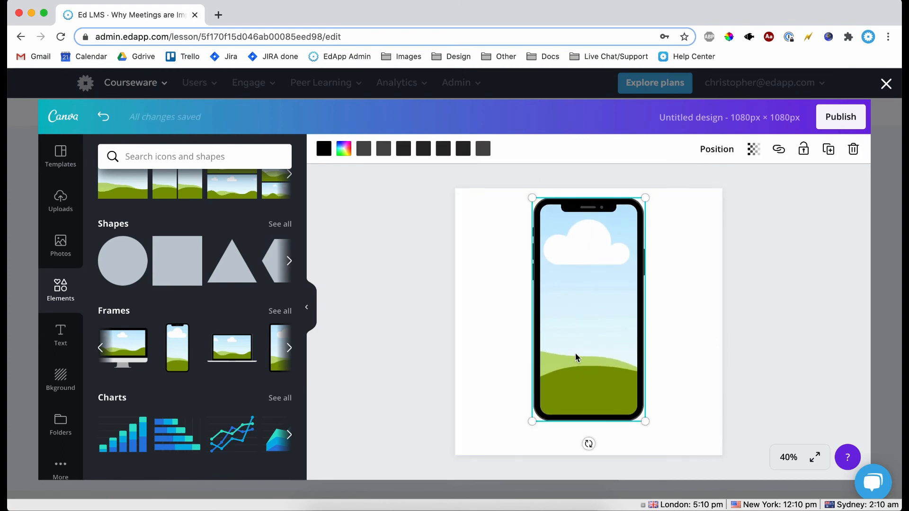
pyautogui.moveTo(61, 243)
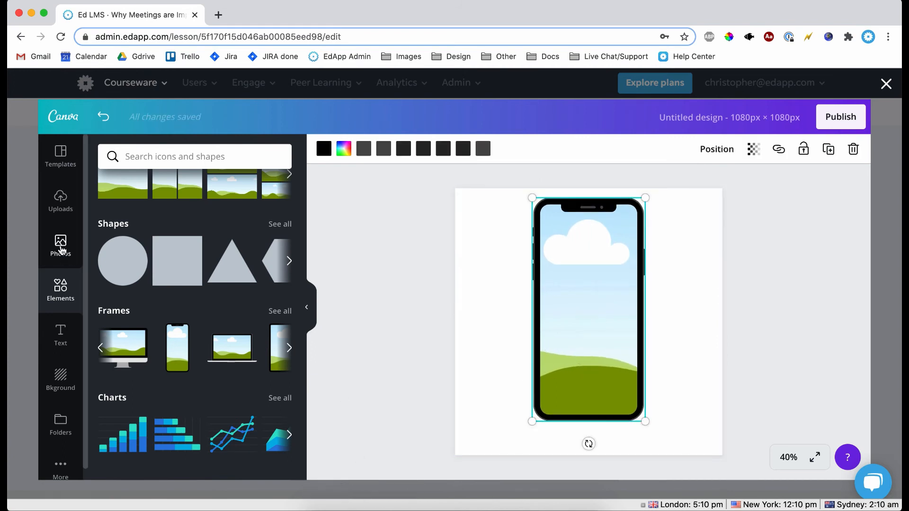
# Step: Place the uploaded nurse photo inside the phone frame
pyautogui.click(60, 200)
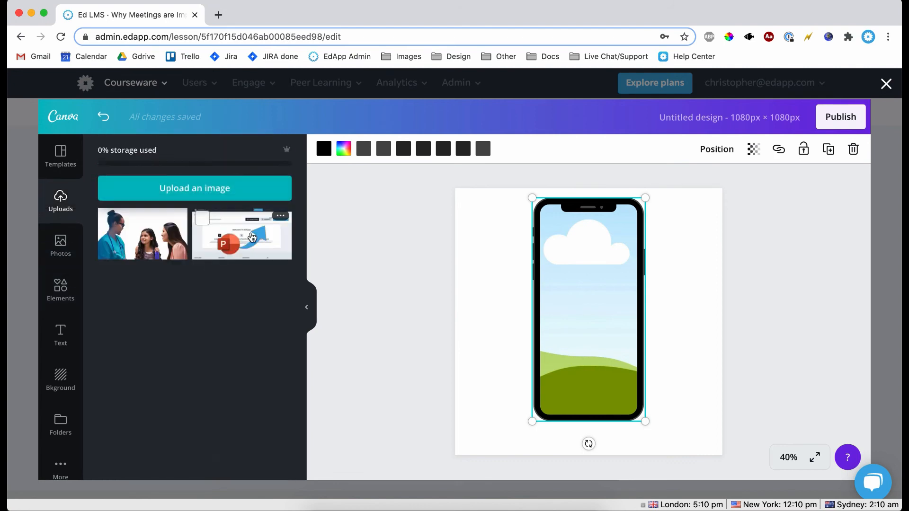
pyautogui.click(241, 234)
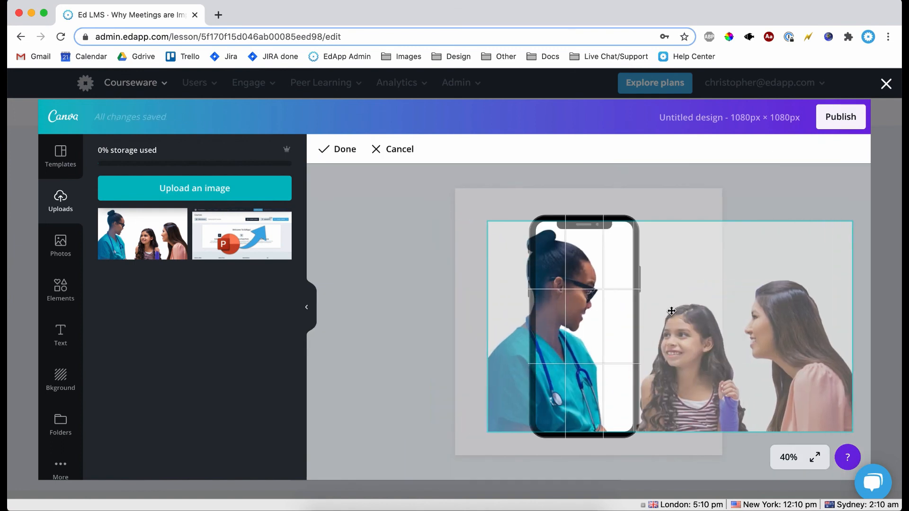
pyautogui.click(337, 149)
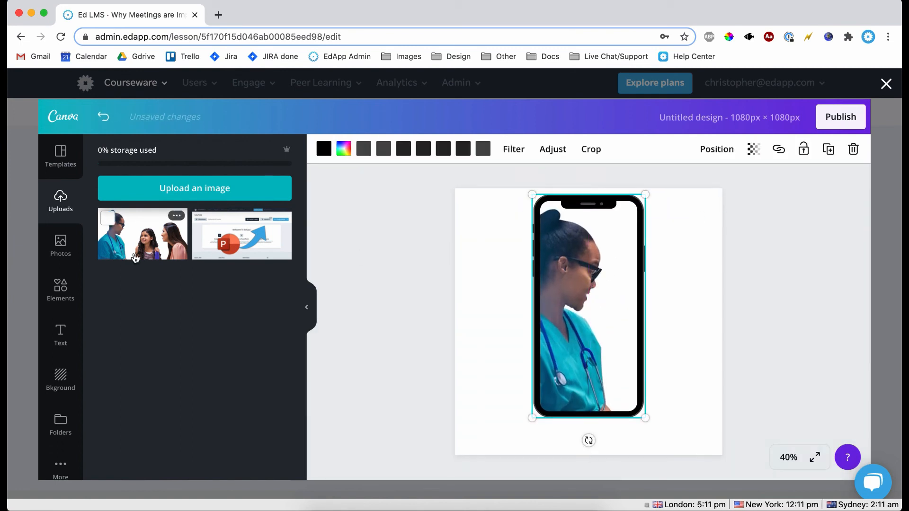
# Step: Add a 'Phone' heading below the resized phone frame and publish the design
pyautogui.click(60, 335)
pyautogui.write('Phone')
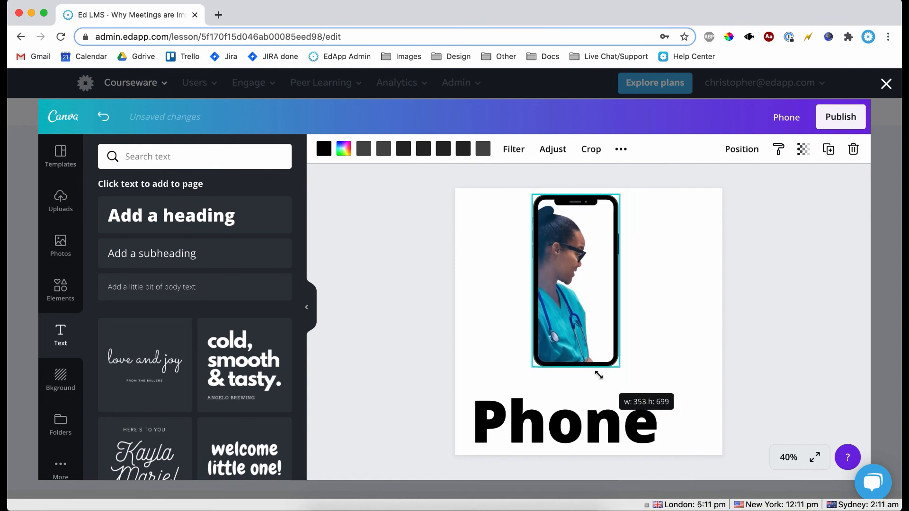
pyautogui.click(565, 420)
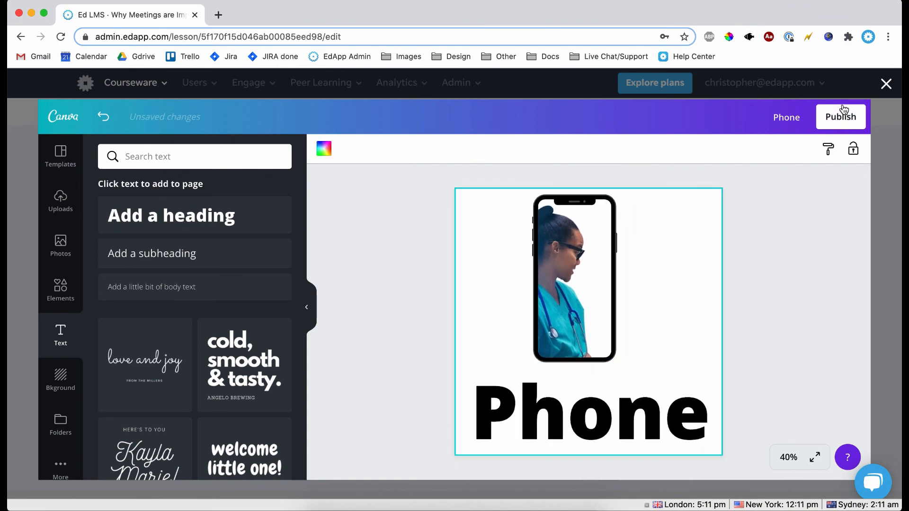
pyautogui.click(839, 116)
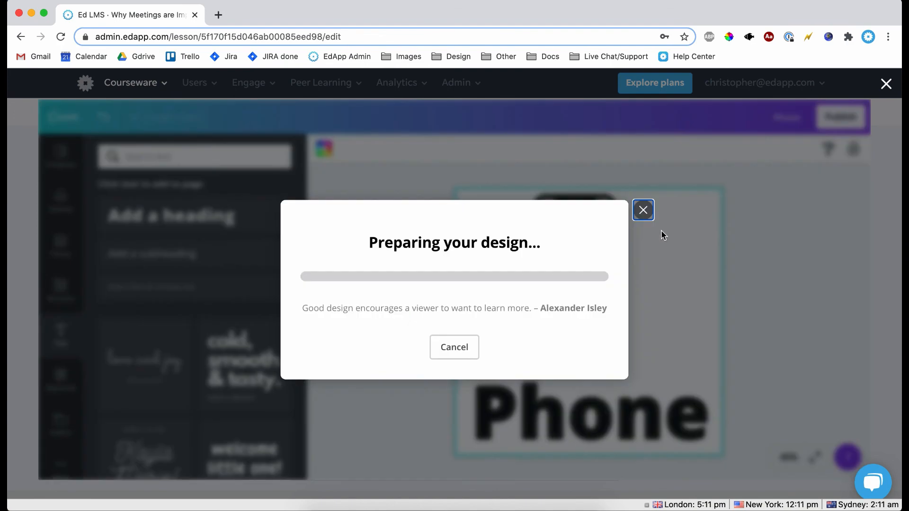
pyautogui.moveTo(536, 338)
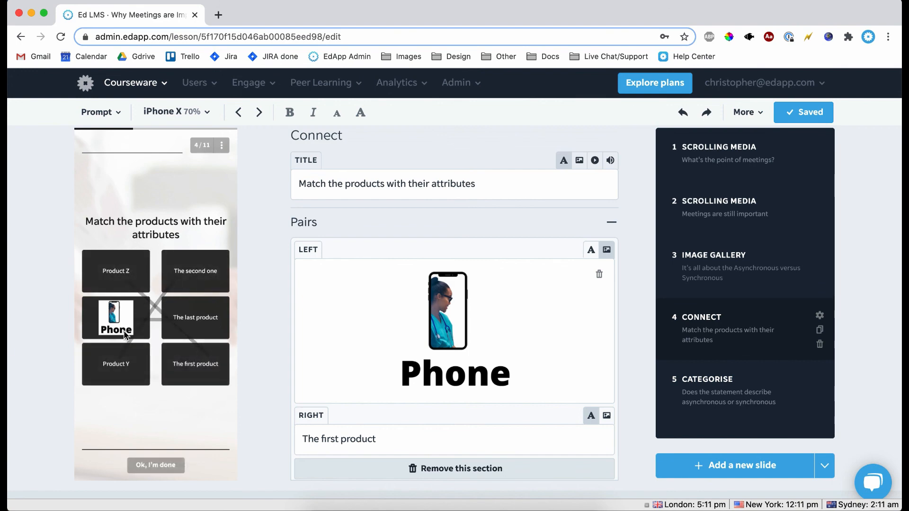
pyautogui.moveTo(655, 339)
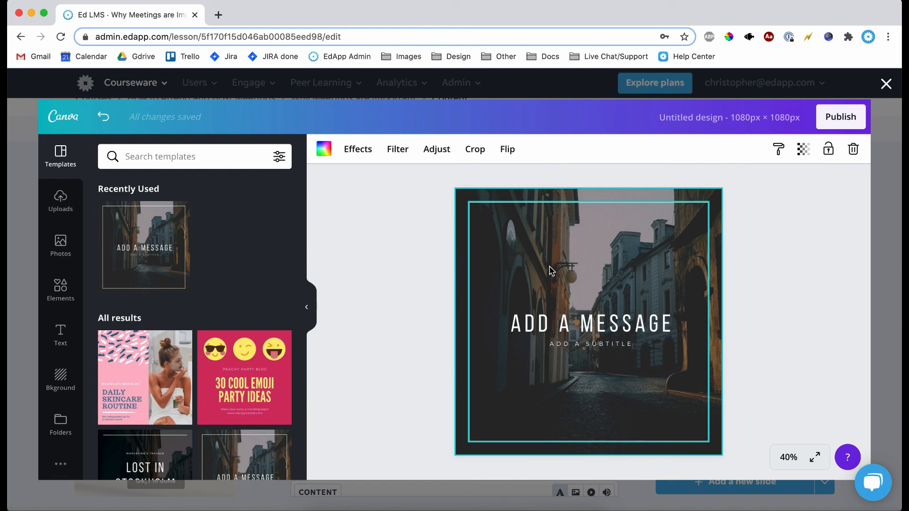
# Step: Deselect the street template's border and show the text styles
pyautogui.click(370, 318)
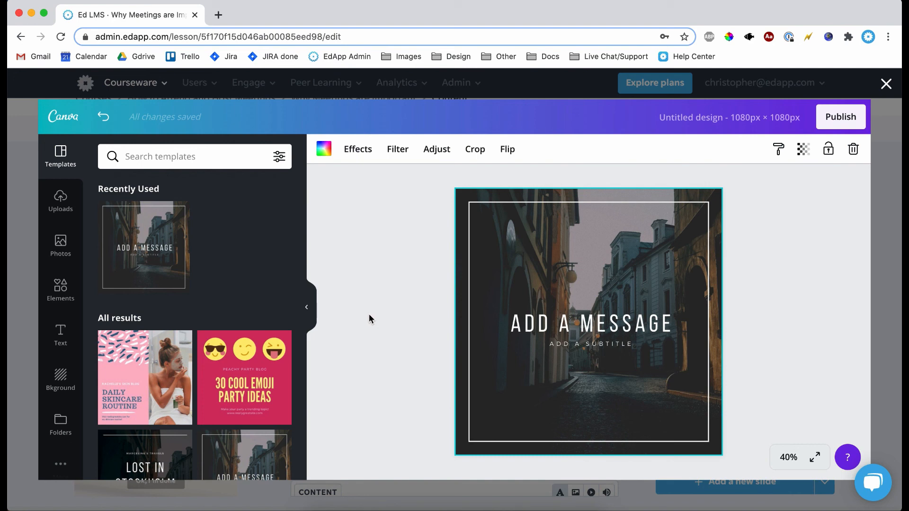
pyautogui.moveTo(772, 324)
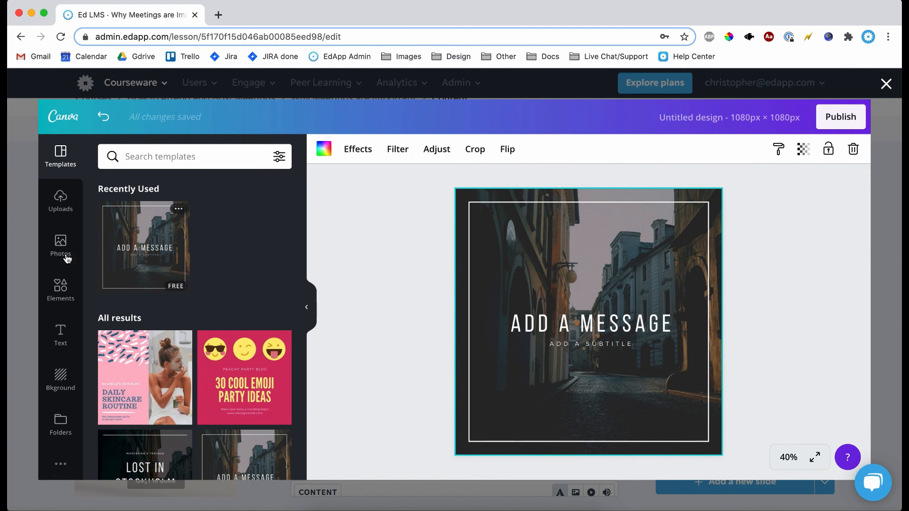
pyautogui.click(60, 336)
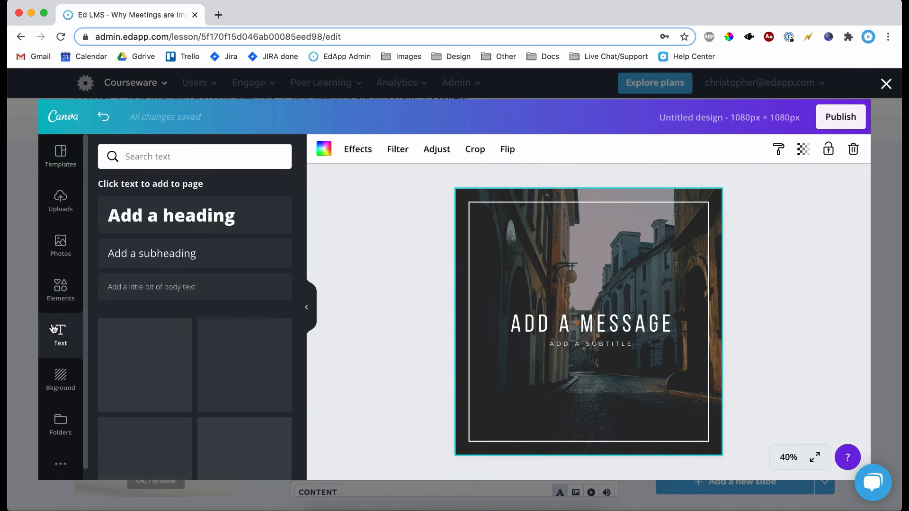